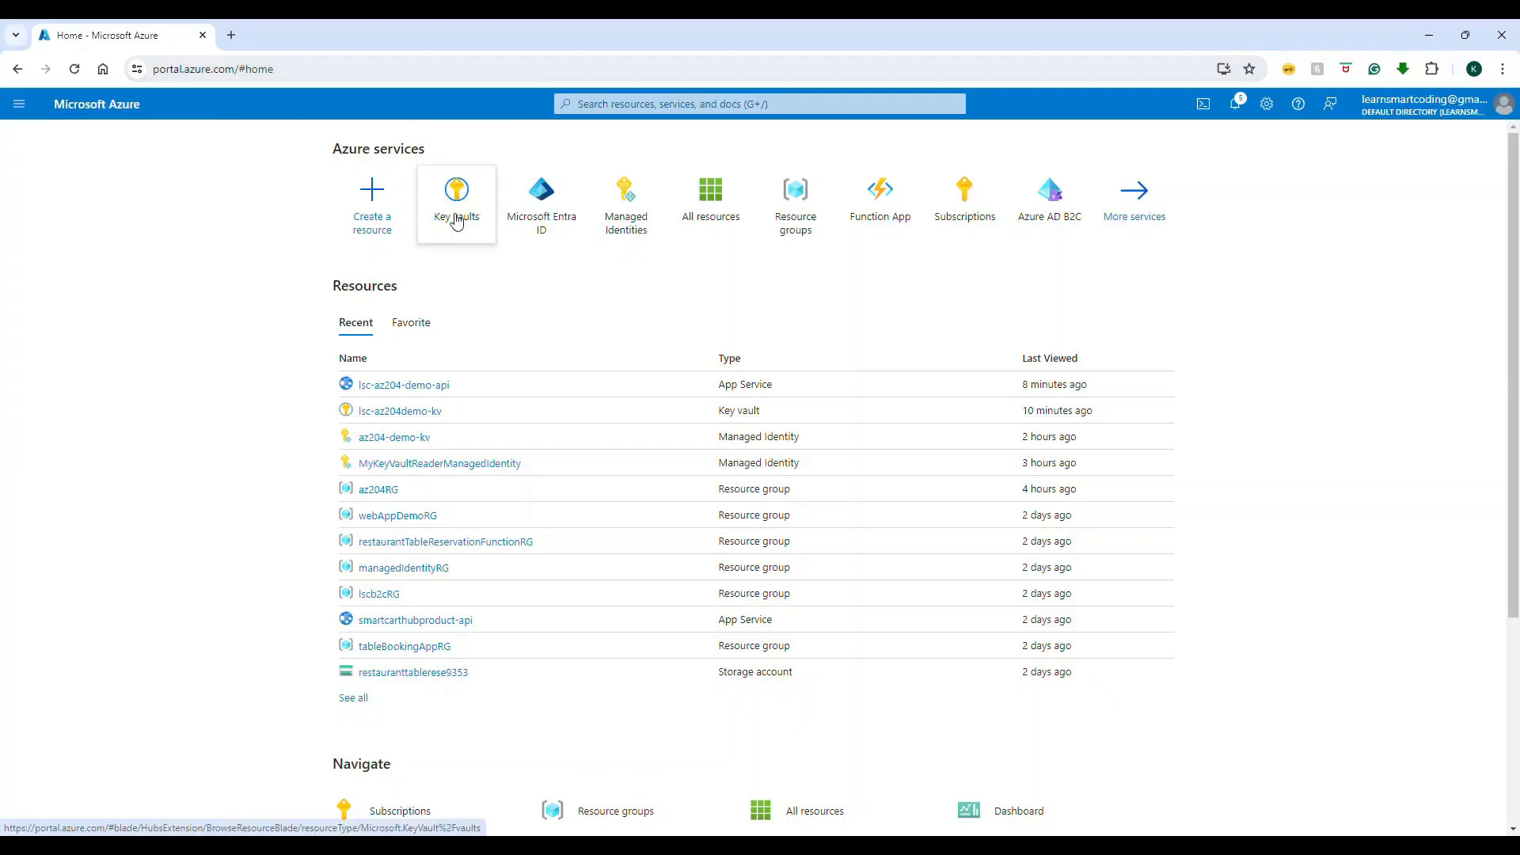
- Open SecretColor's current version under Secrets in the lsc-az204demo-kv key vault
{"action": "left_click", "coordinate": [456, 194]}
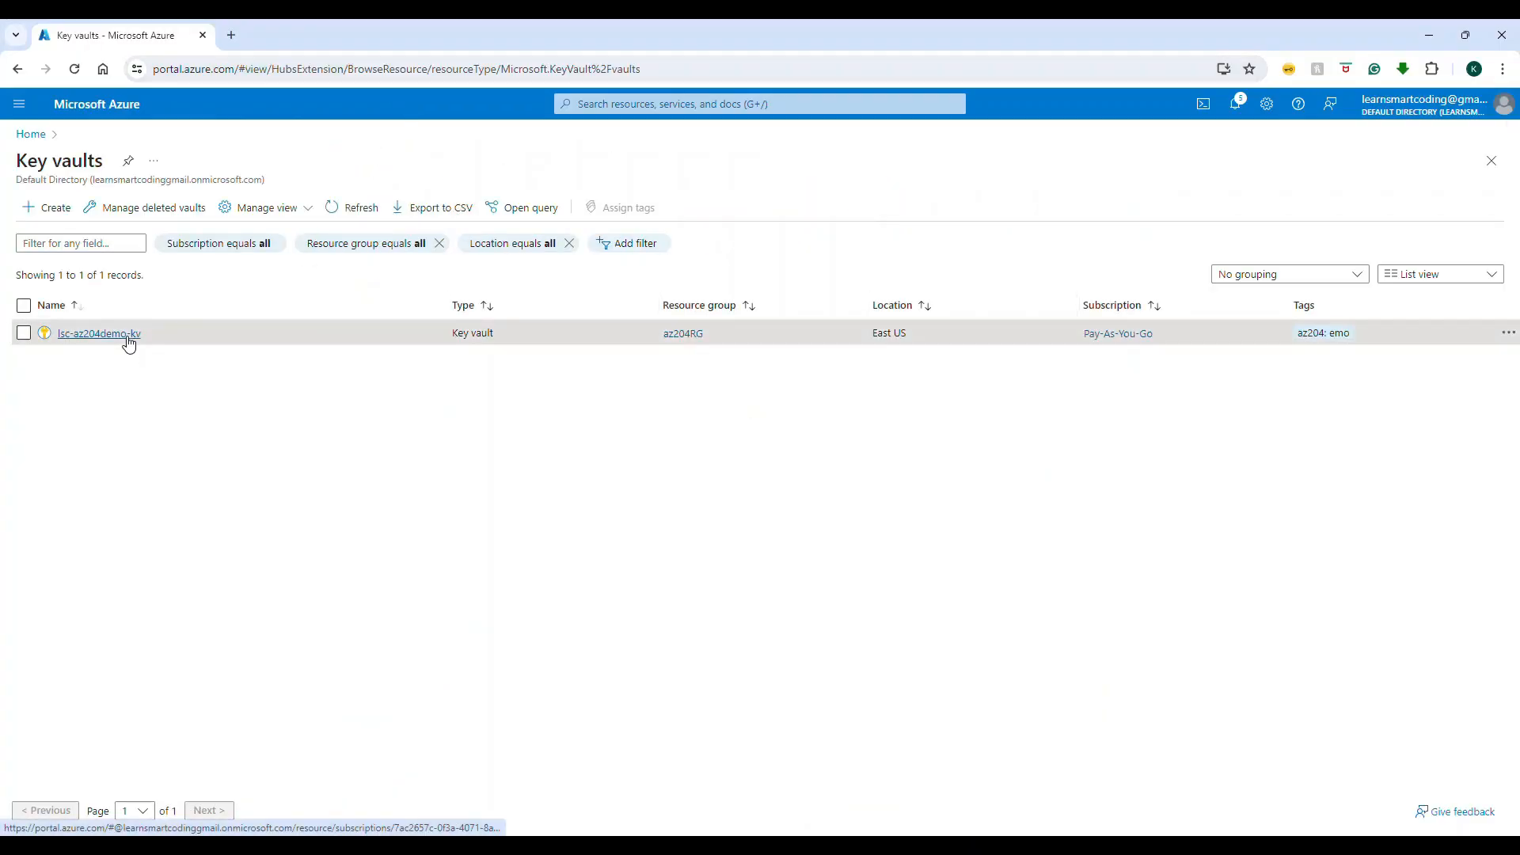
{"action": "left_click", "coordinate": [99, 332]}
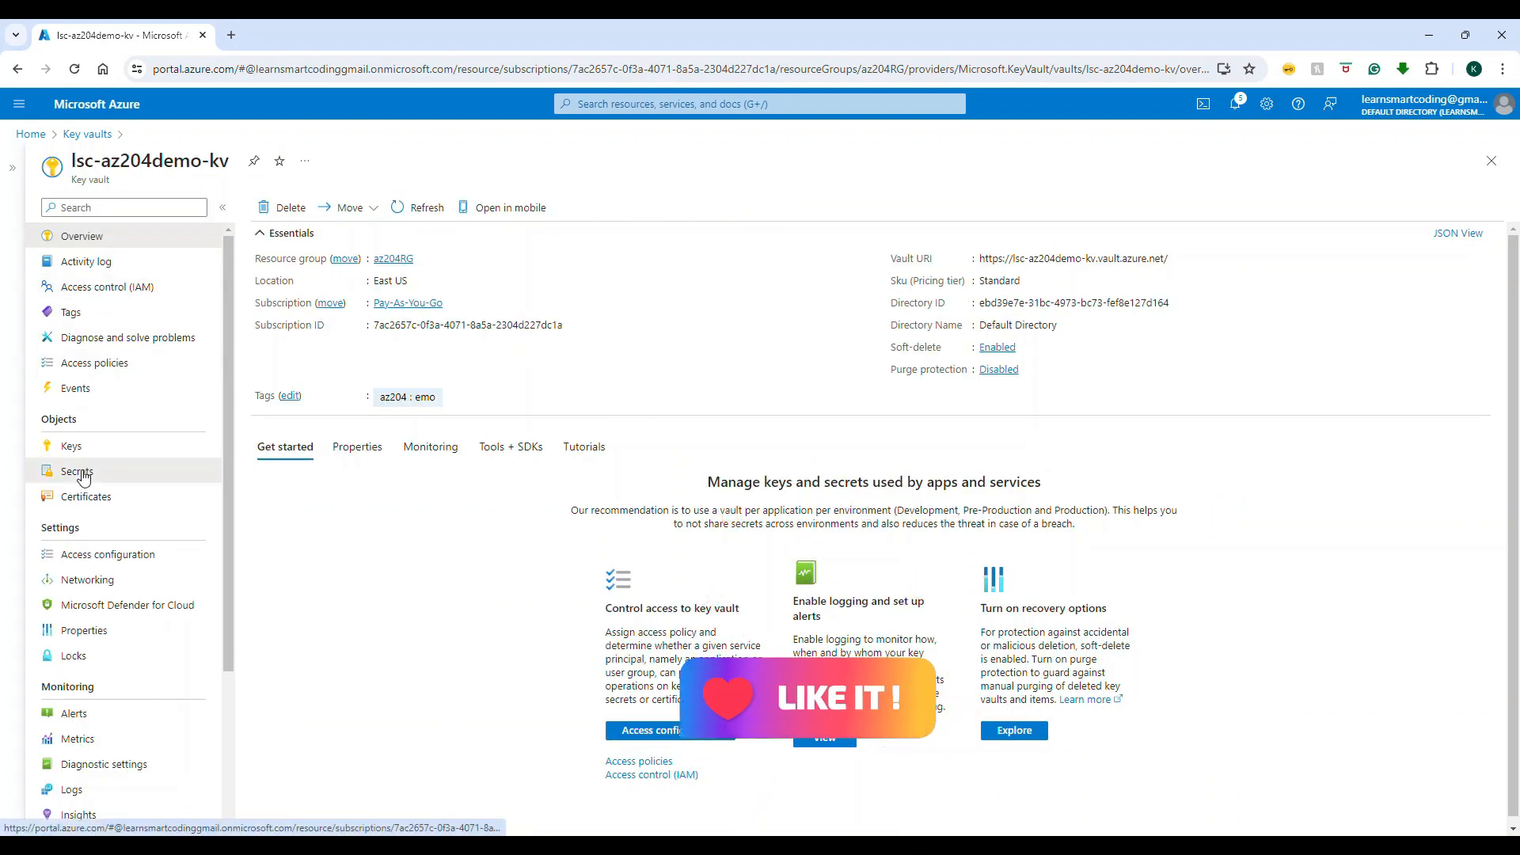
{"action": "left_click", "coordinate": [77, 471]}
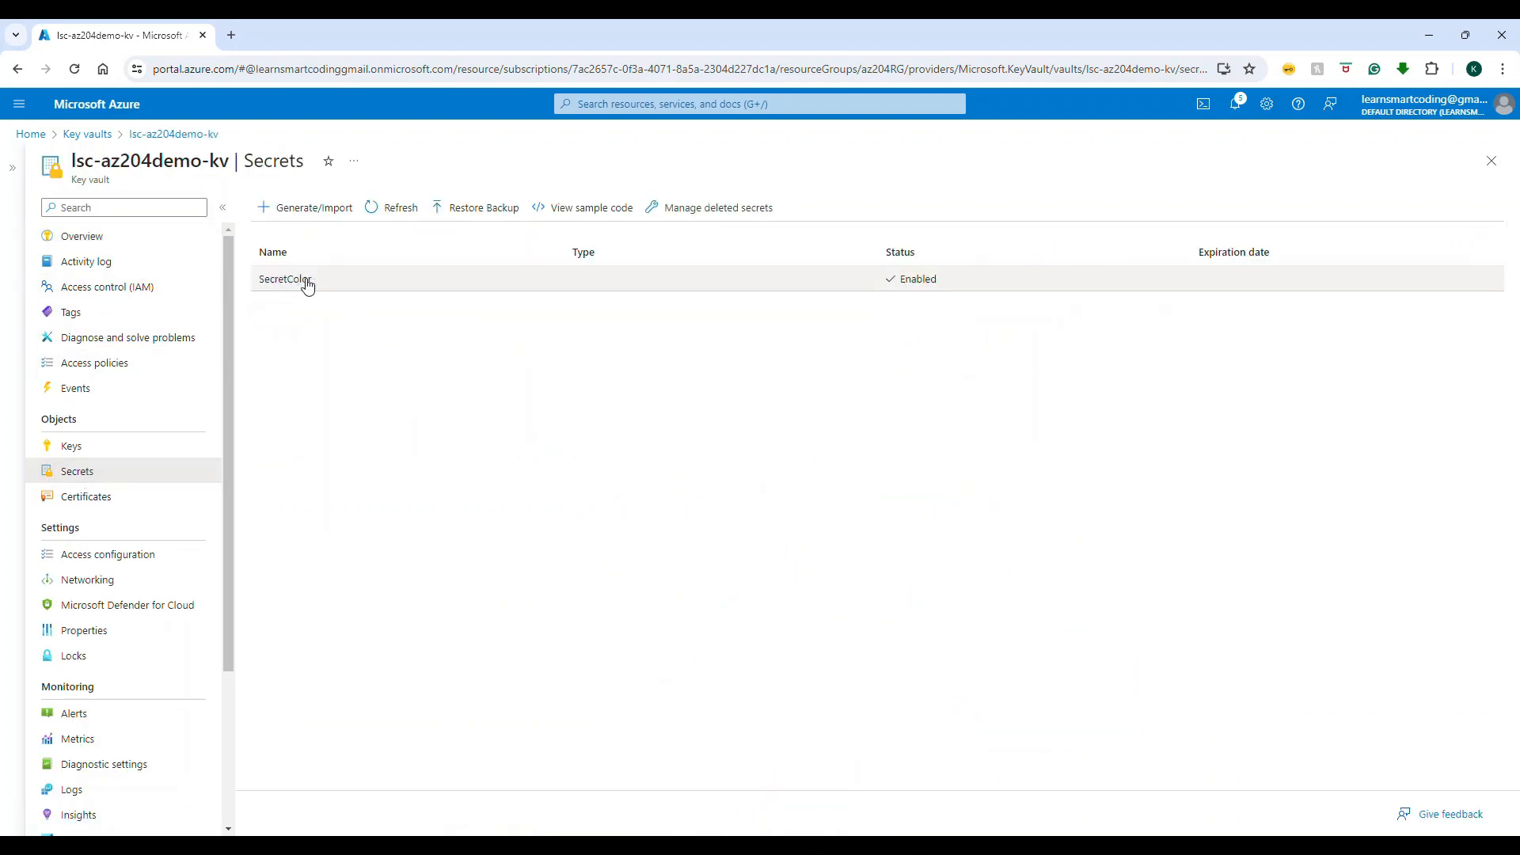
{"action": "left_click", "coordinate": [284, 280]}
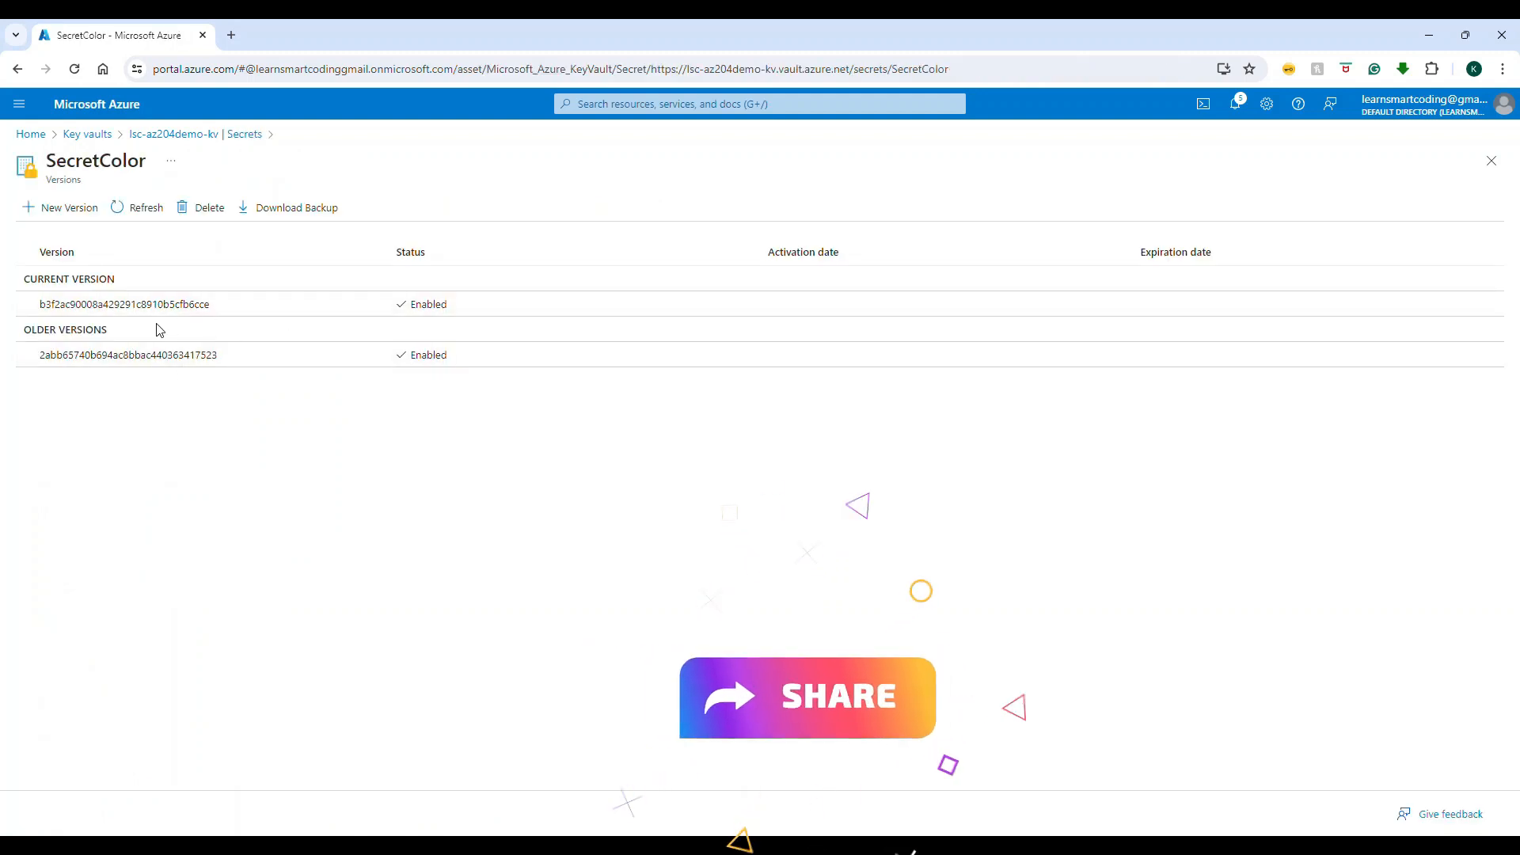
{"action": "left_click", "coordinate": [125, 304]}
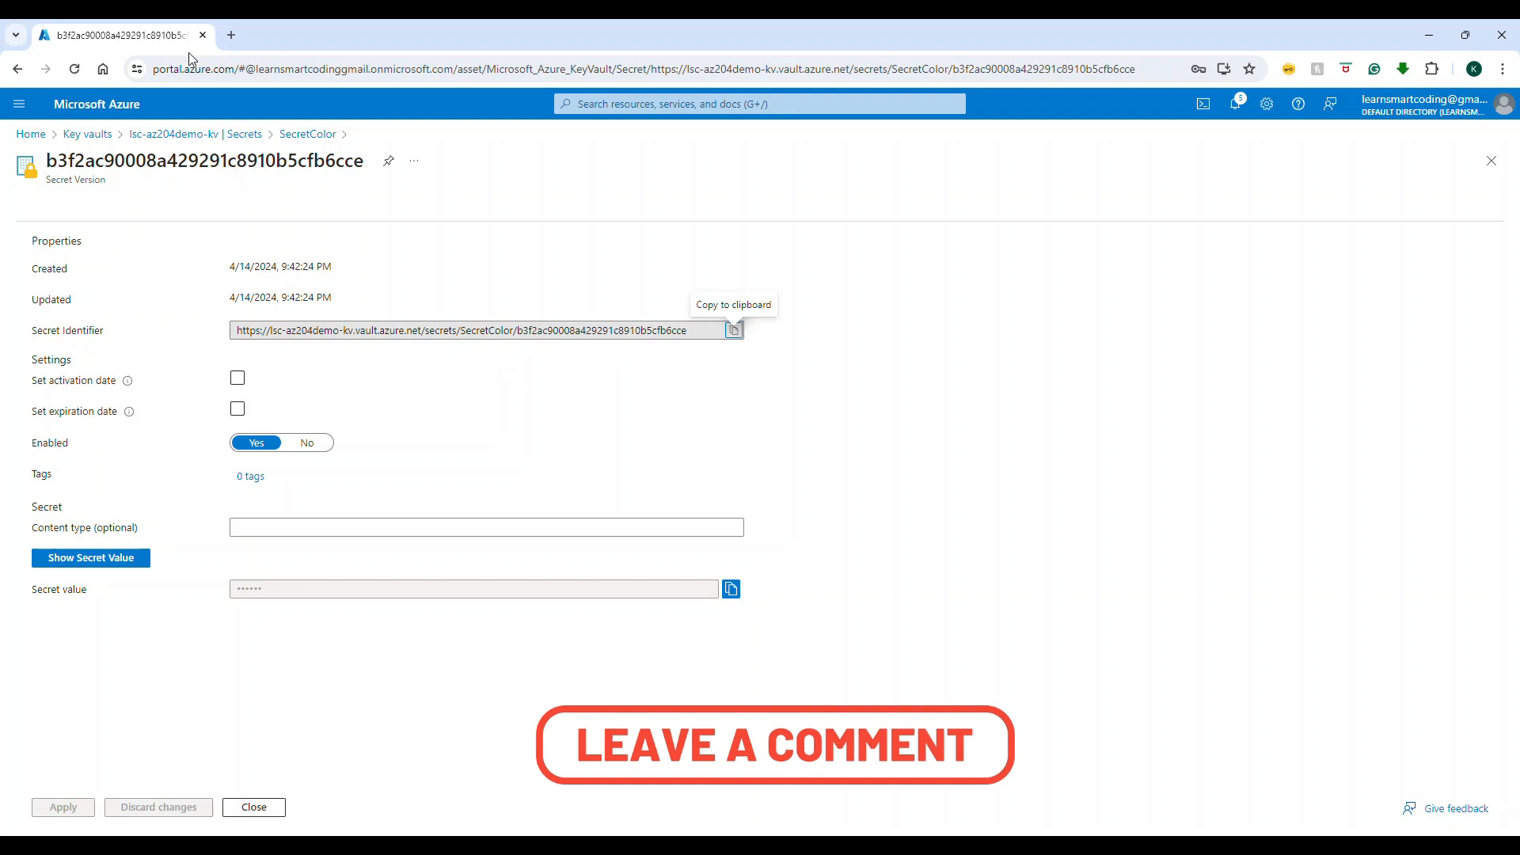
{"action": "left_click", "coordinate": [230, 35]}
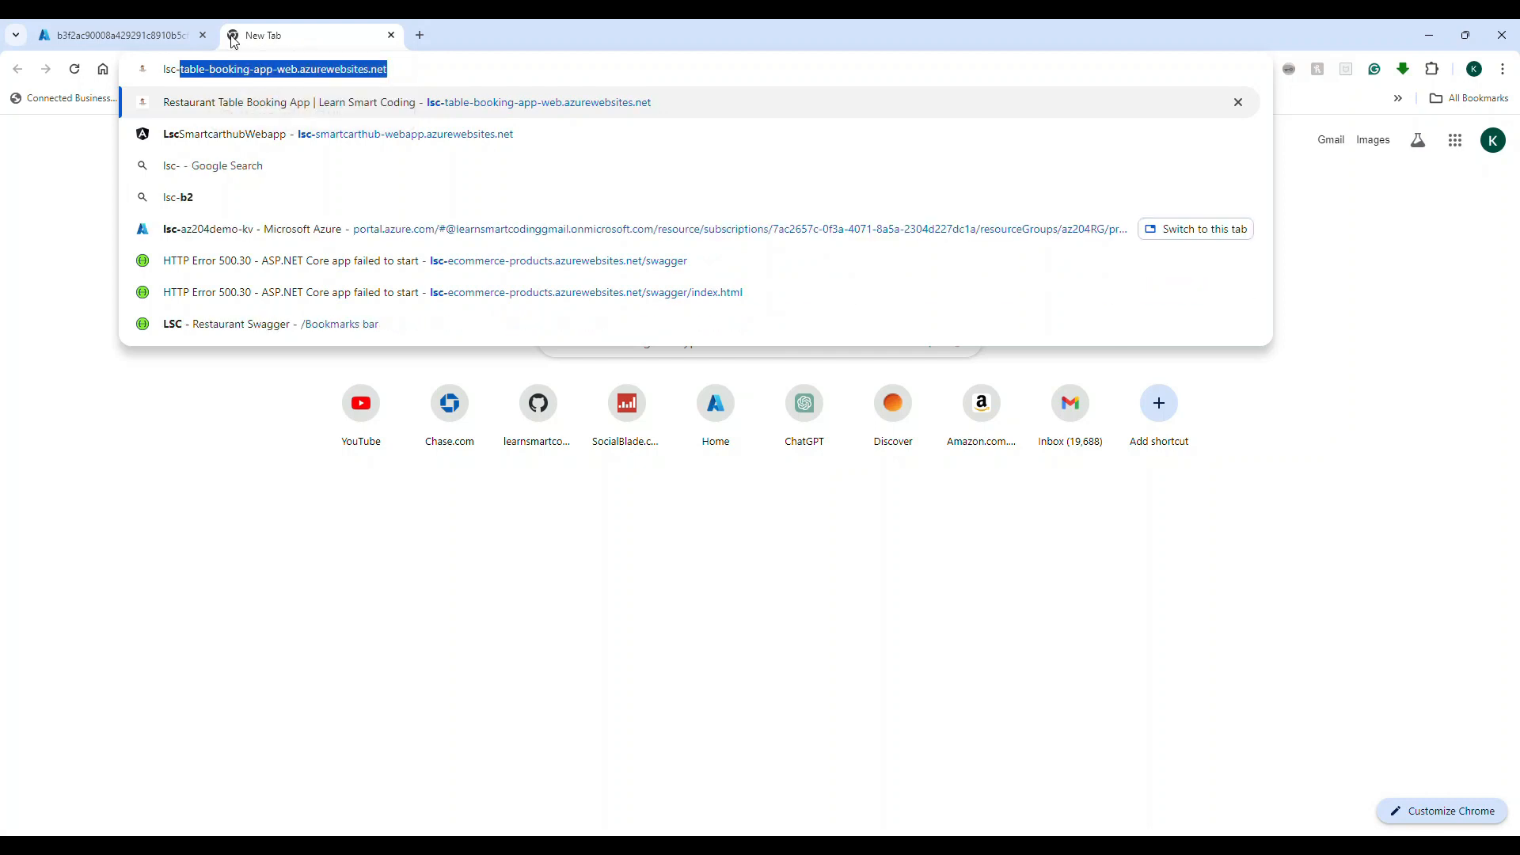
- Try out GET /api/KeyVault/config on the lsc-az204-demo-api Swagger page and select the SecretColor response
{"action": "type", "text": "lsc-2"}
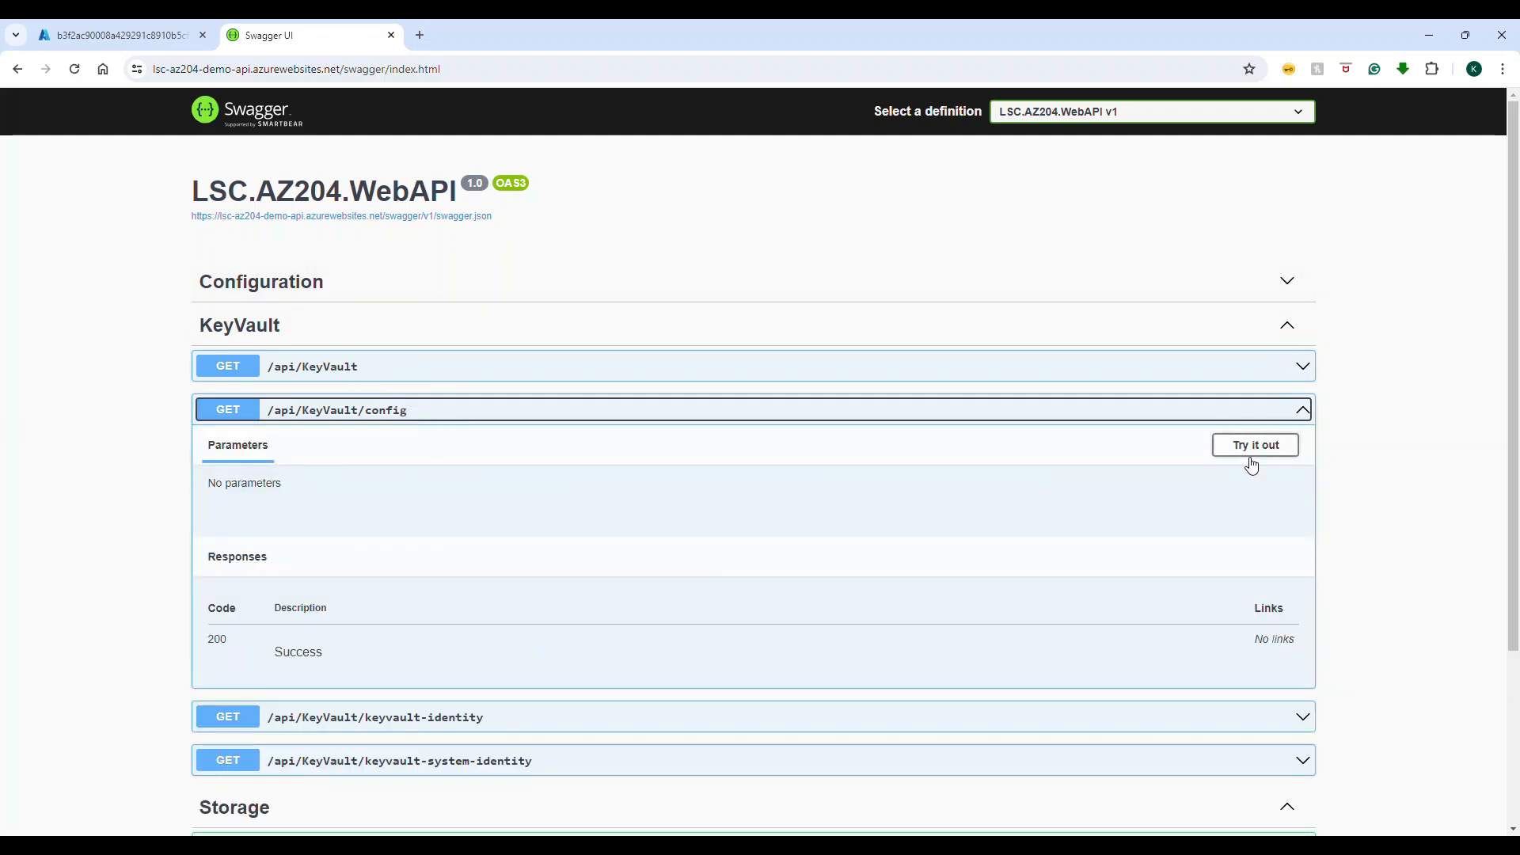
{"action": "left_click", "coordinate": [1254, 445]}
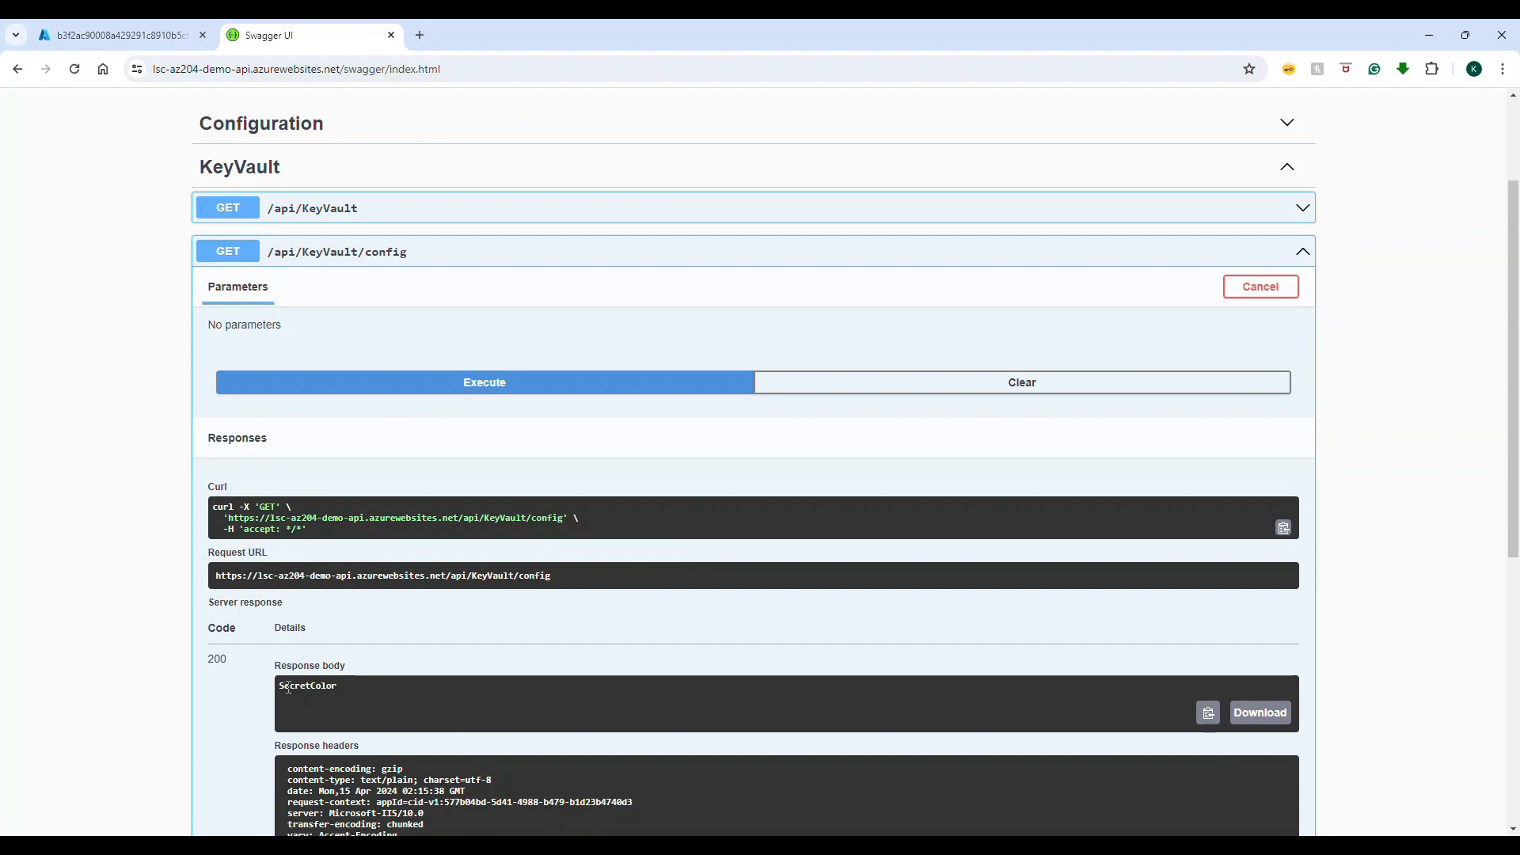
{"action": "double_click", "coordinate": [308, 685]}
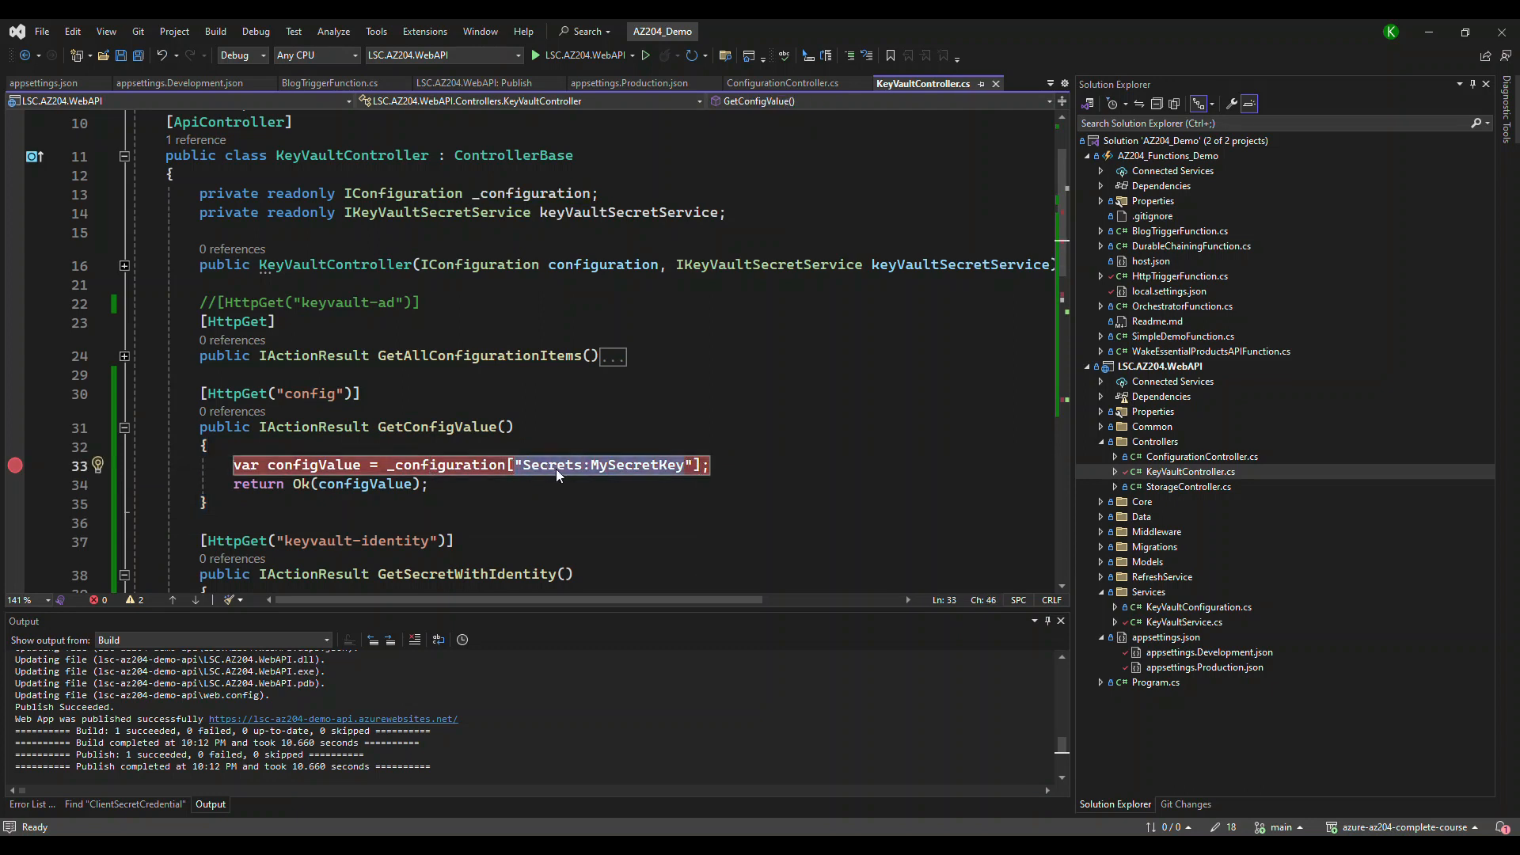
{"action": "left_click", "coordinate": [630, 83]}
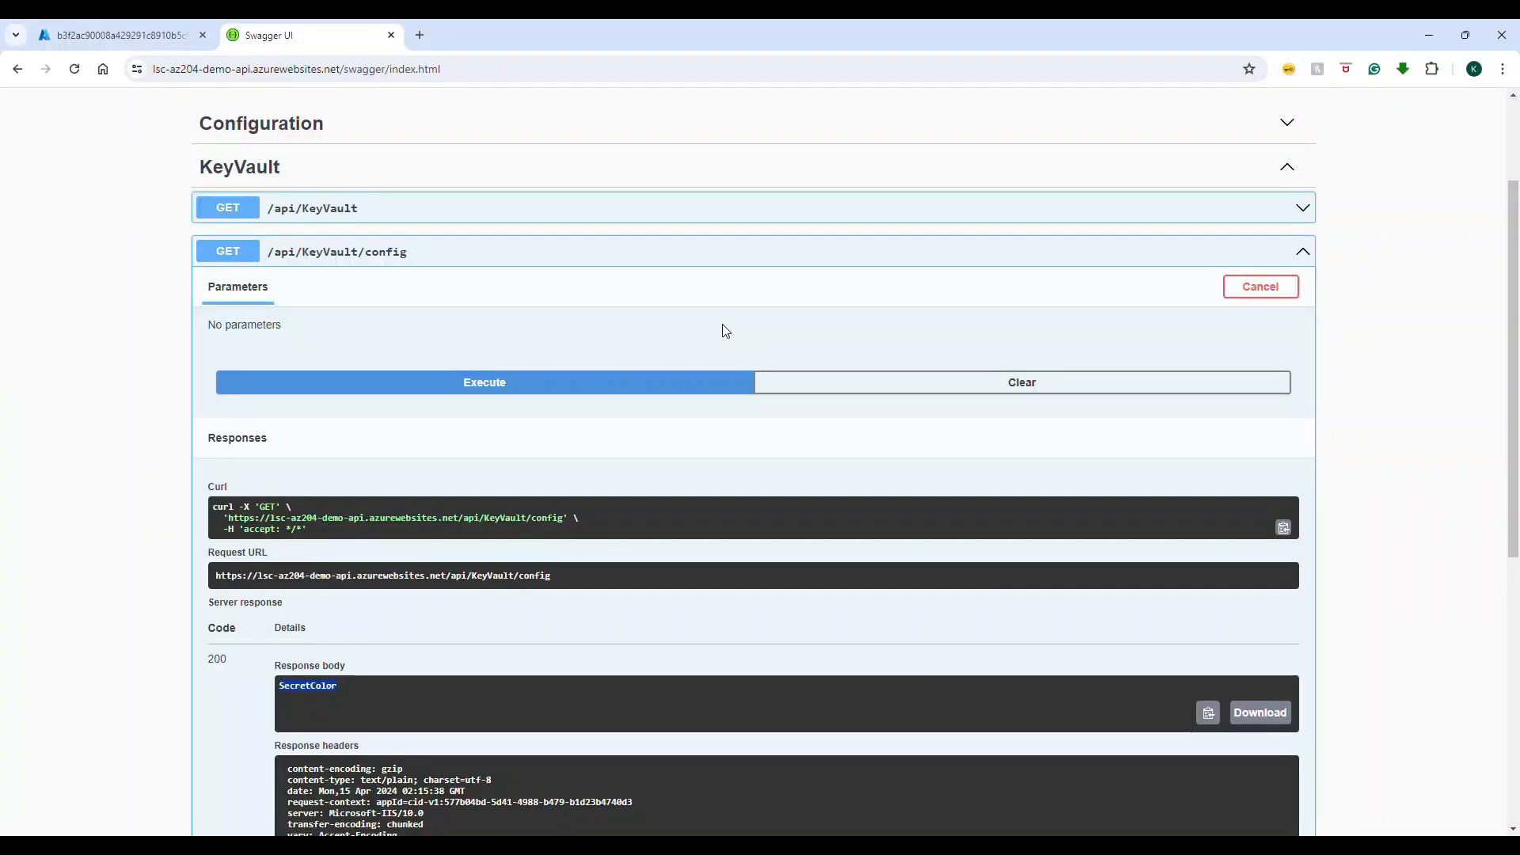
{"action": "left_click", "coordinate": [126, 32]}
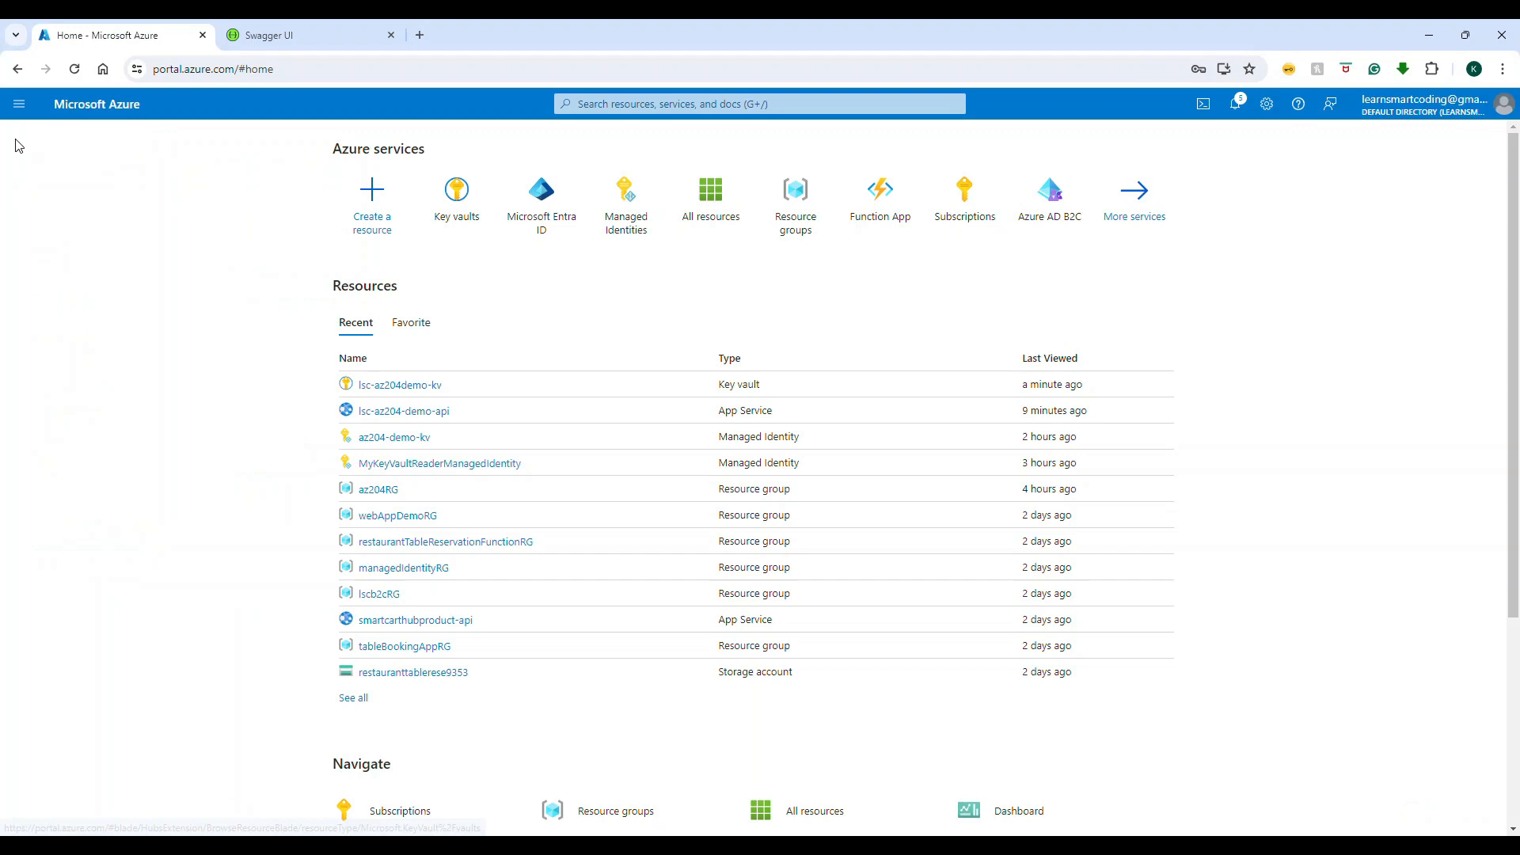
- Open Settings > Environment variables for the lsc-az204-demo-api App Service
{"action": "left_click", "coordinate": [404, 410]}
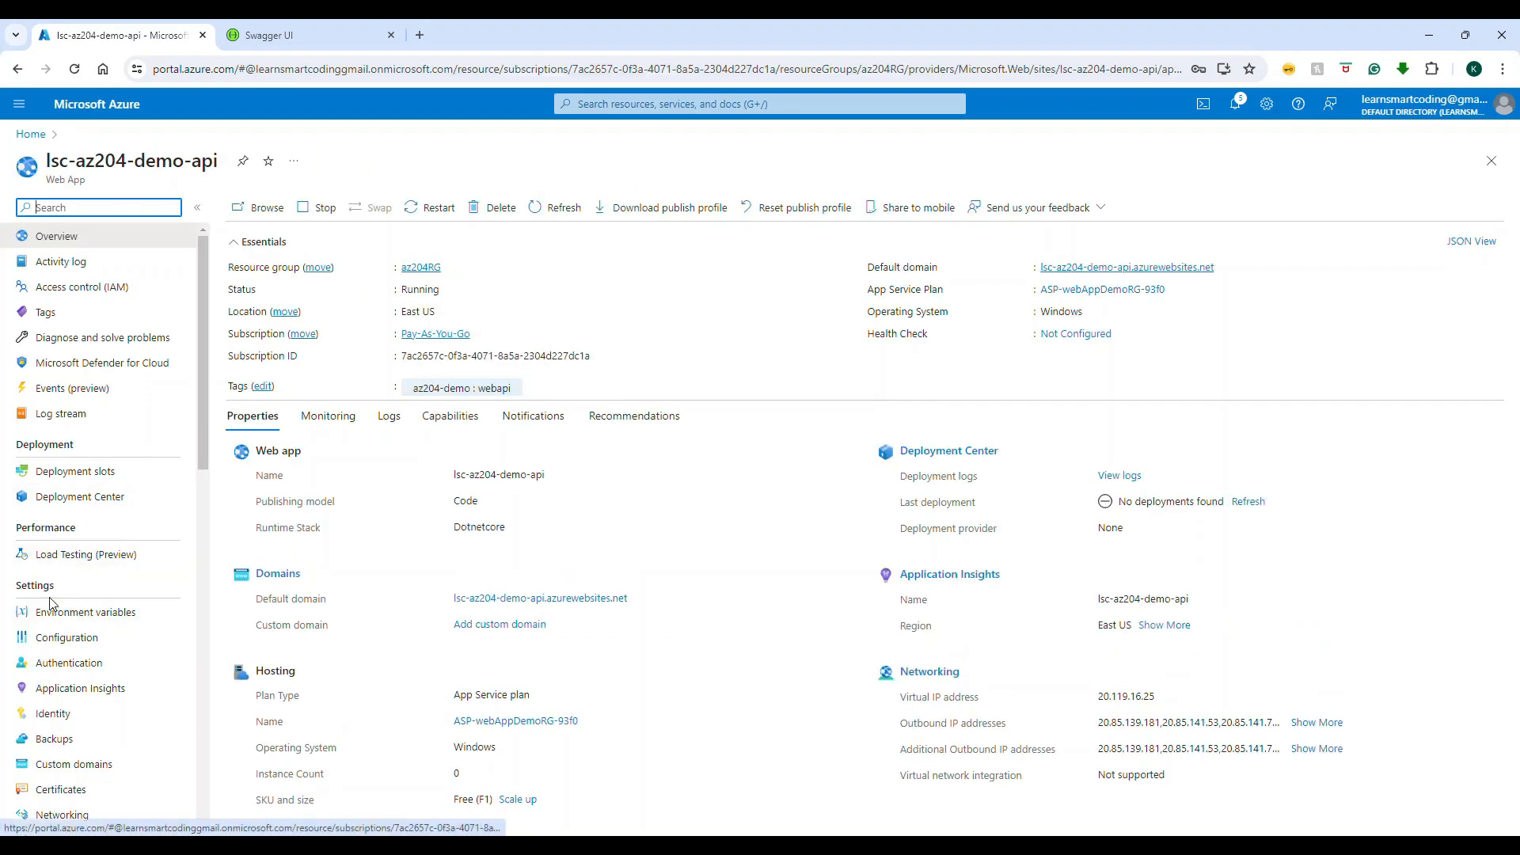
{"action": "left_click", "coordinate": [85, 612]}
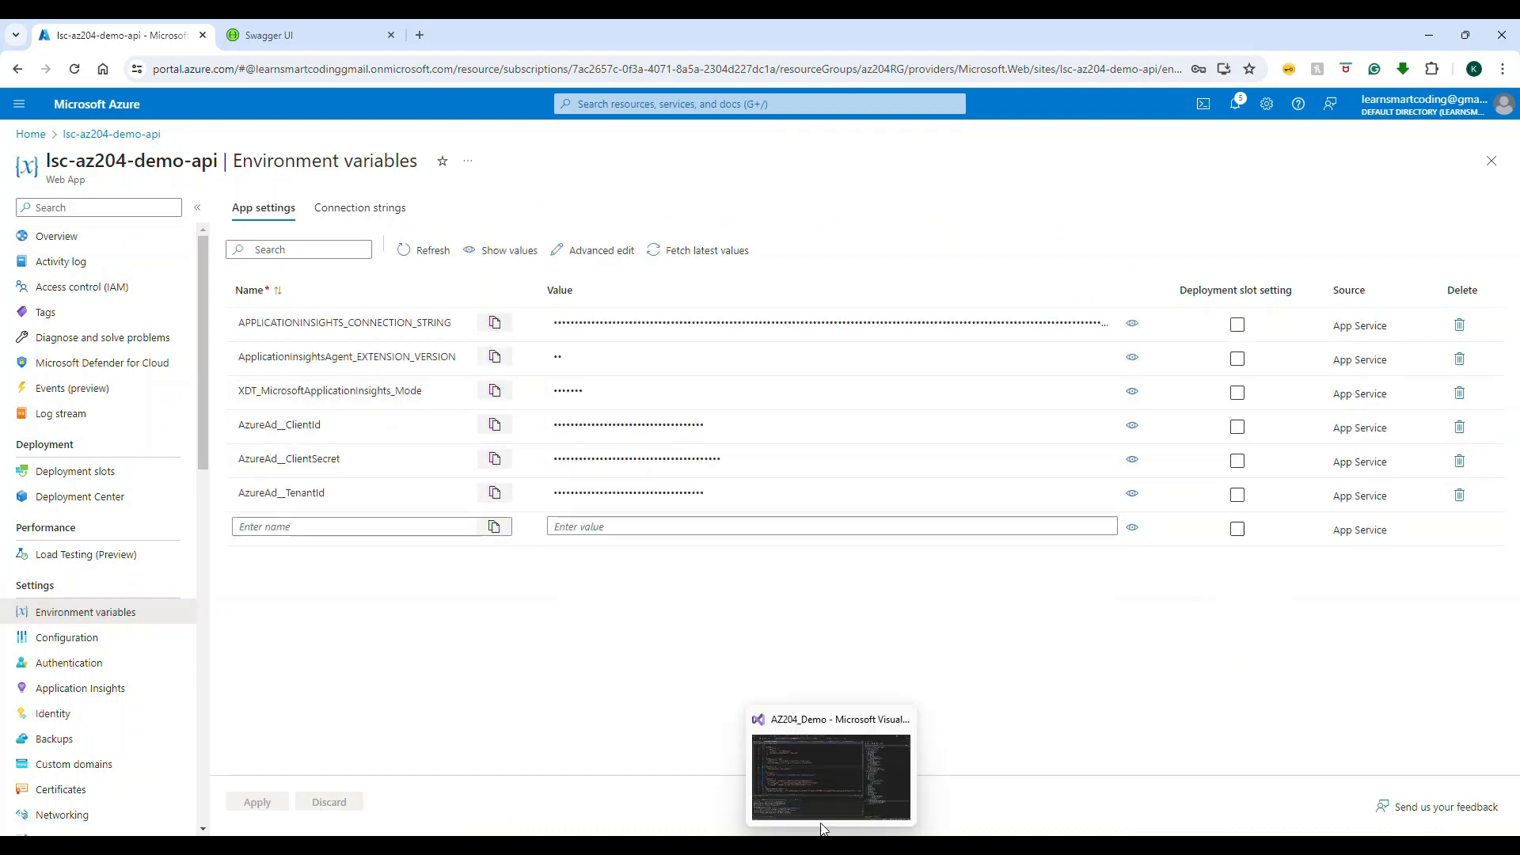
{"action": "left_click", "coordinate": [303, 35]}
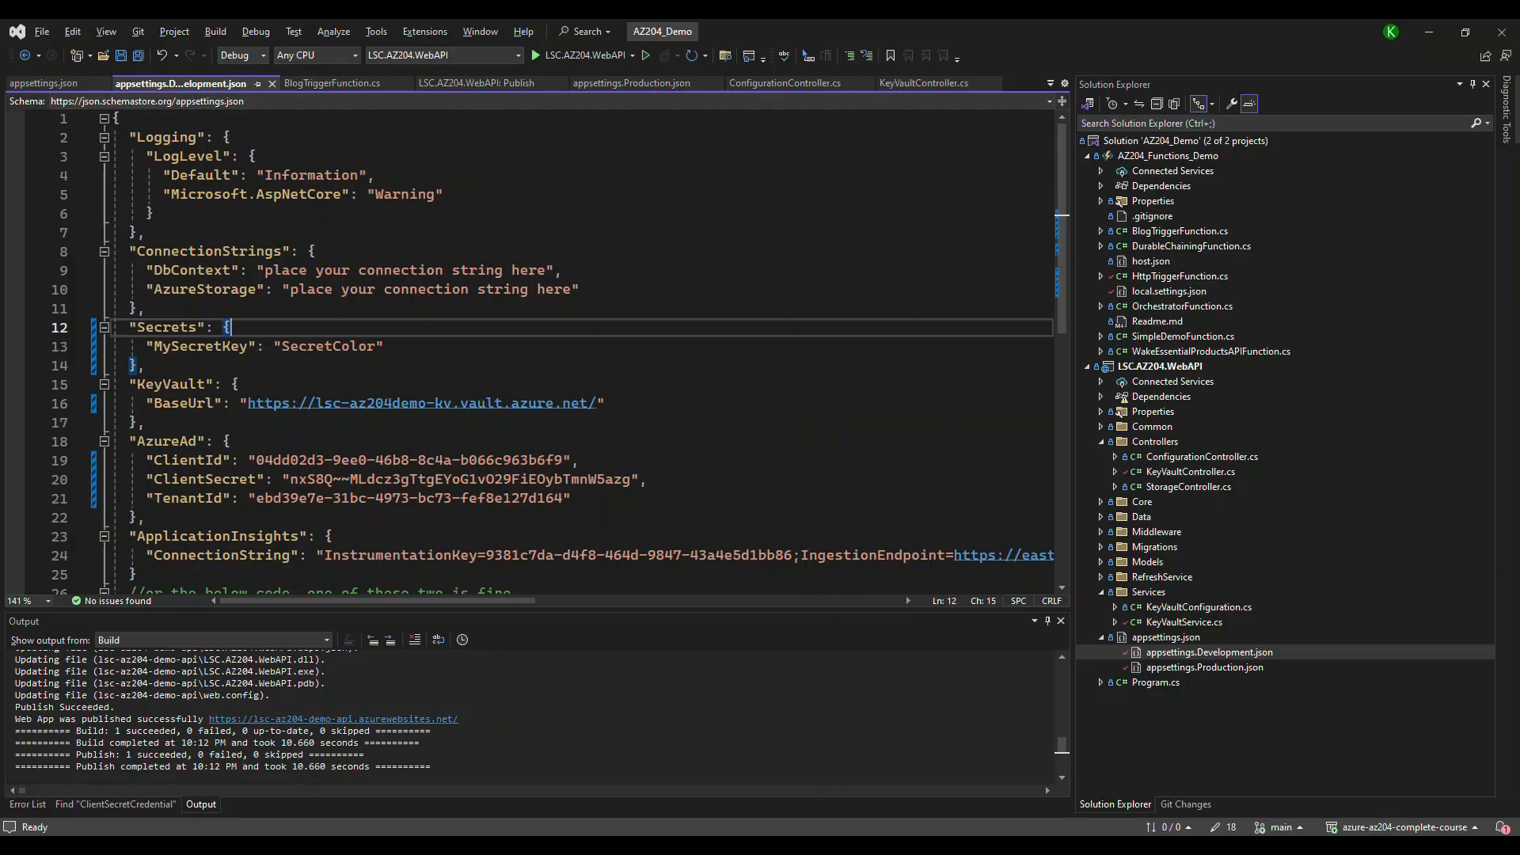
- Select and copy the 'Secrets' section name in appsettings.Production.json
{"action": "left_click", "coordinate": [634, 82]}
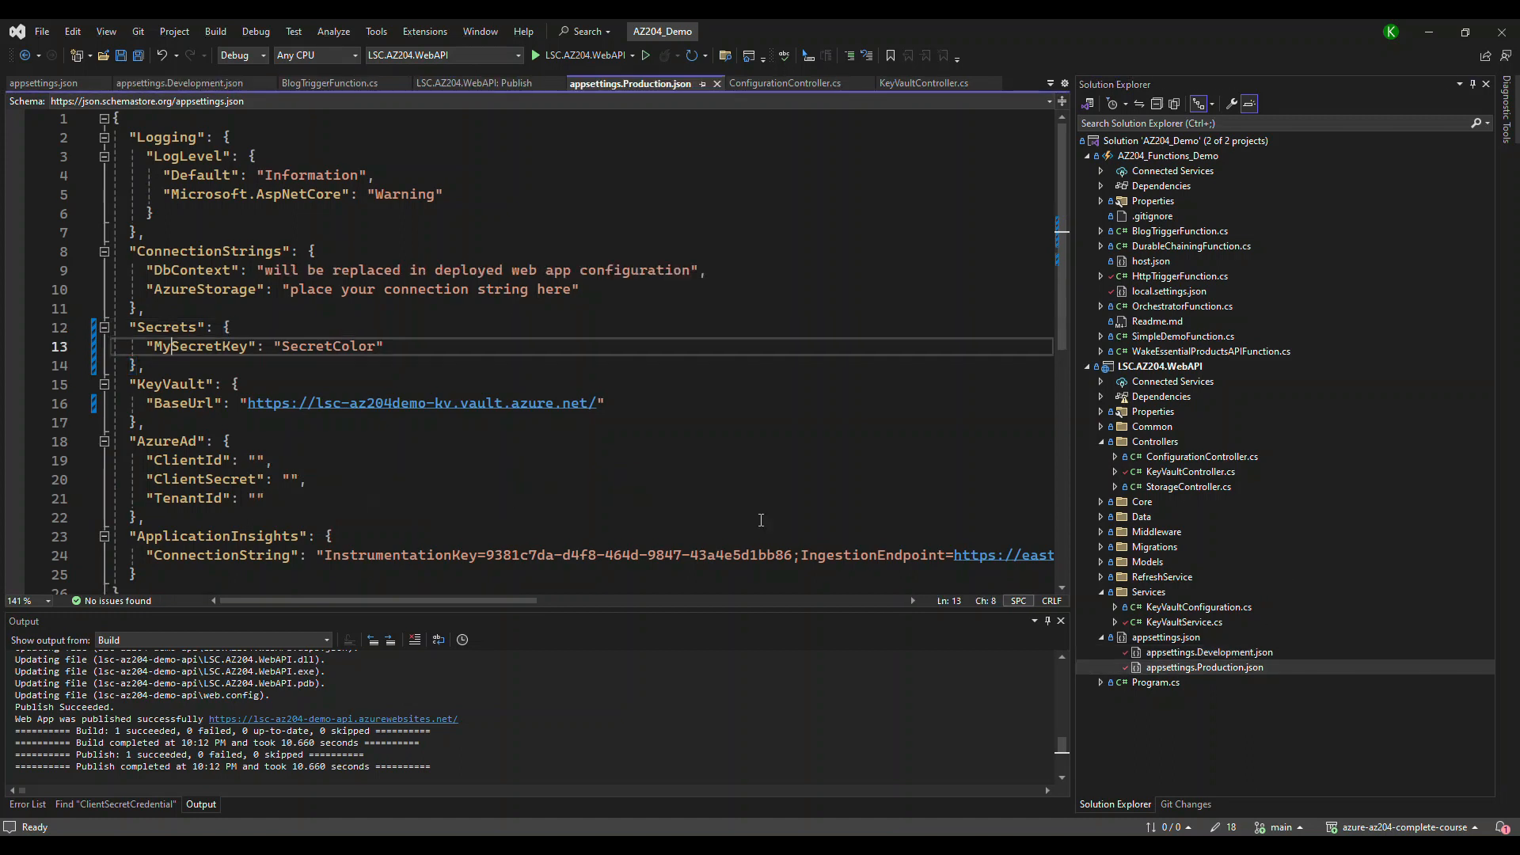
{"action": "double_click", "coordinate": [165, 327]}
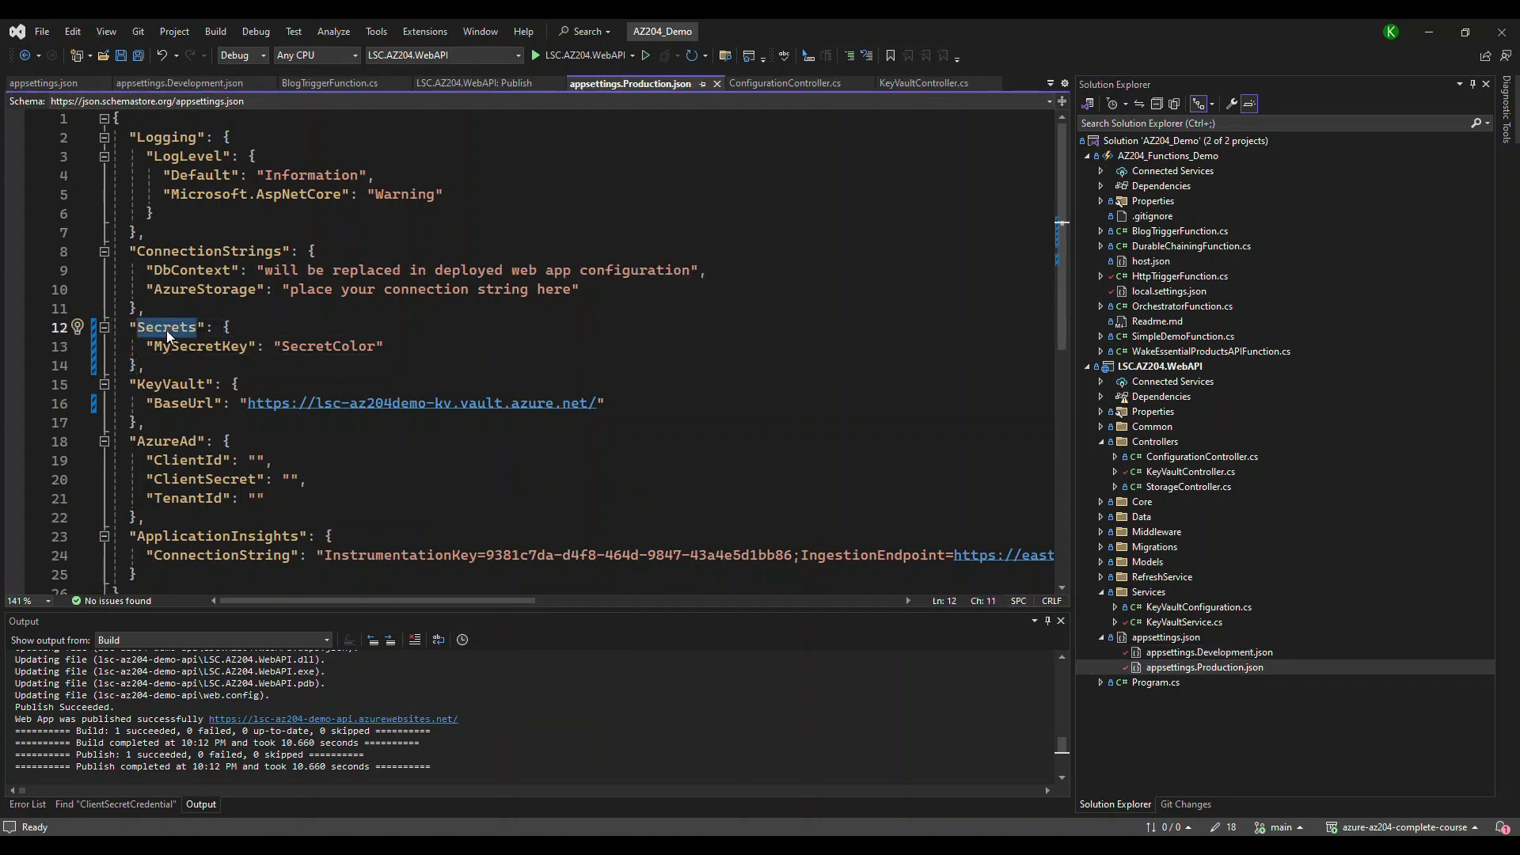
{"action": "type", "text": "\"Secrets\""}
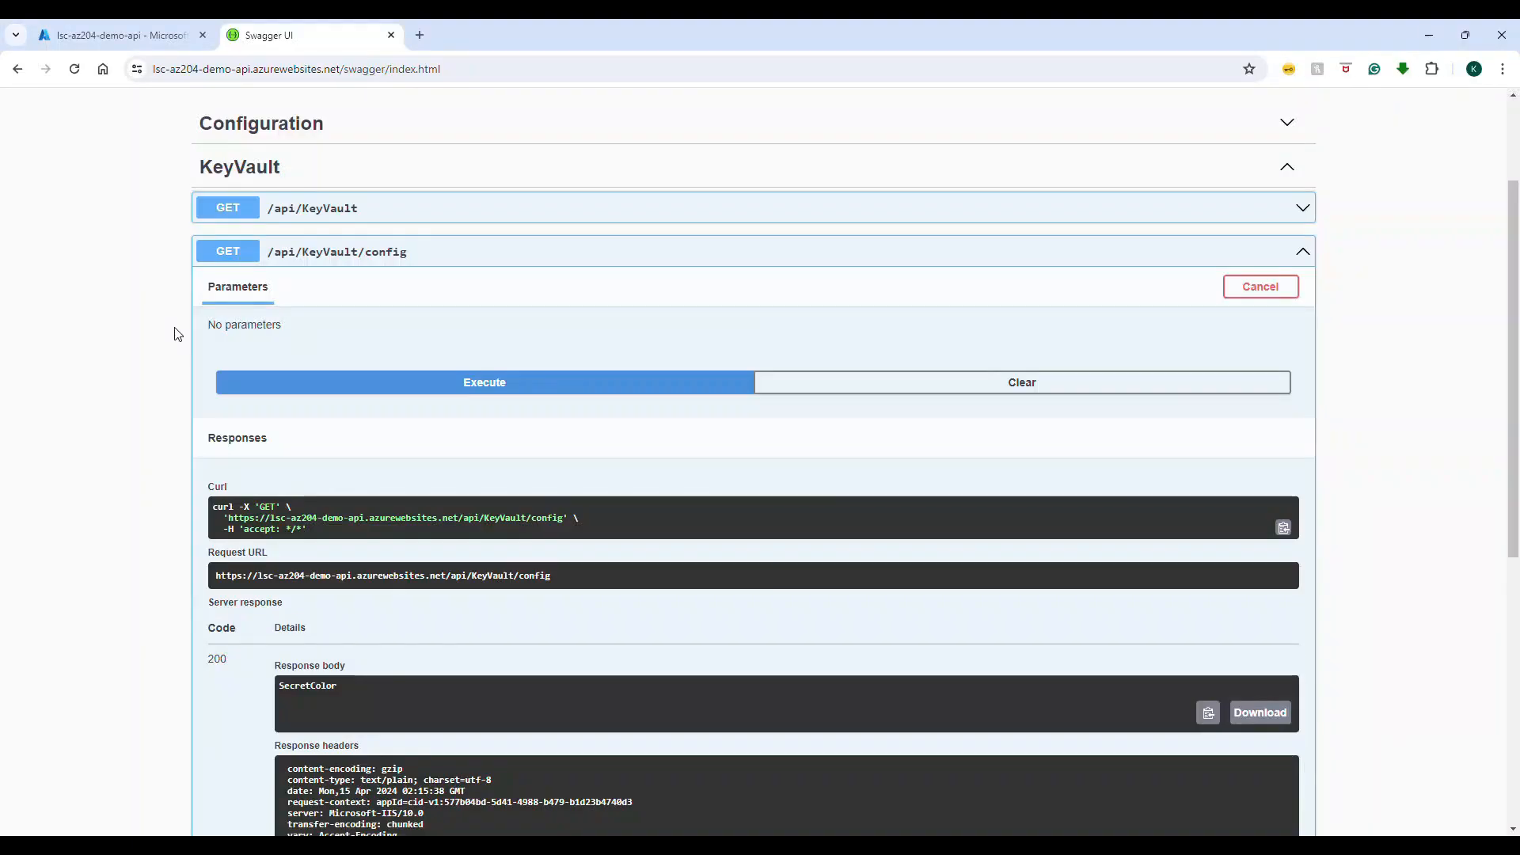
- Add app setting Secrets__MySecretKey with value 'Value from app environment variable', then apply and confirm
{"action": "left_click", "coordinate": [117, 35]}
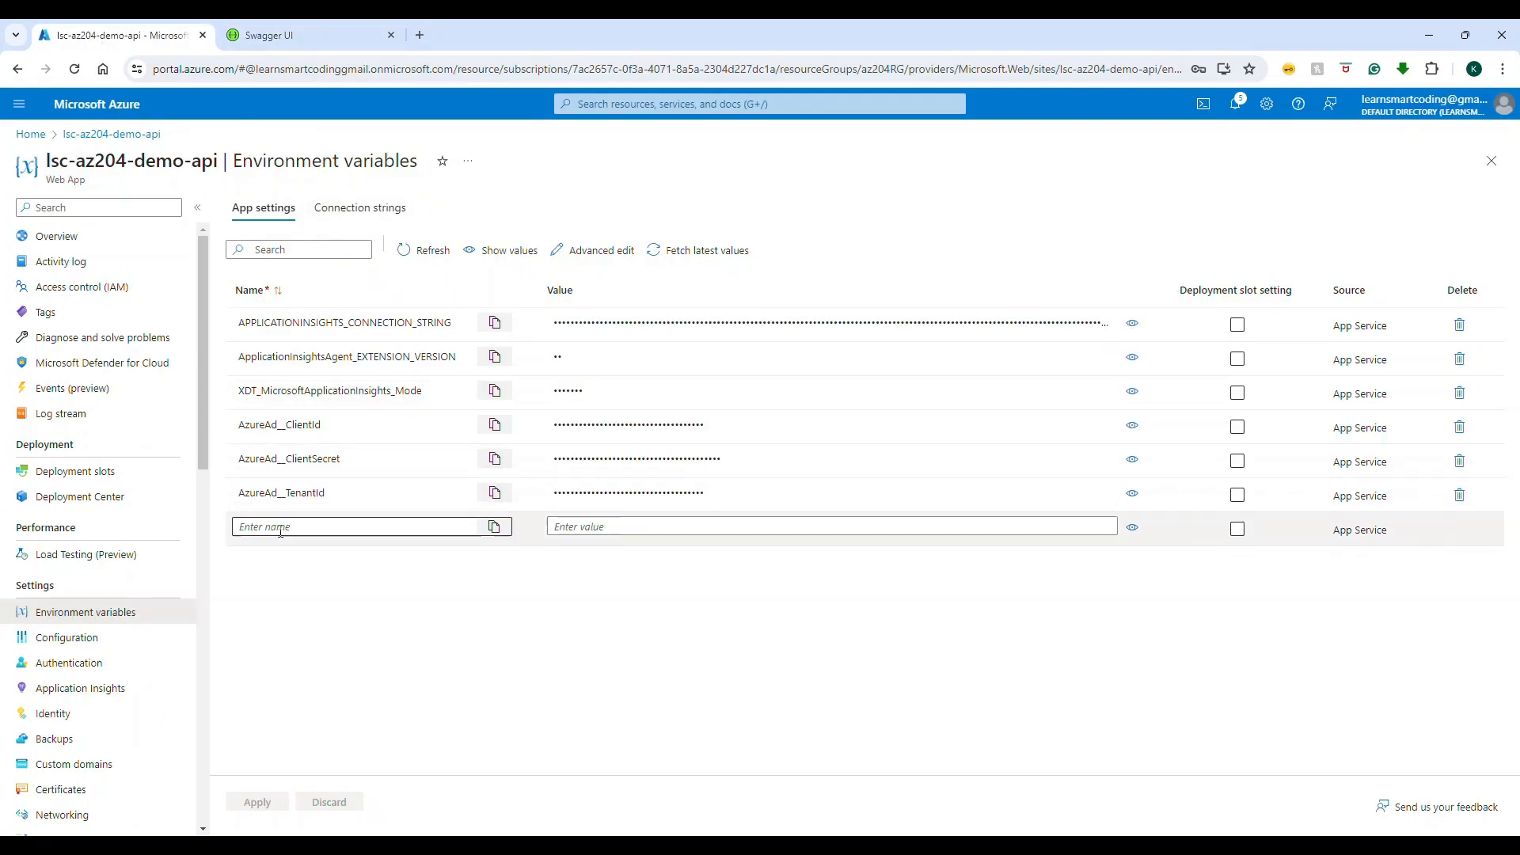
{"action": "type", "text": "Secrets__MySecretKey"}
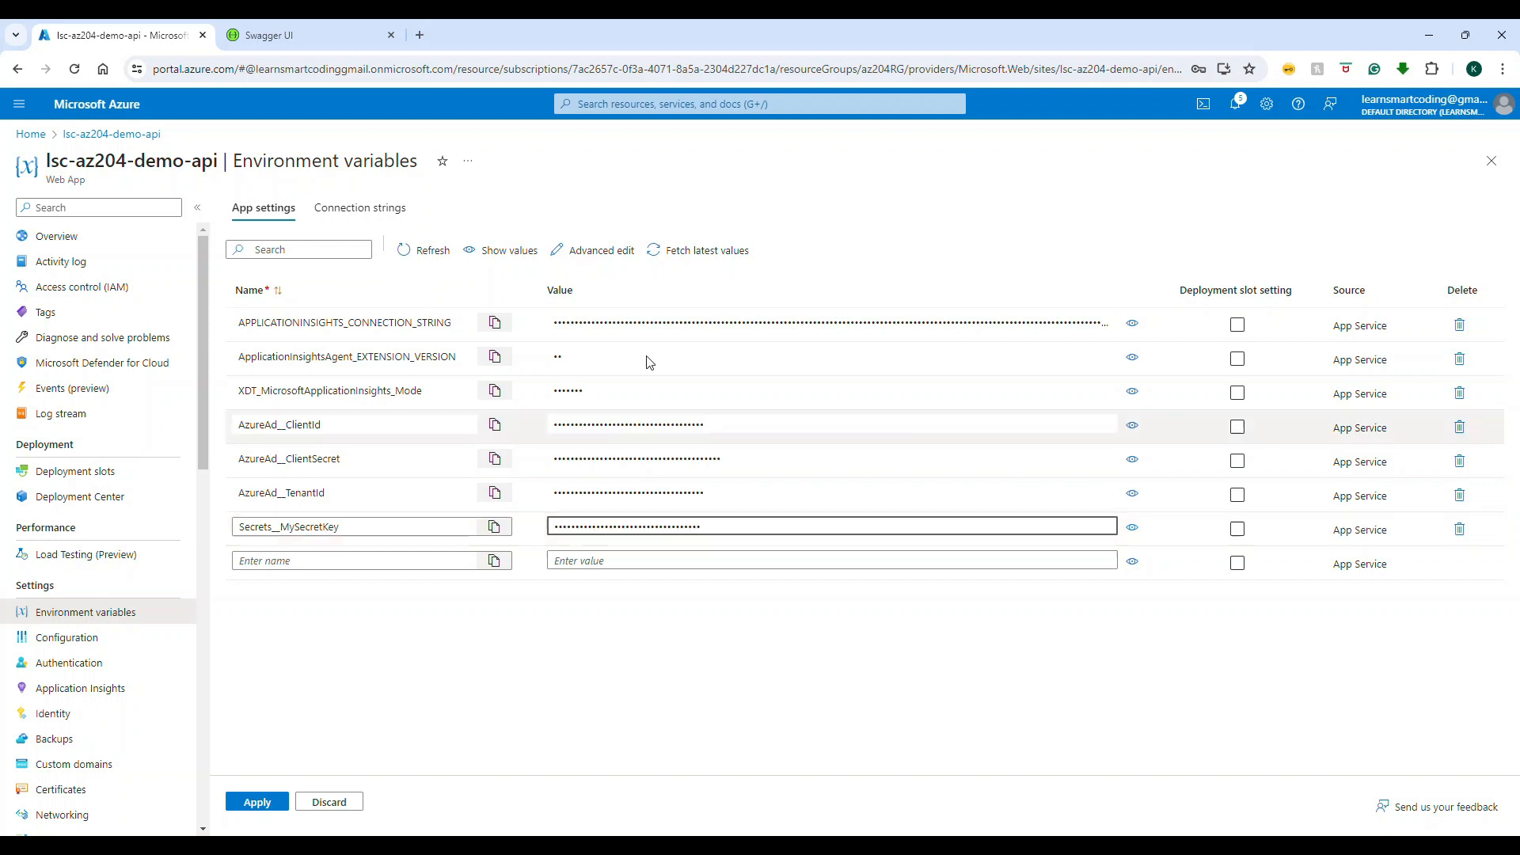
{"action": "left_click", "coordinate": [508, 251]}
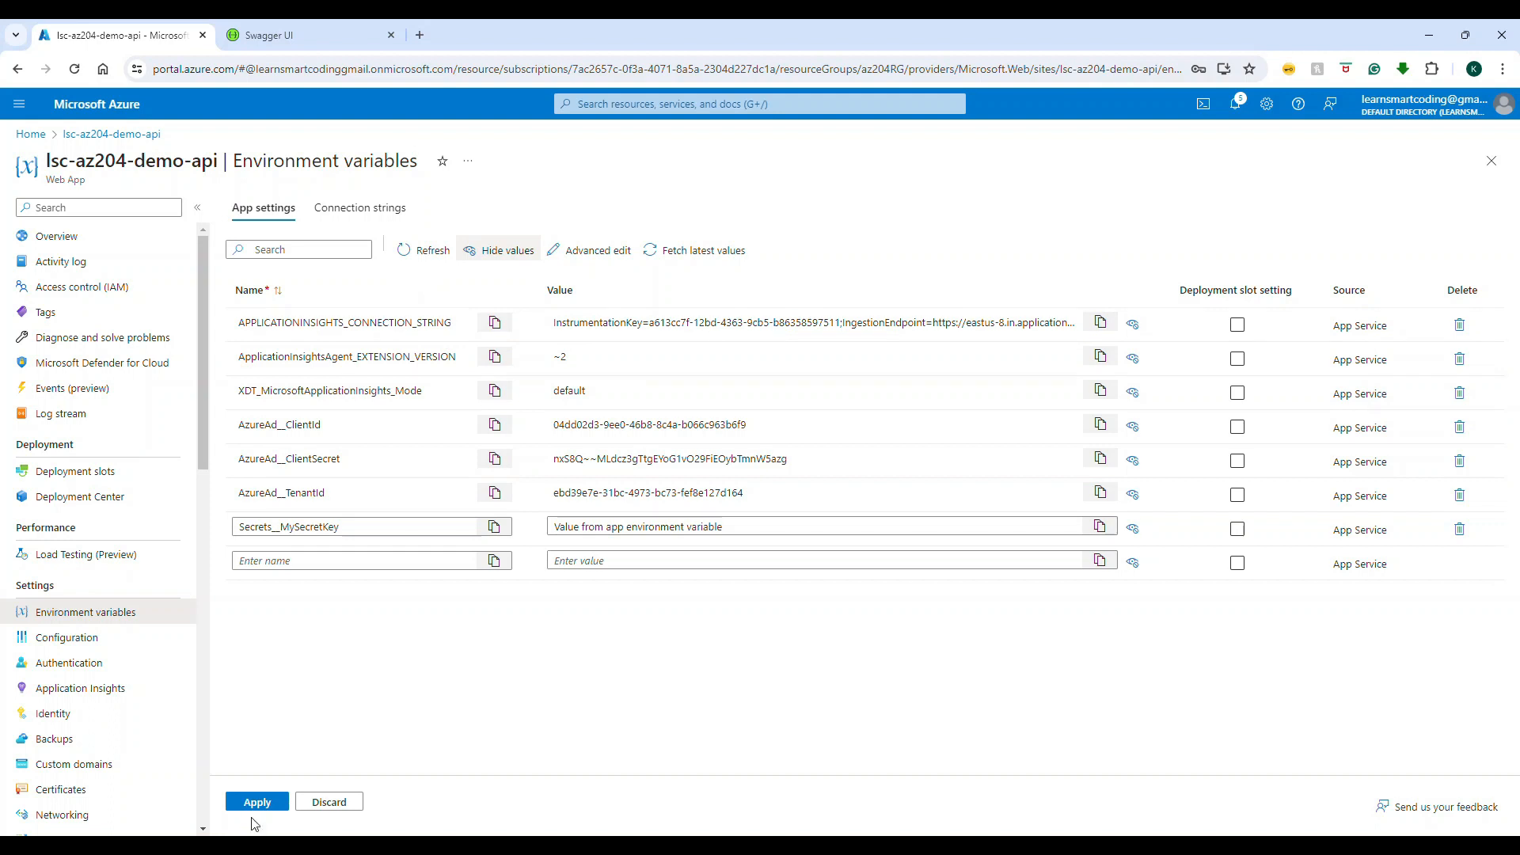
{"action": "left_click", "coordinate": [255, 802]}
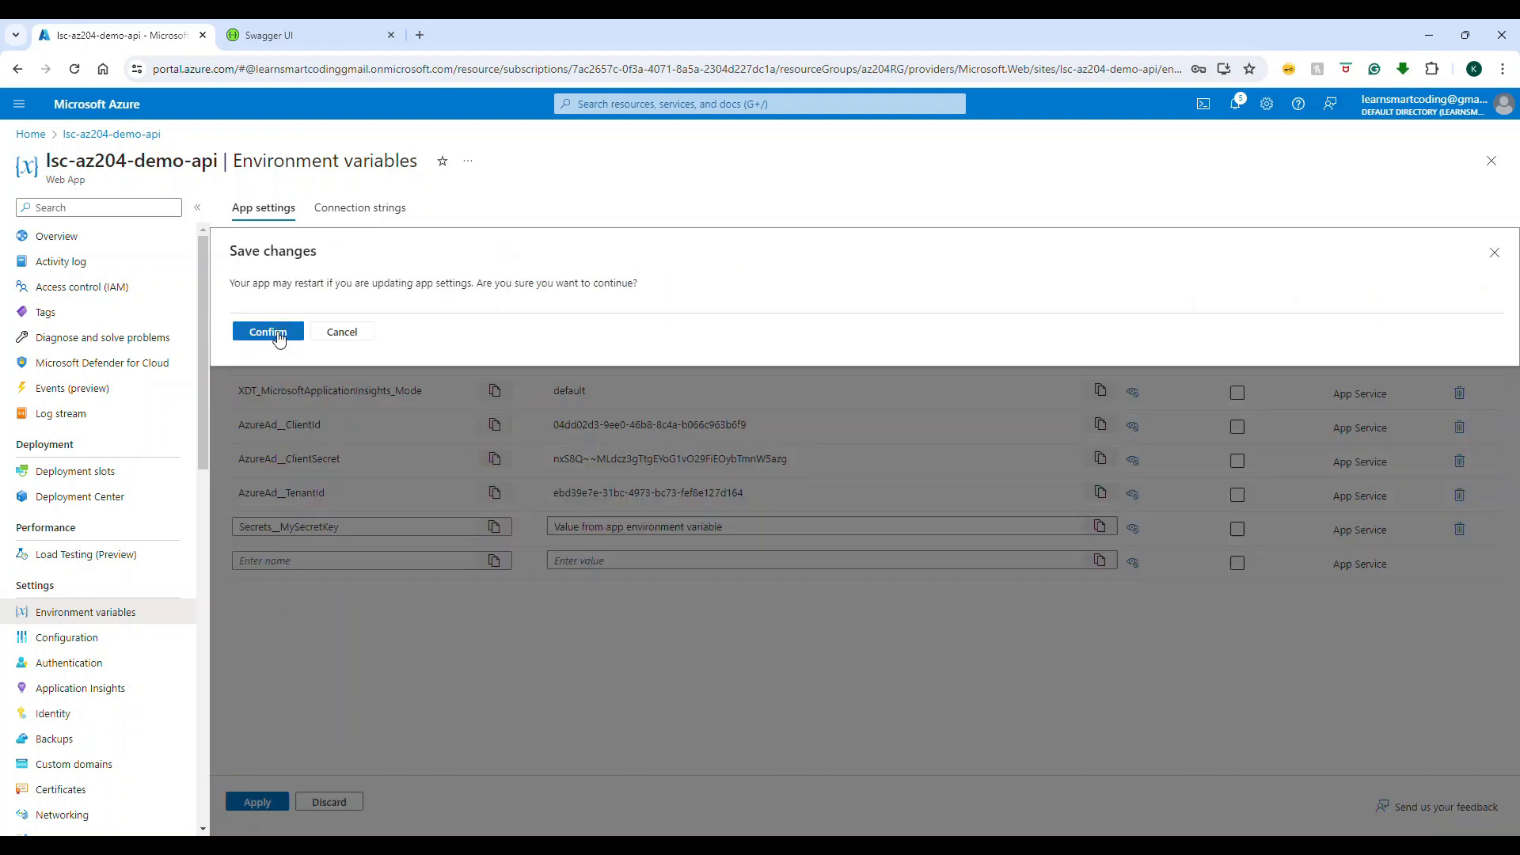
{"action": "left_click", "coordinate": [267, 332]}
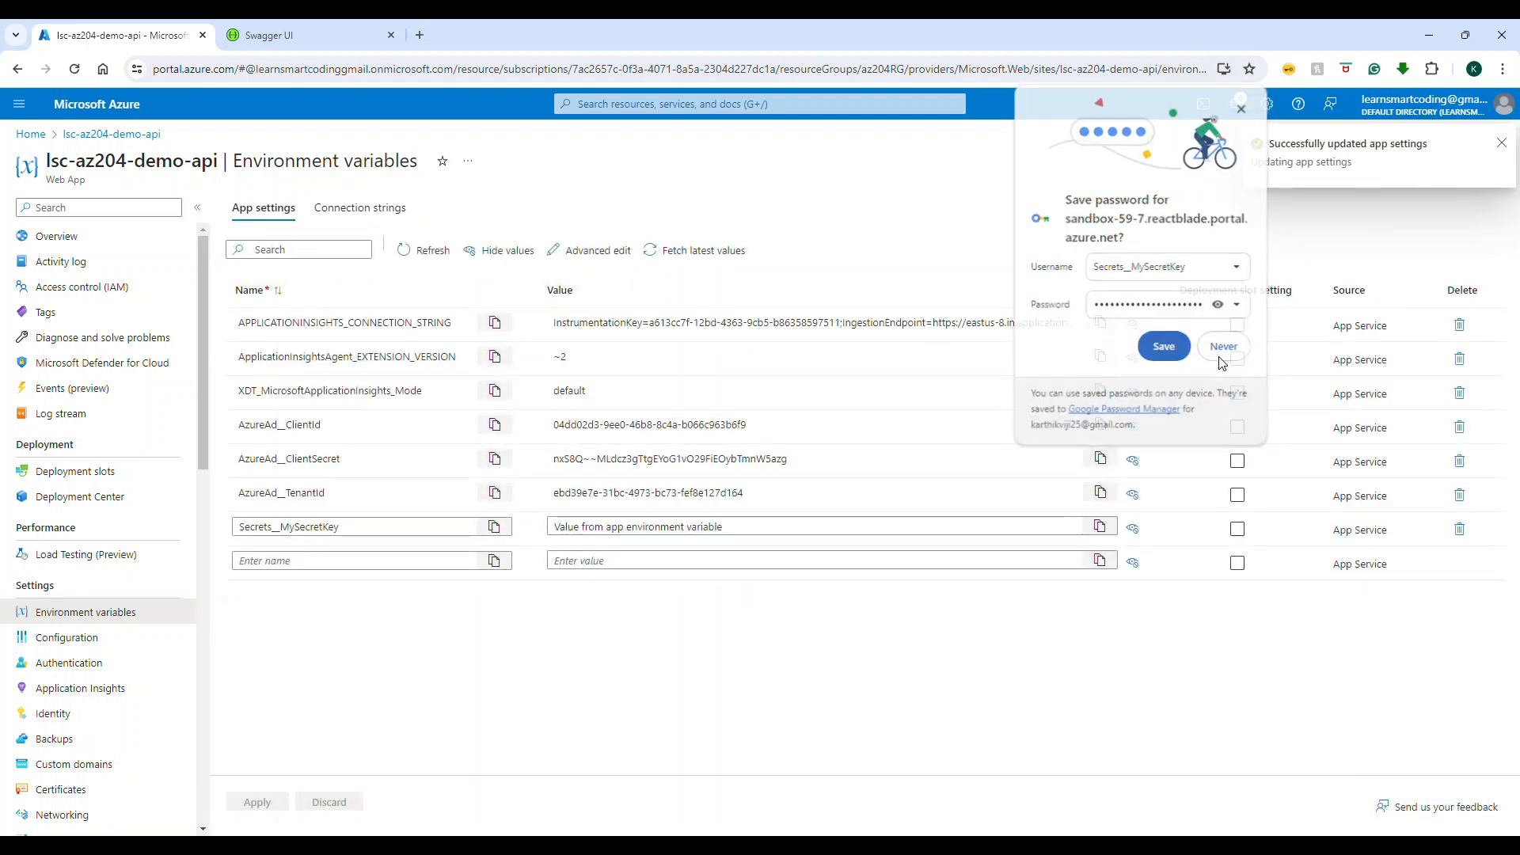
- Rerun GET /api/KeyVault/config and scroll to the 'Value from app environment variable' response
{"action": "left_click", "coordinate": [306, 34]}
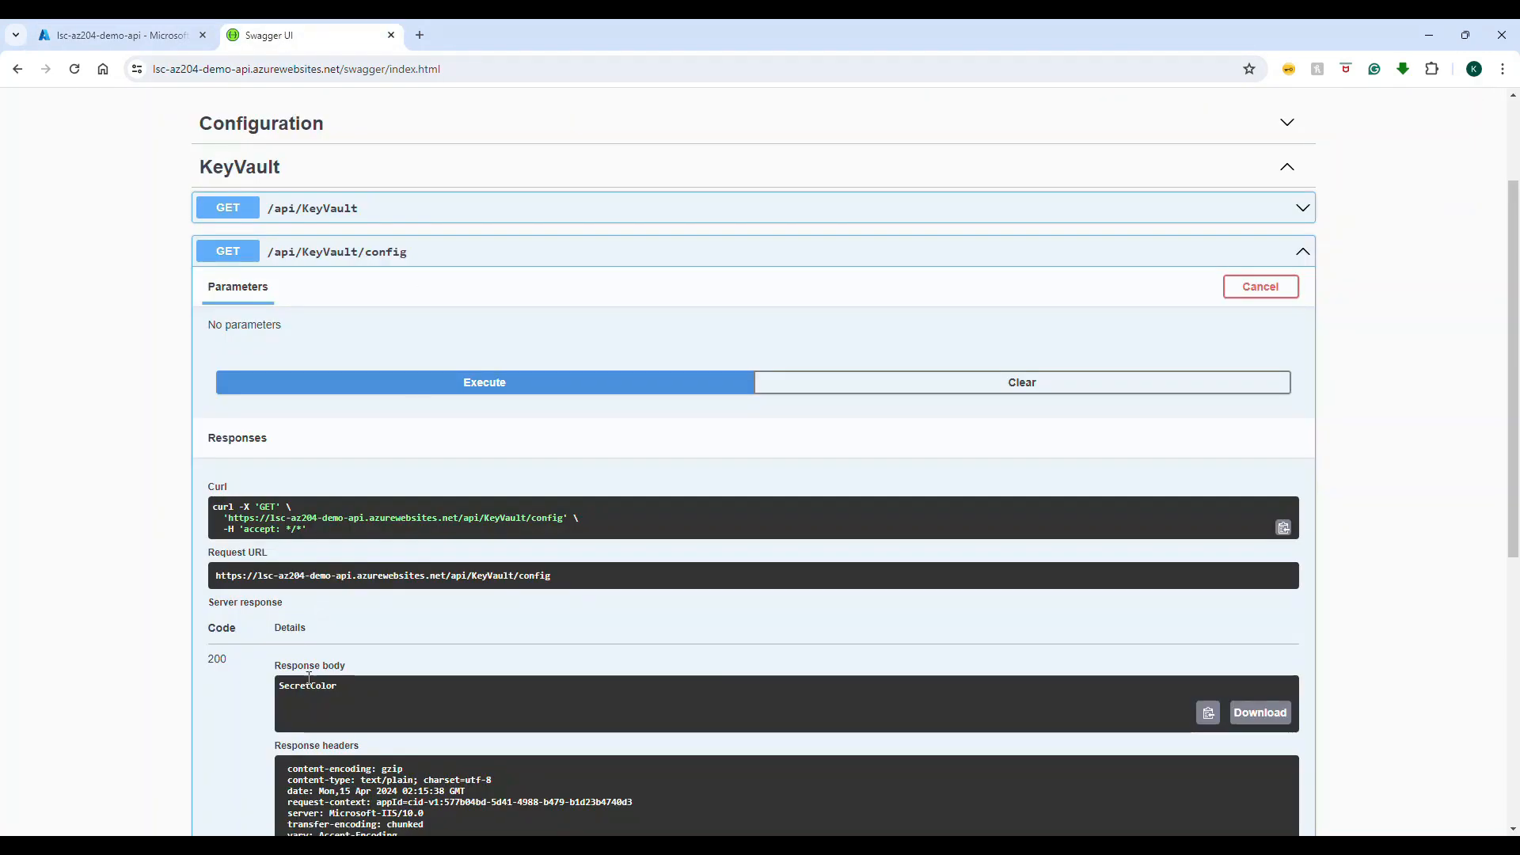
{"action": "left_click", "coordinate": [484, 381]}
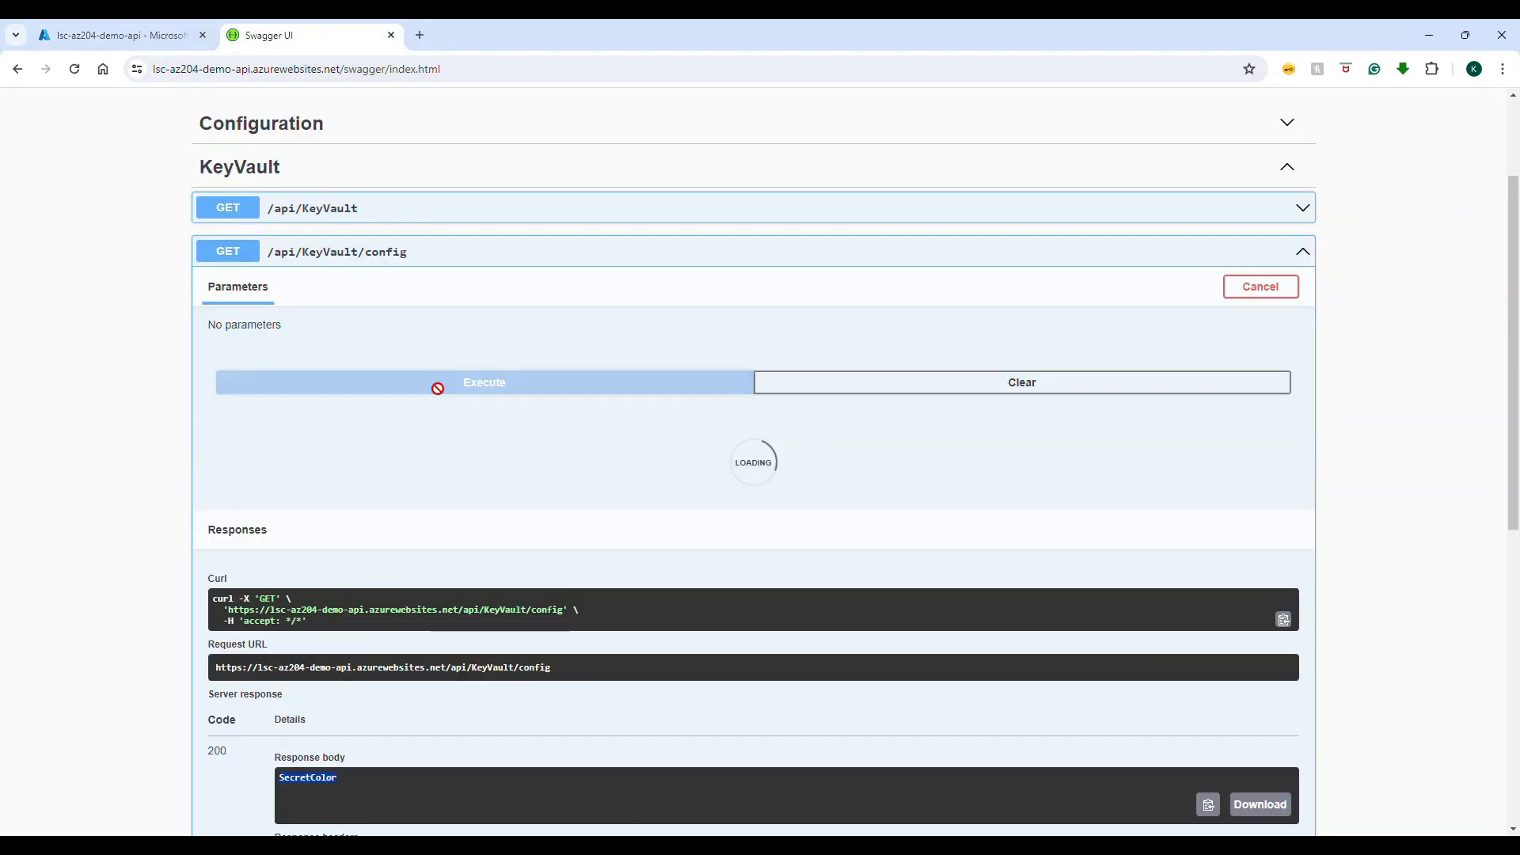
{"action": "scroll", "scroll_direction": "down", "scroll_amount": 3}
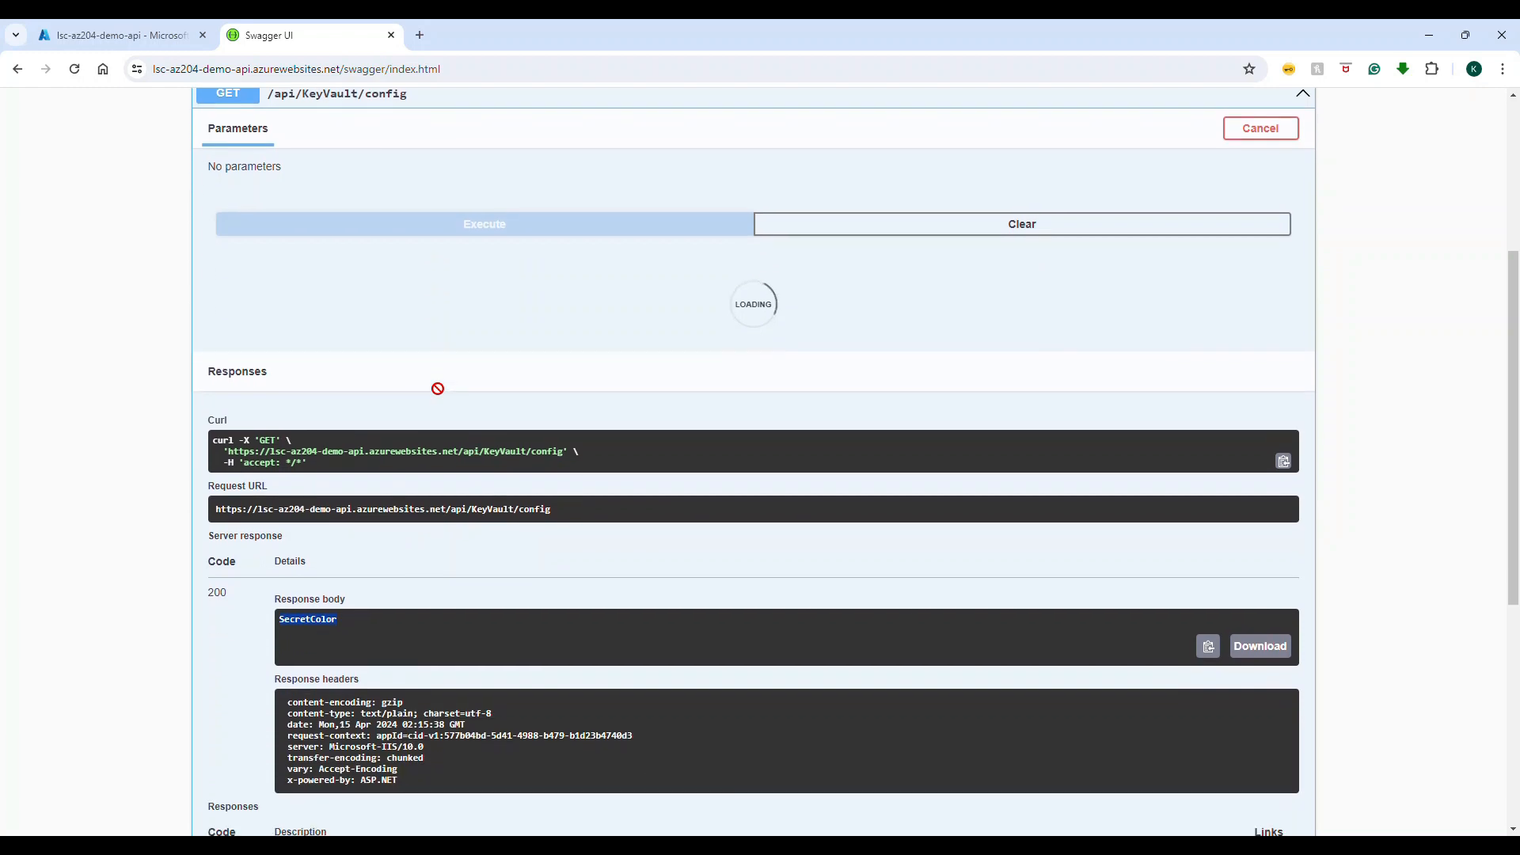
{"action": "mouse_move", "coordinate": [437, 396]}
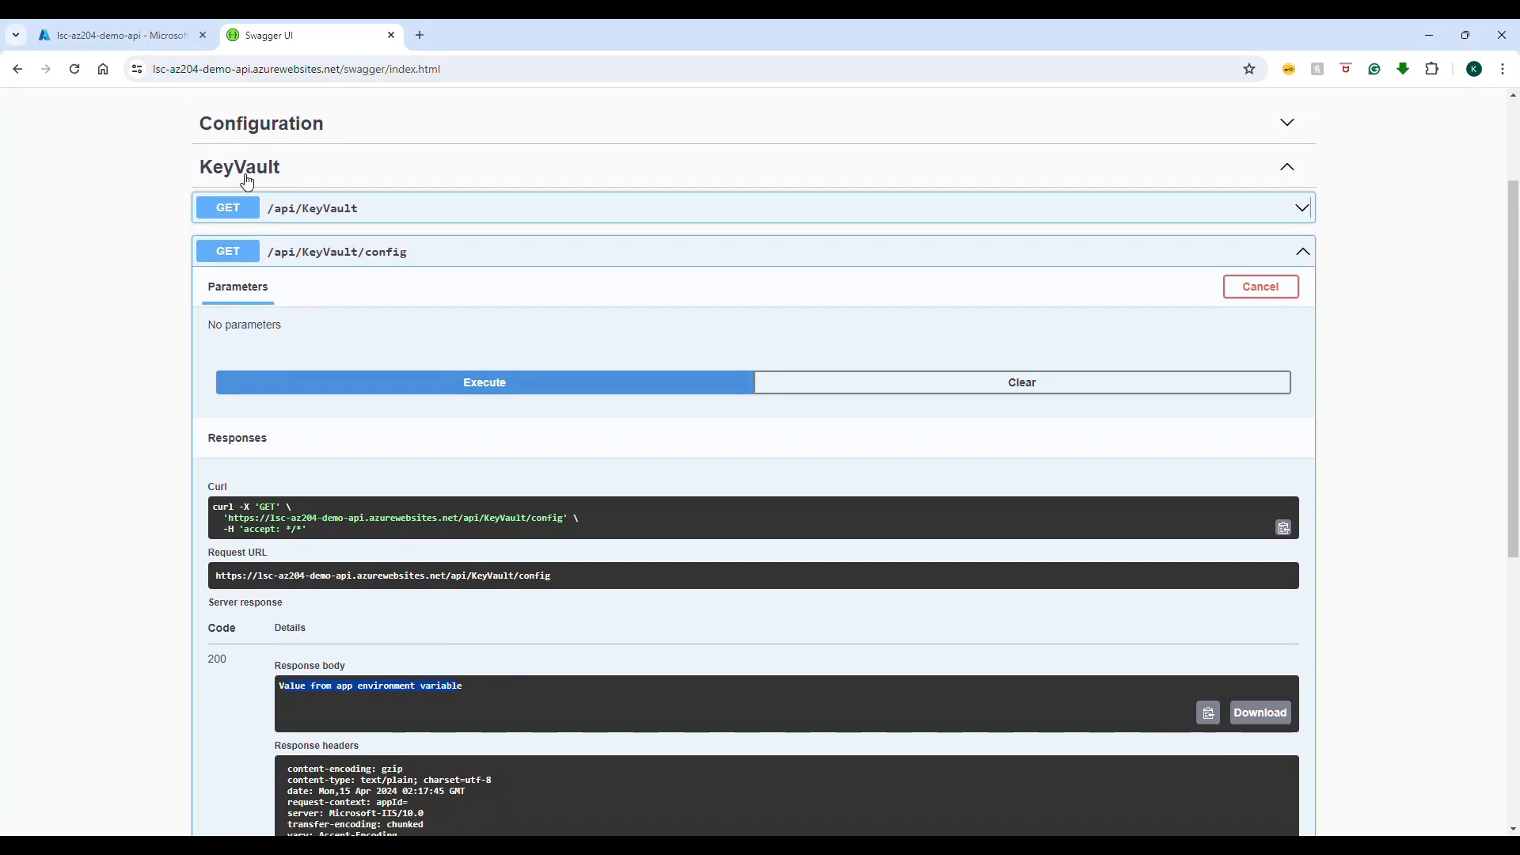
{"action": "left_click", "coordinate": [116, 35]}
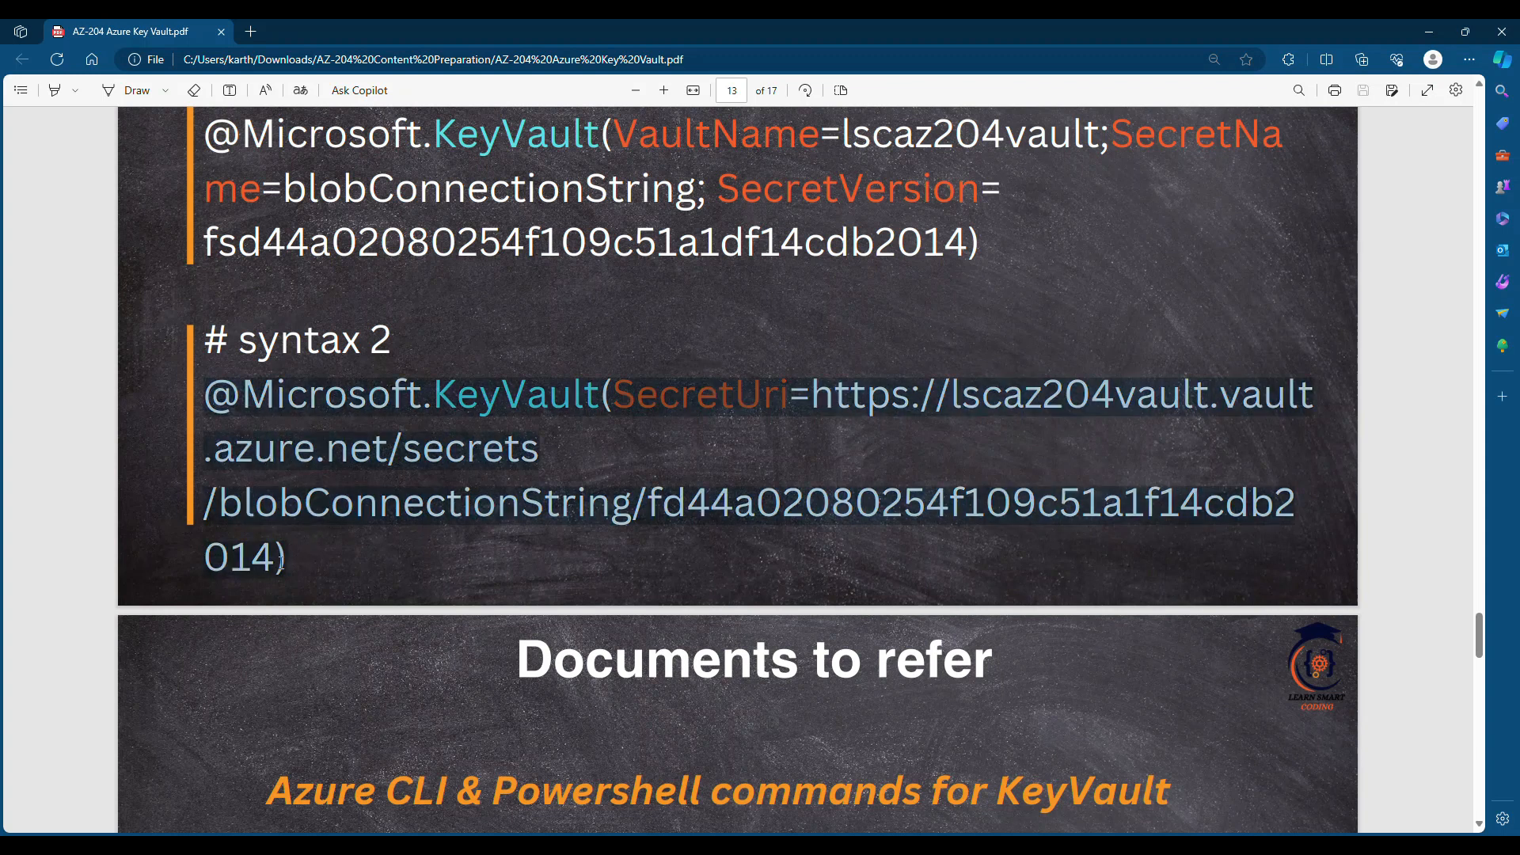
{"action": "mouse_move", "coordinate": [722, 610]}
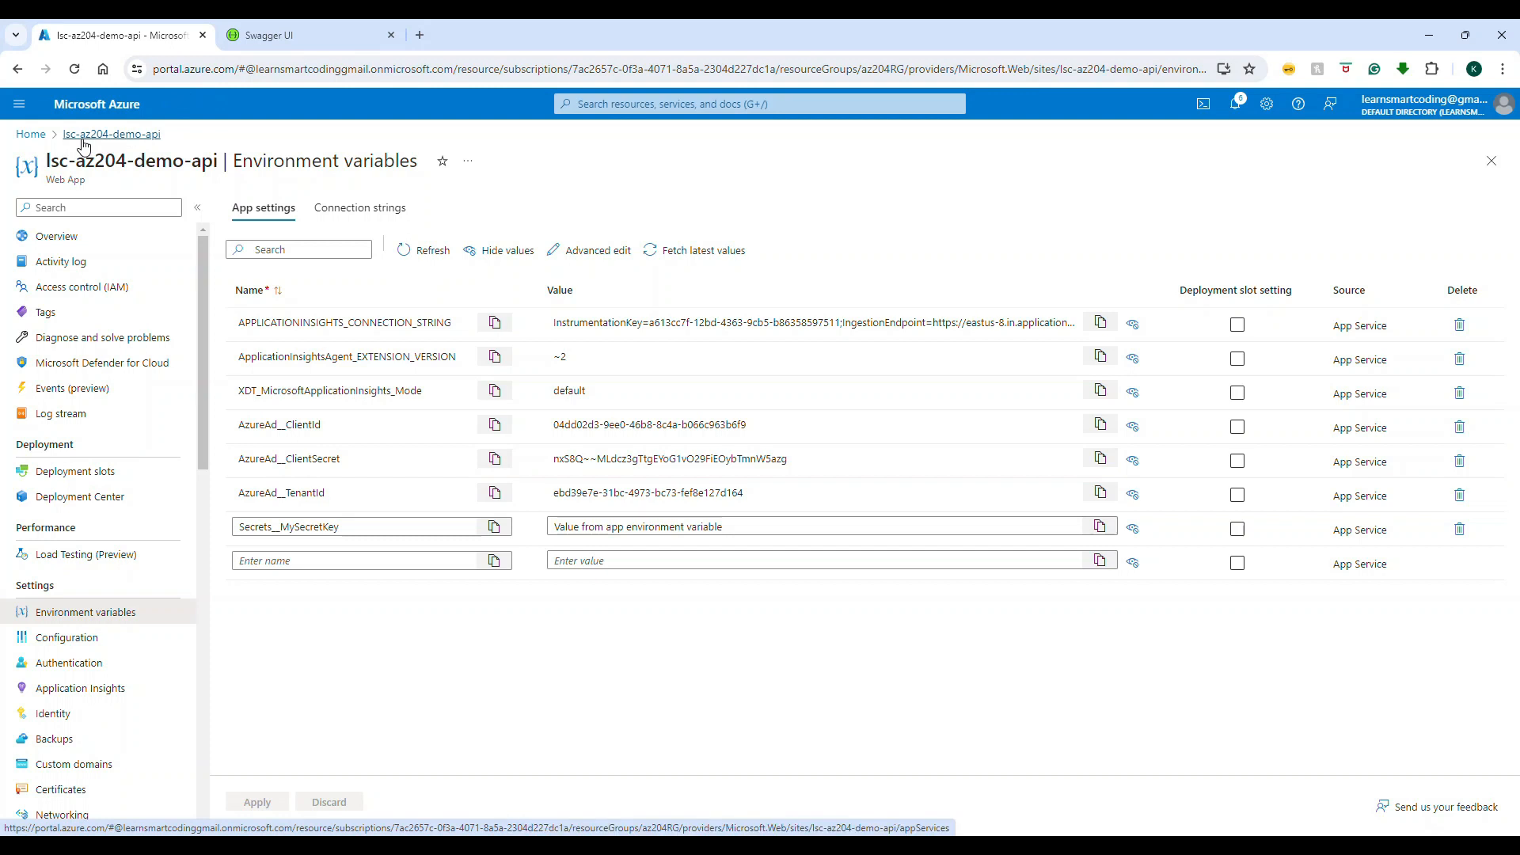
- Copy the Secret Identifier of SecretColor's current version from lsc-az204demo-kv
{"action": "left_click", "coordinate": [31, 134]}
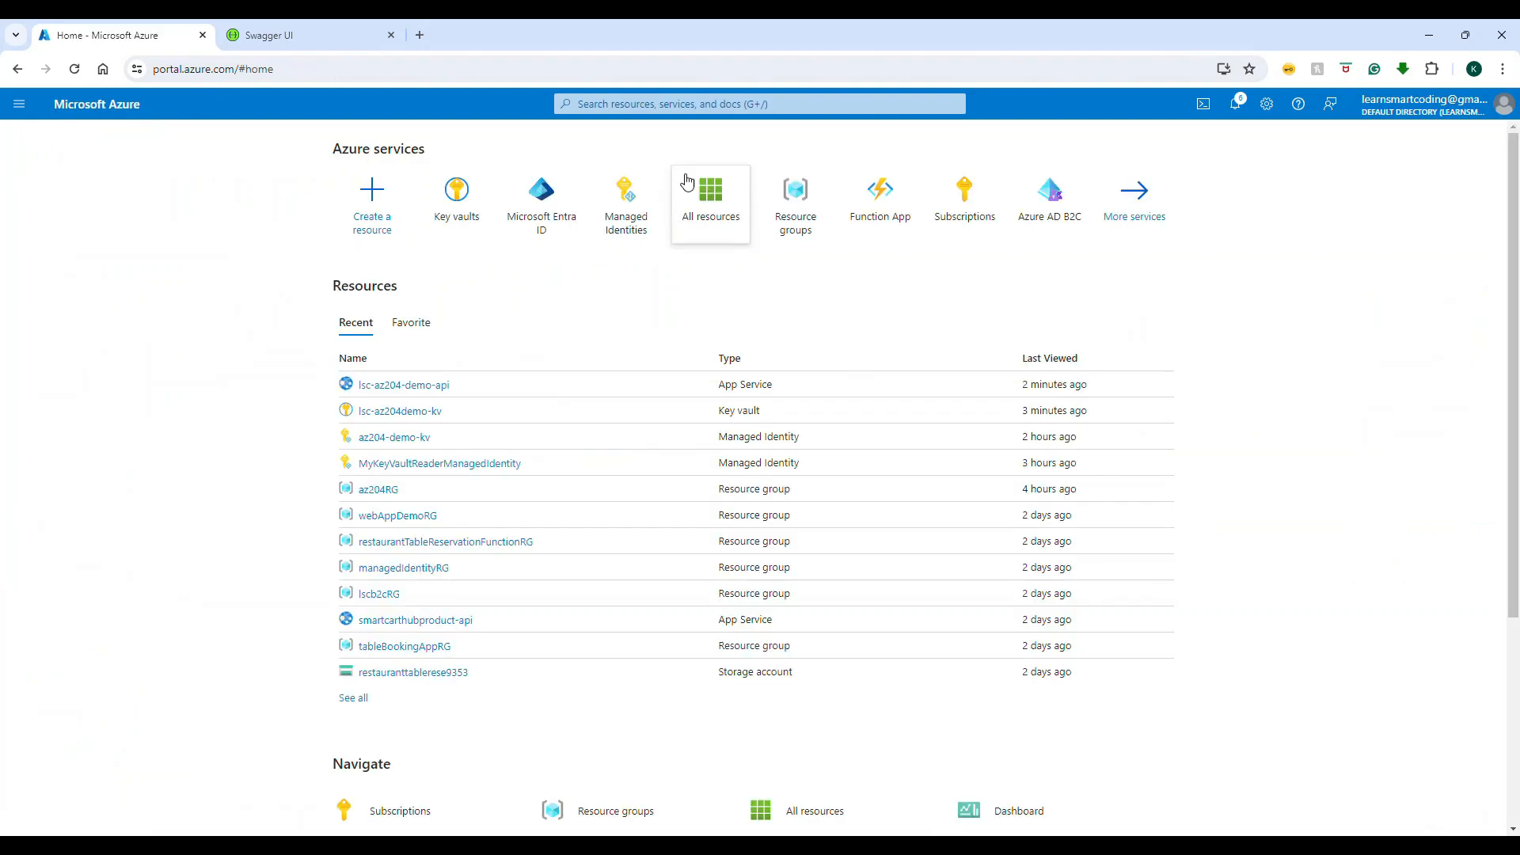
{"action": "left_click", "coordinate": [456, 194]}
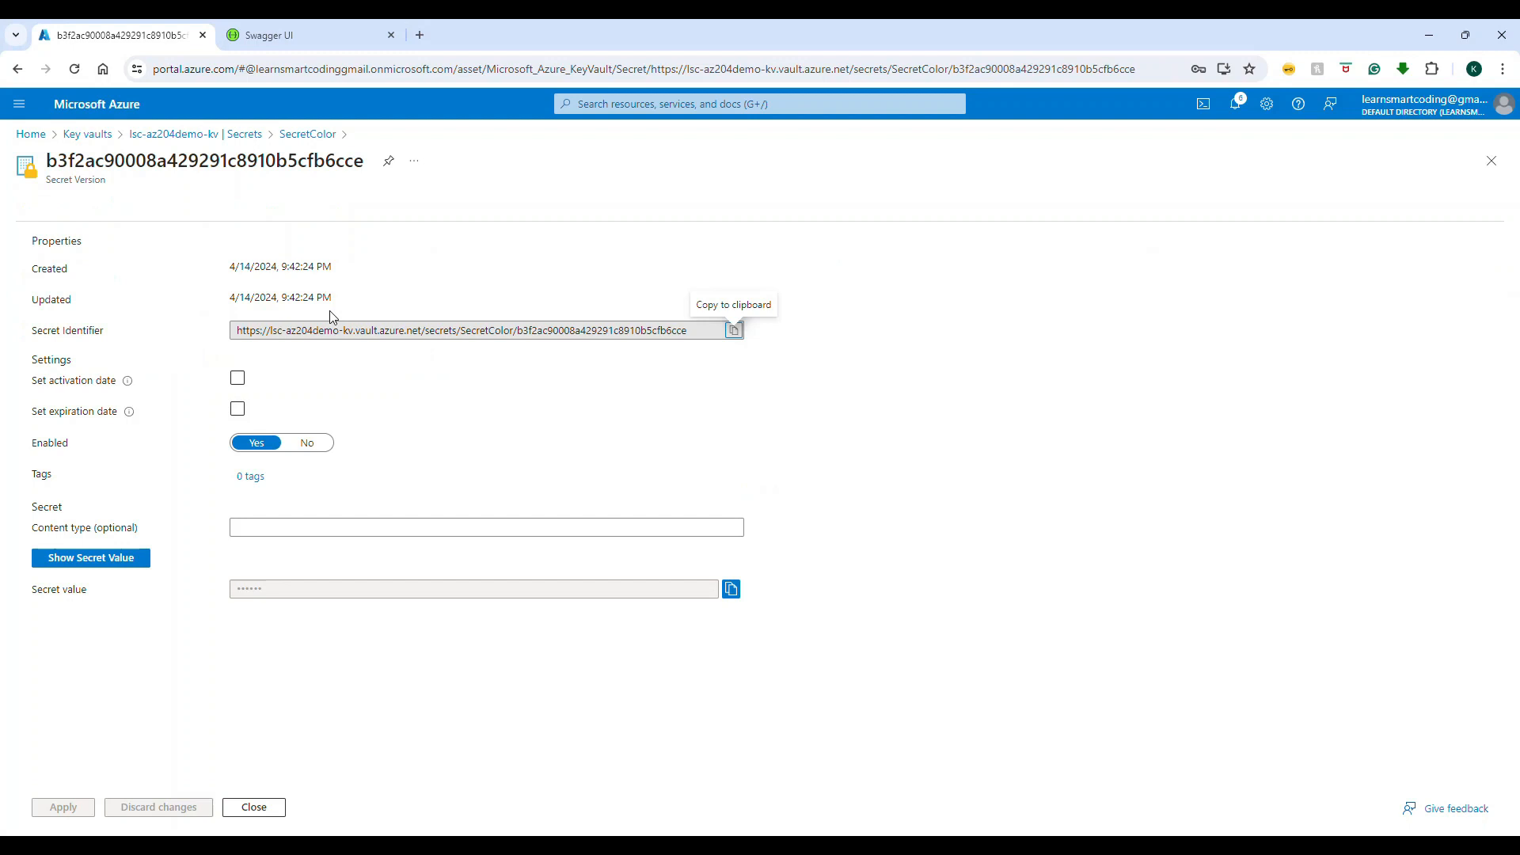
{"action": "left_click", "coordinate": [734, 329]}
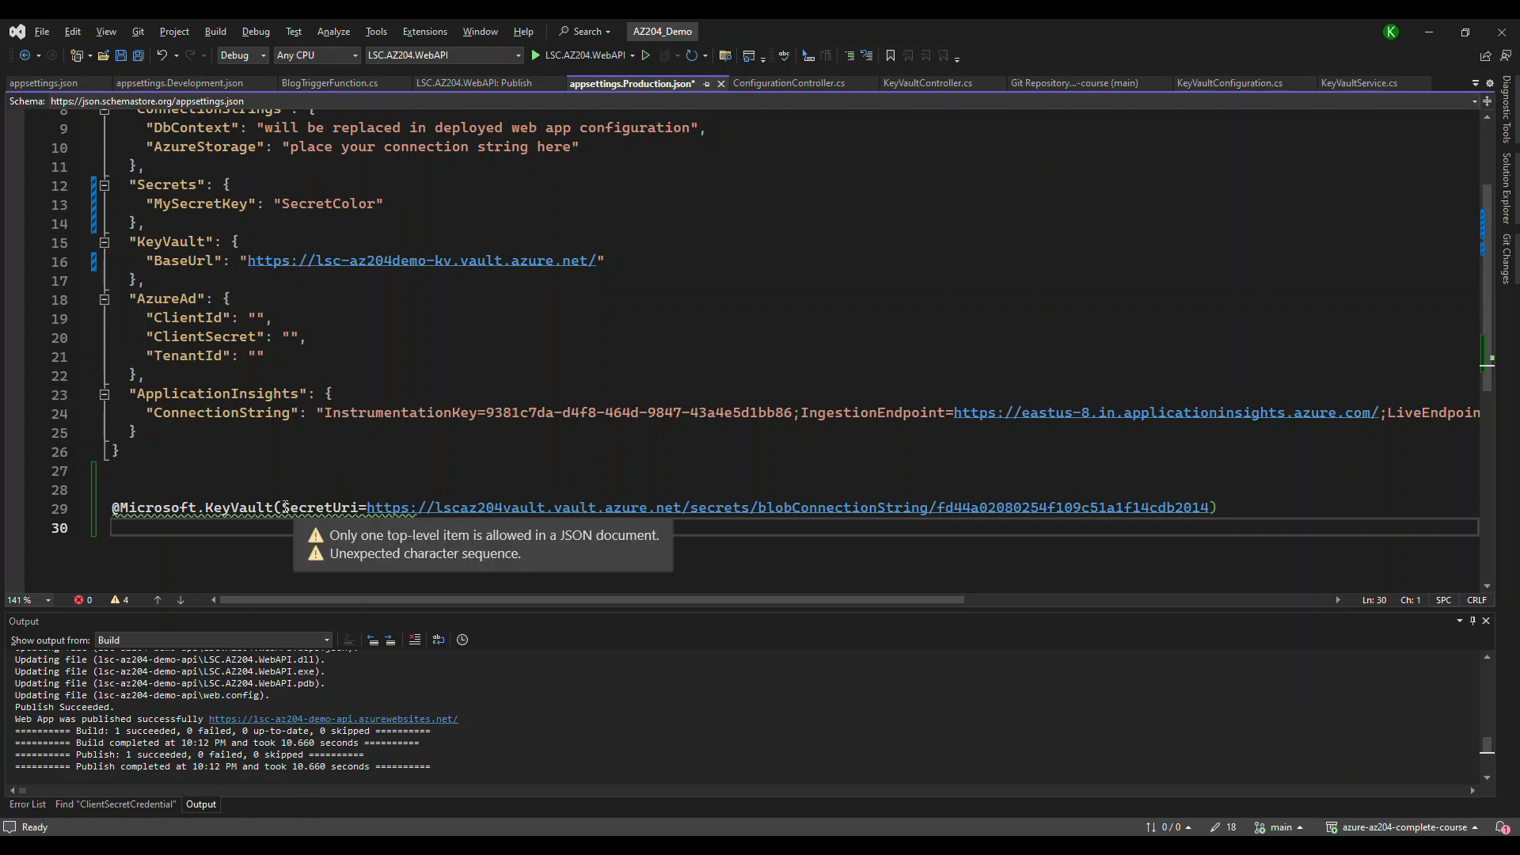
- Replace the old SecretUri URL in appsettings.Production.json with SecretColor's copied identifier
{"action": "left_click_drag", "start_coordinate": [368, 506], "coordinate": [1173, 506]}
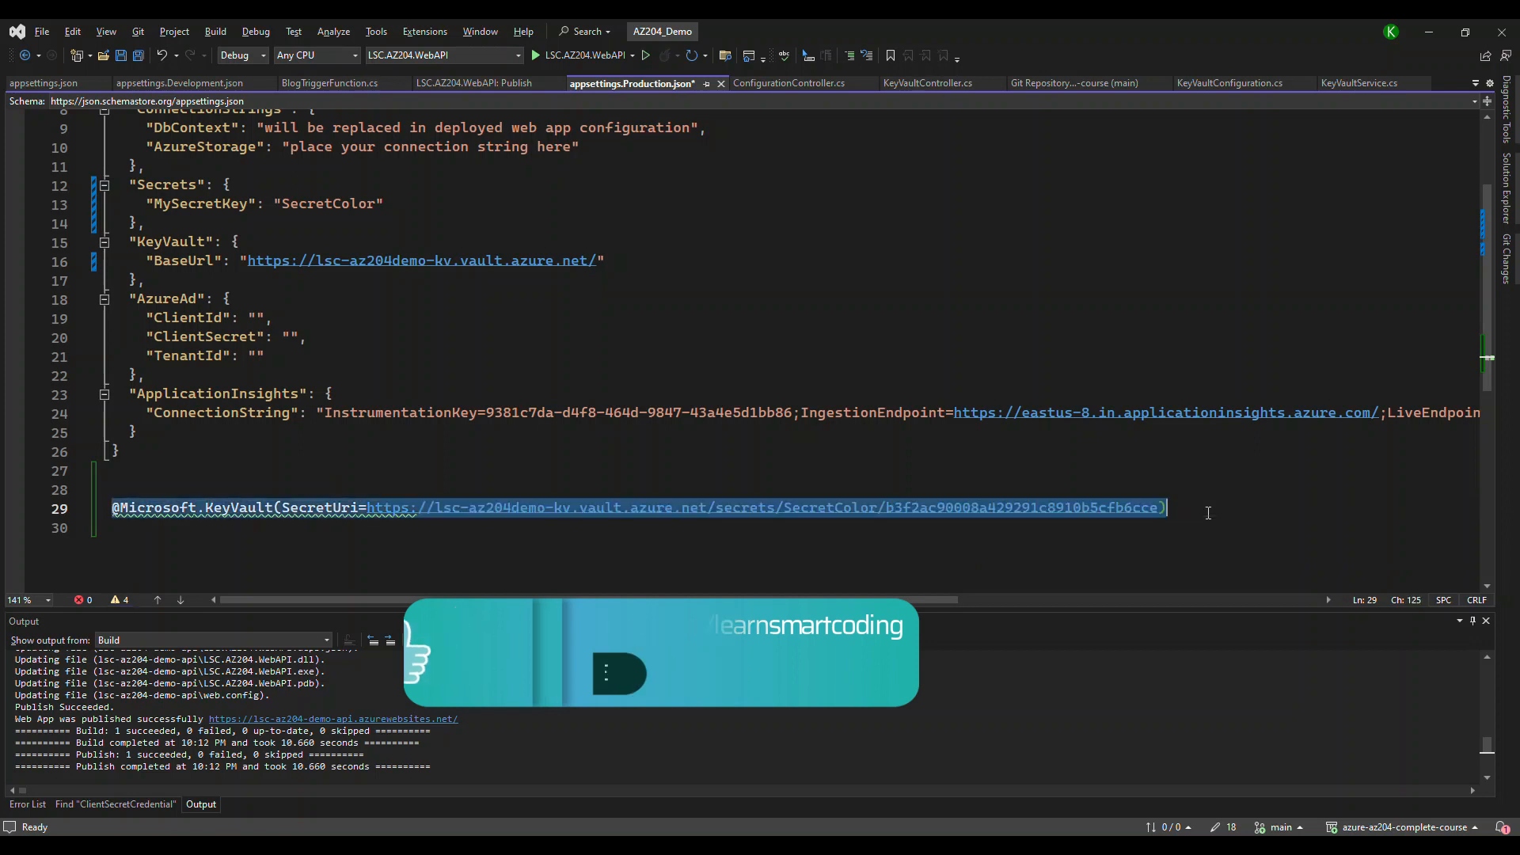
{"action": "key", "text": "Delete"}
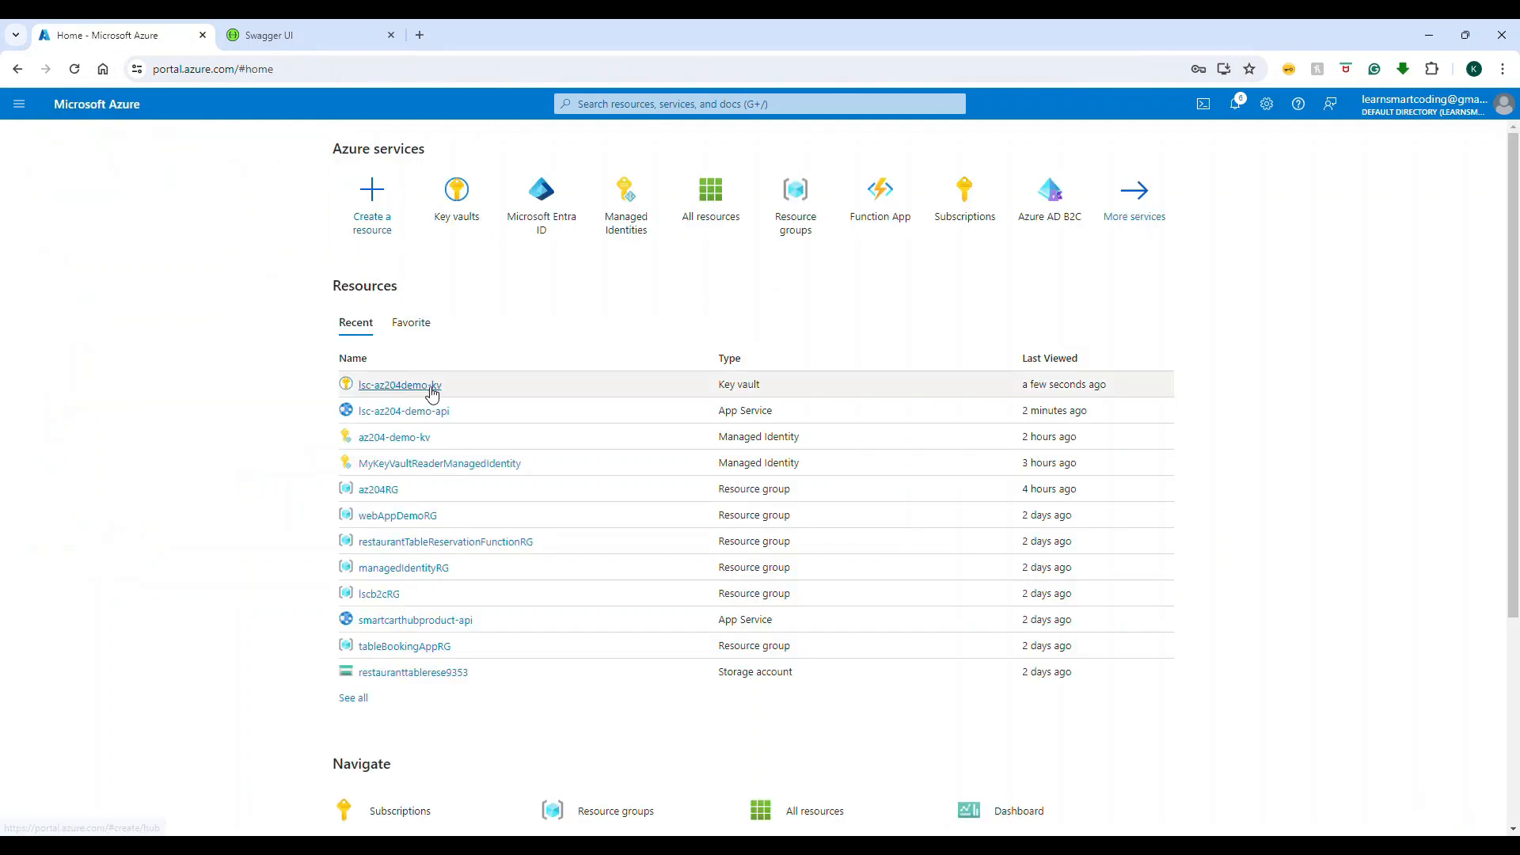
- Open lsc-az204-demo-api's environment variables and show the setting values
{"action": "left_click", "coordinate": [405, 410]}
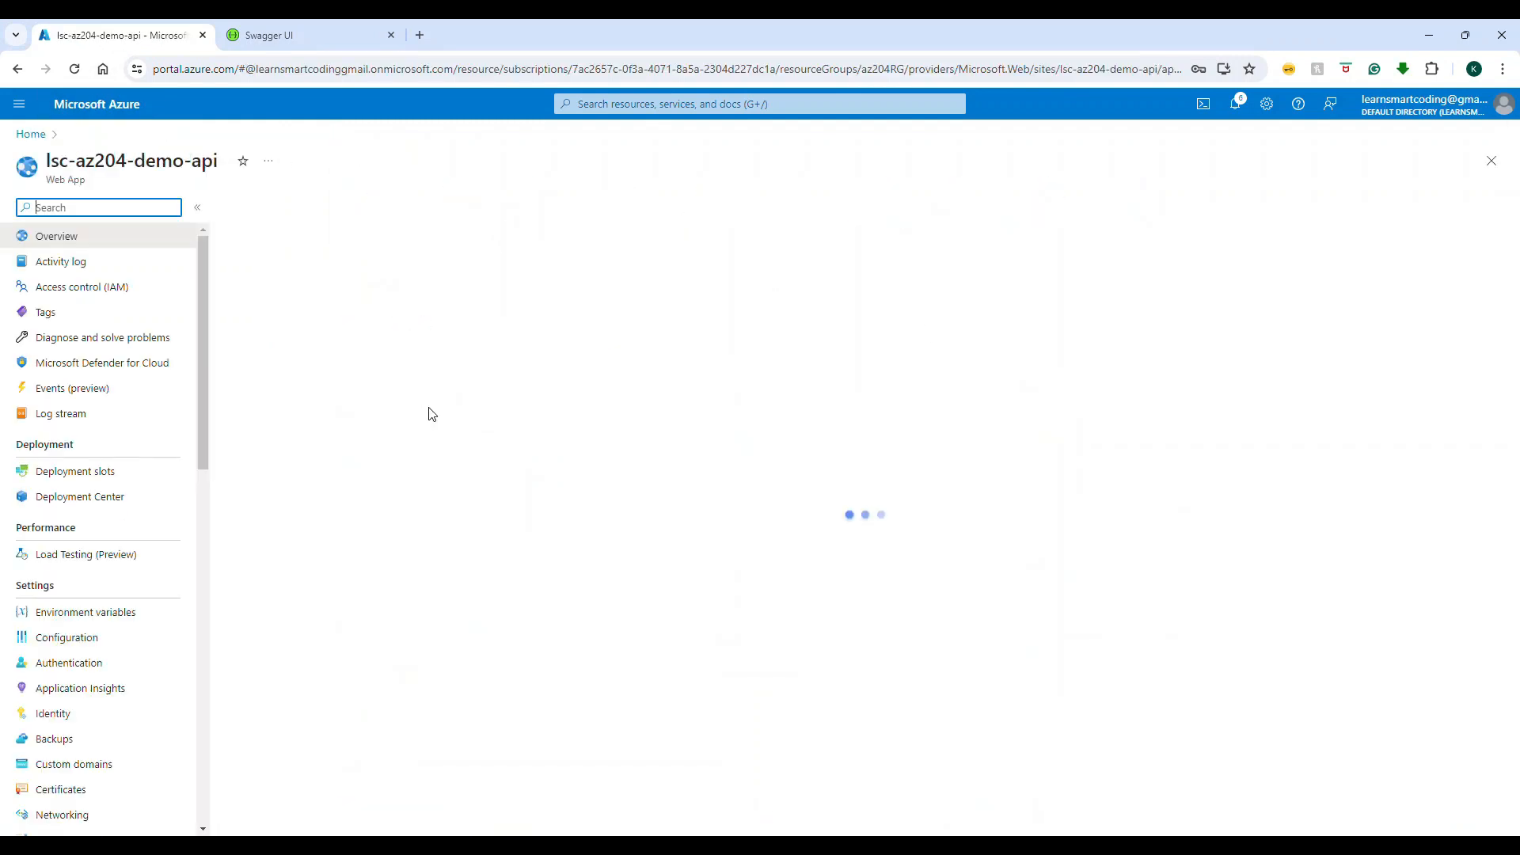
{"action": "left_click", "coordinate": [84, 612]}
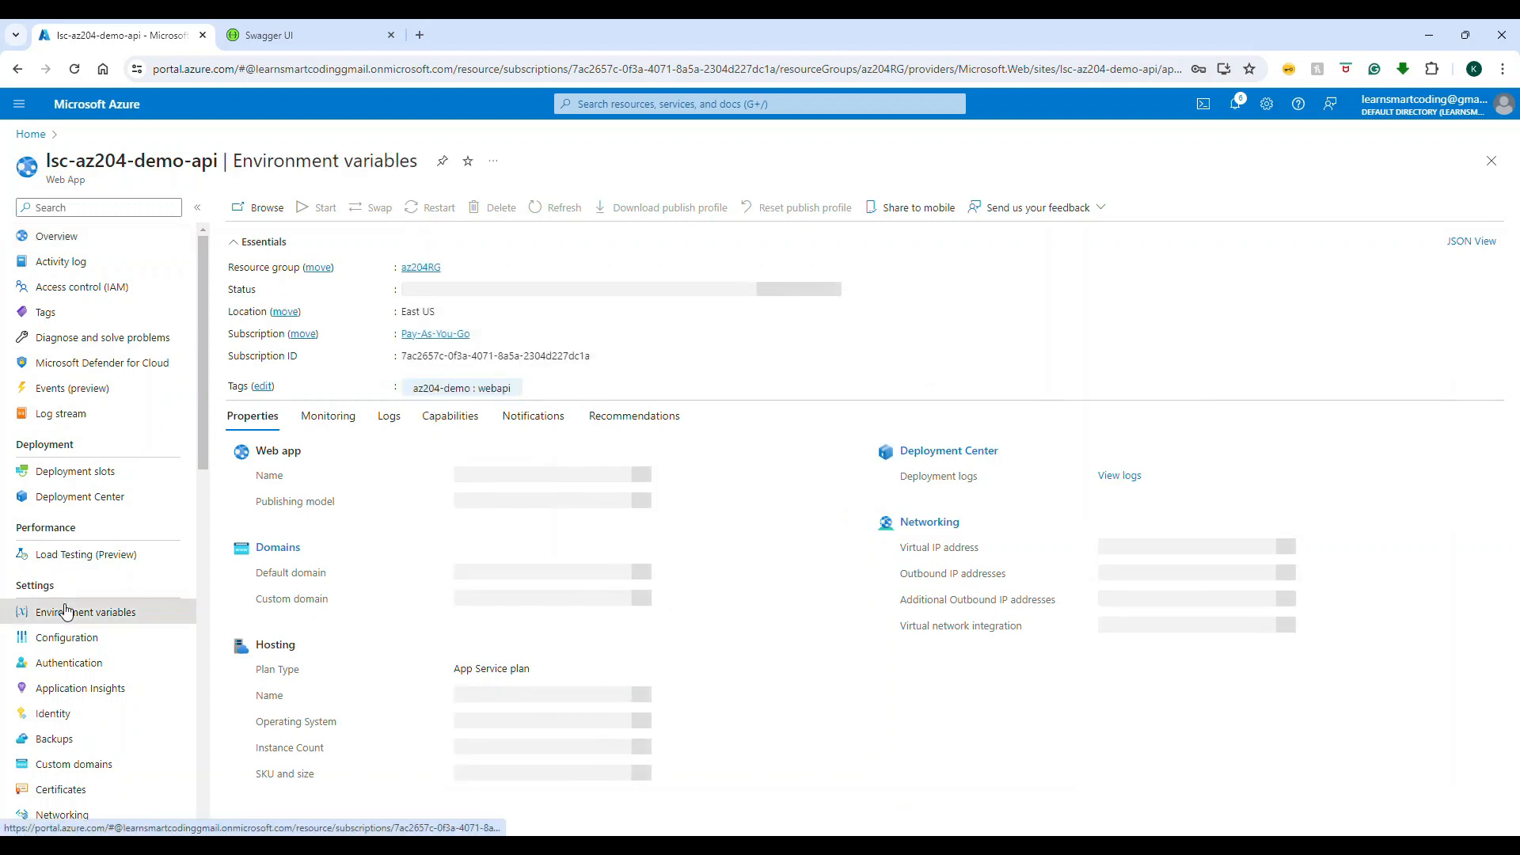
{"action": "left_click", "coordinate": [86, 612]}
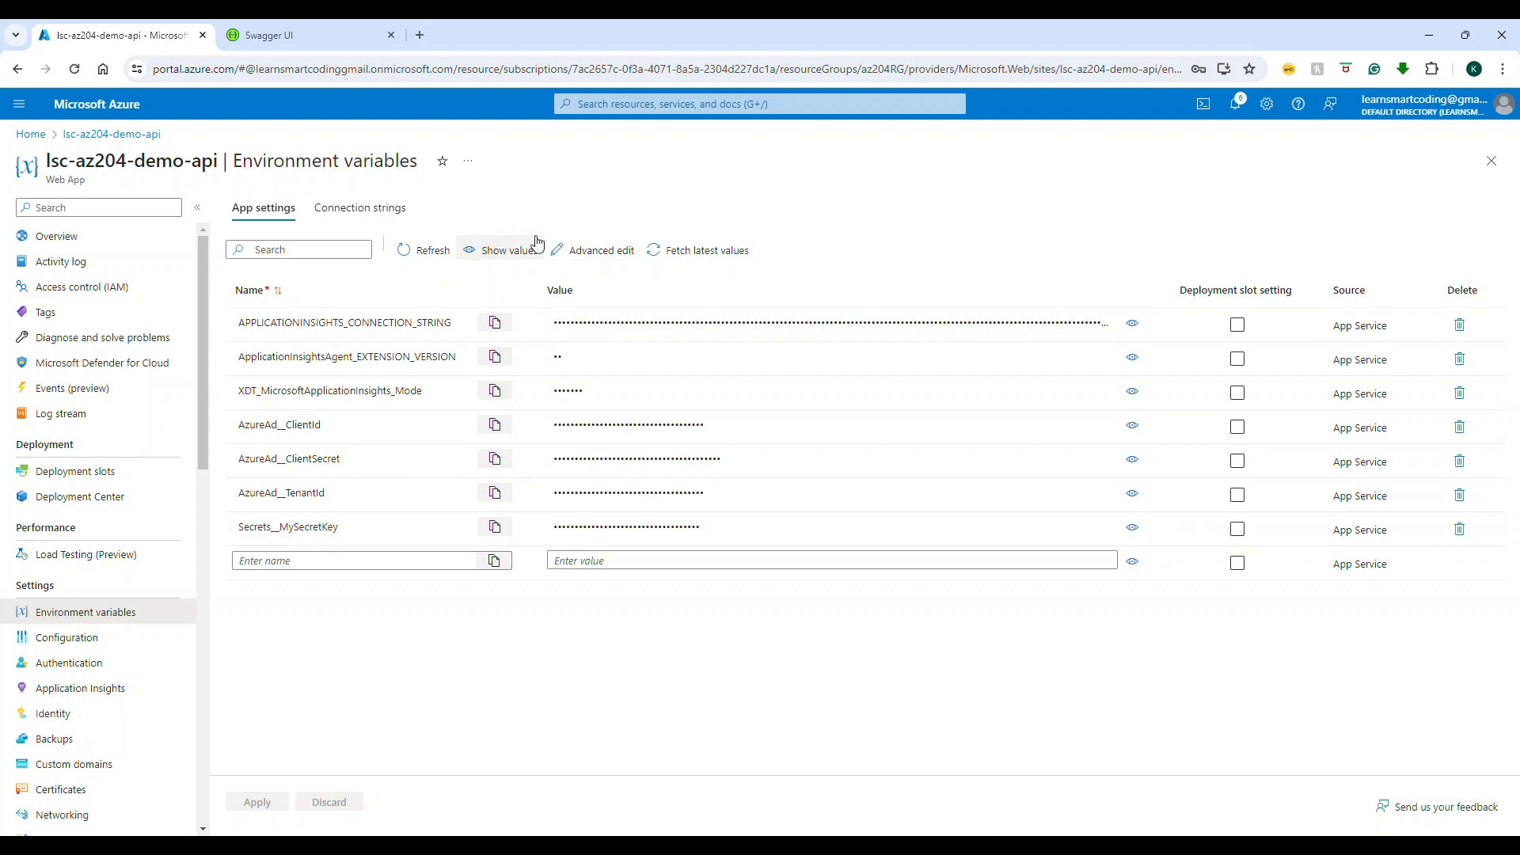
{"action": "left_click", "coordinate": [504, 250]}
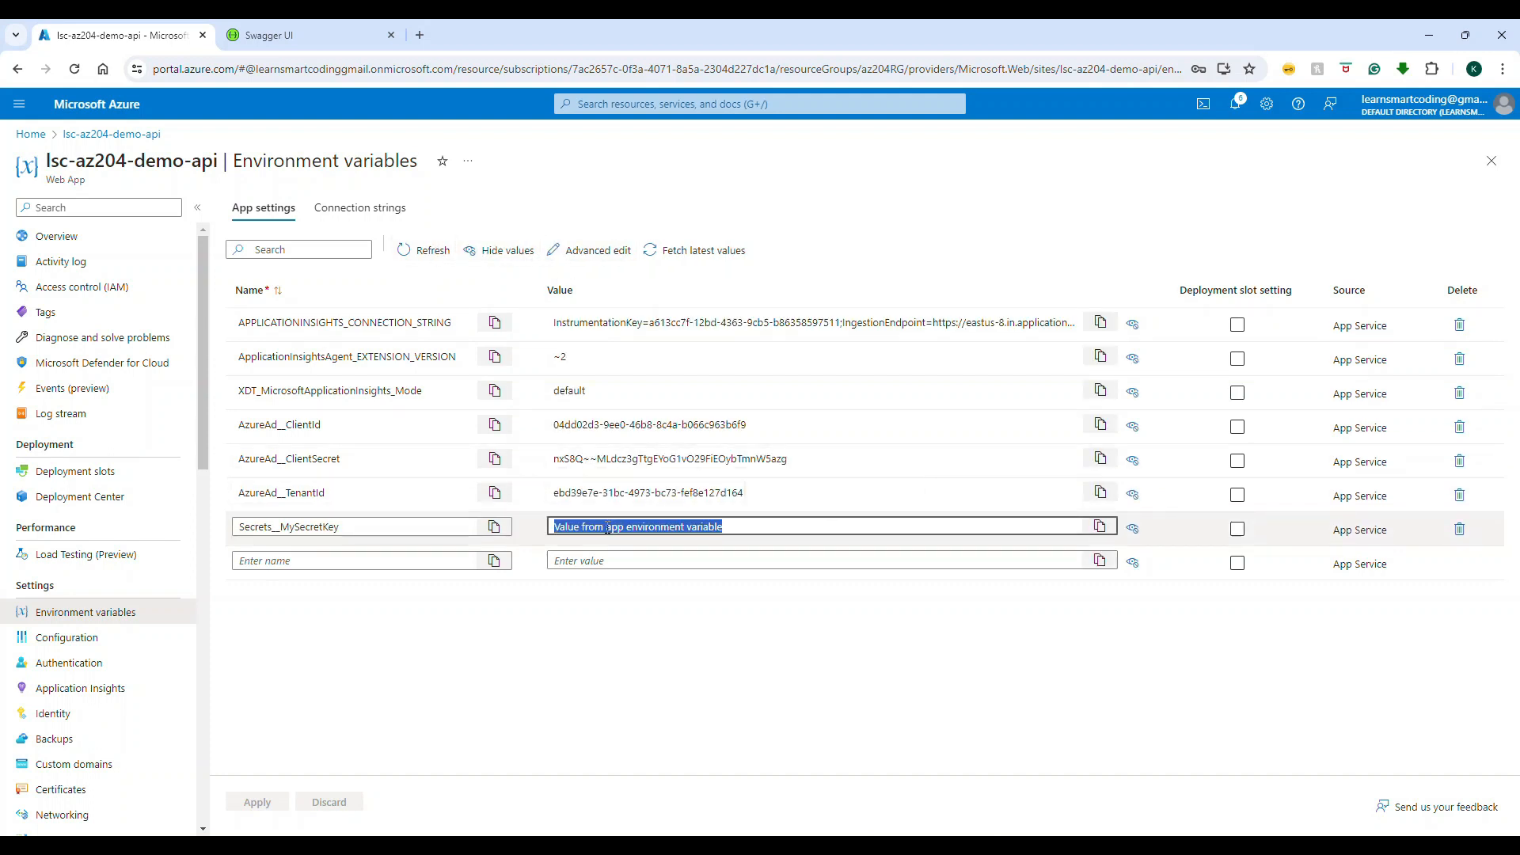
{"action": "type", "text": "@Microsoft.KeyVault(SecretUri=https://lsc-az204demo-kv.vault.azure.net/secrets/SecretColor/b3f2ac90008a4292...)"}
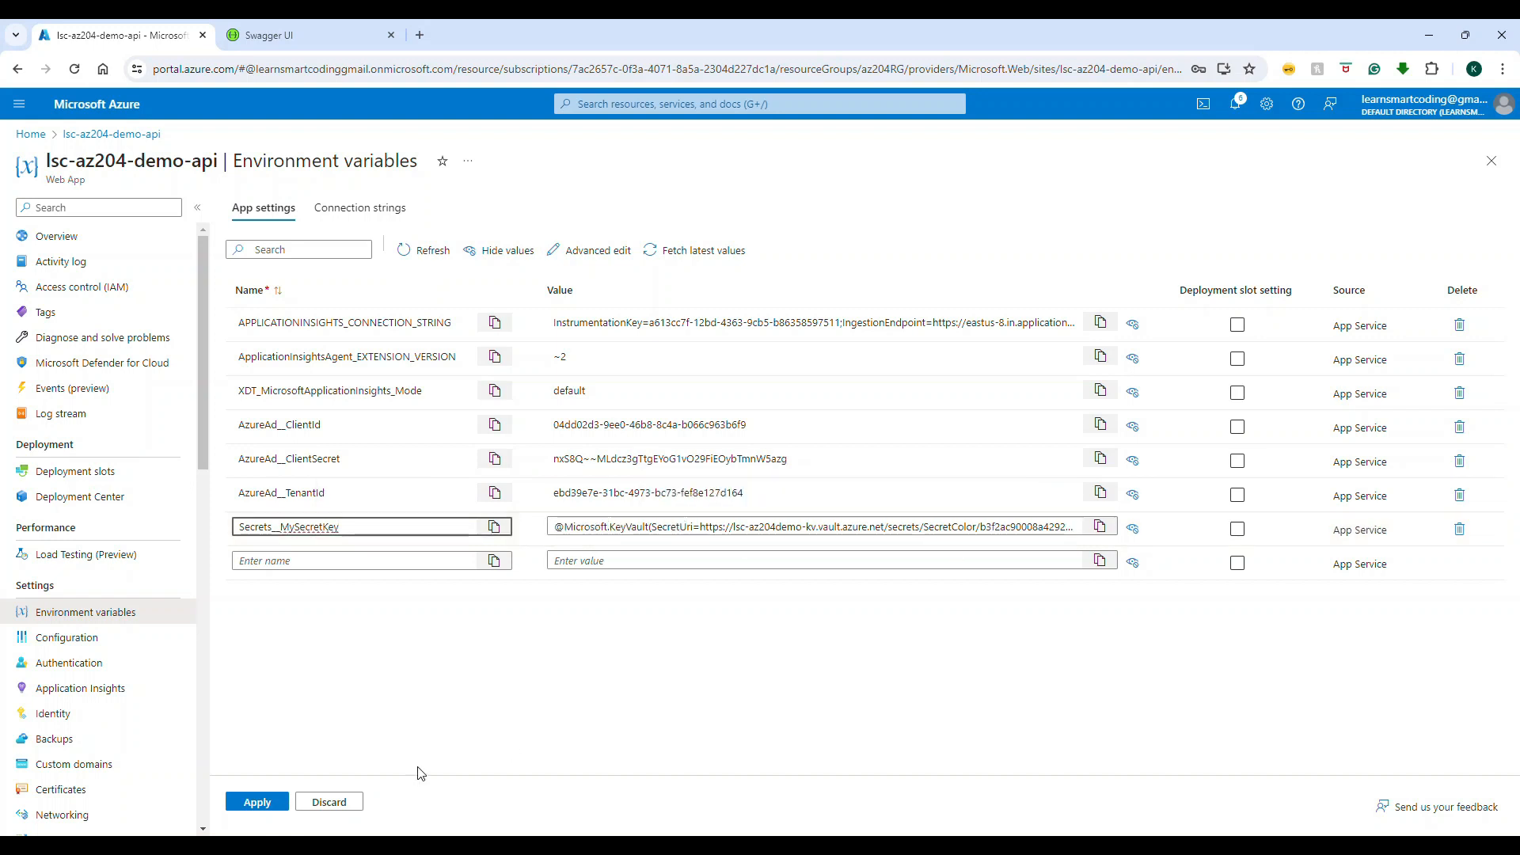
{"action": "left_click", "coordinate": [256, 801]}
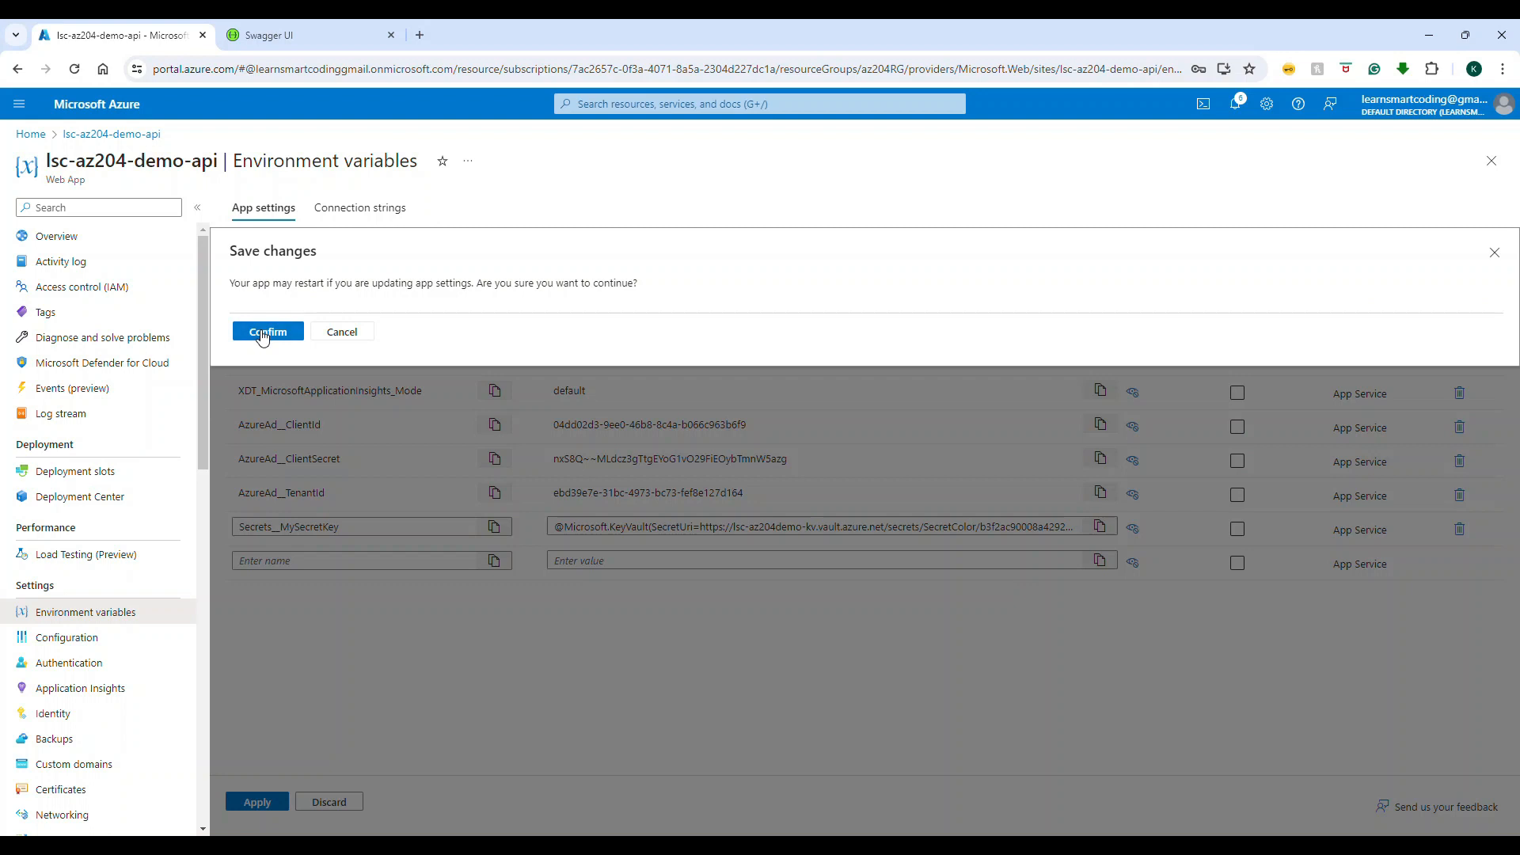
{"action": "left_click", "coordinate": [268, 330]}
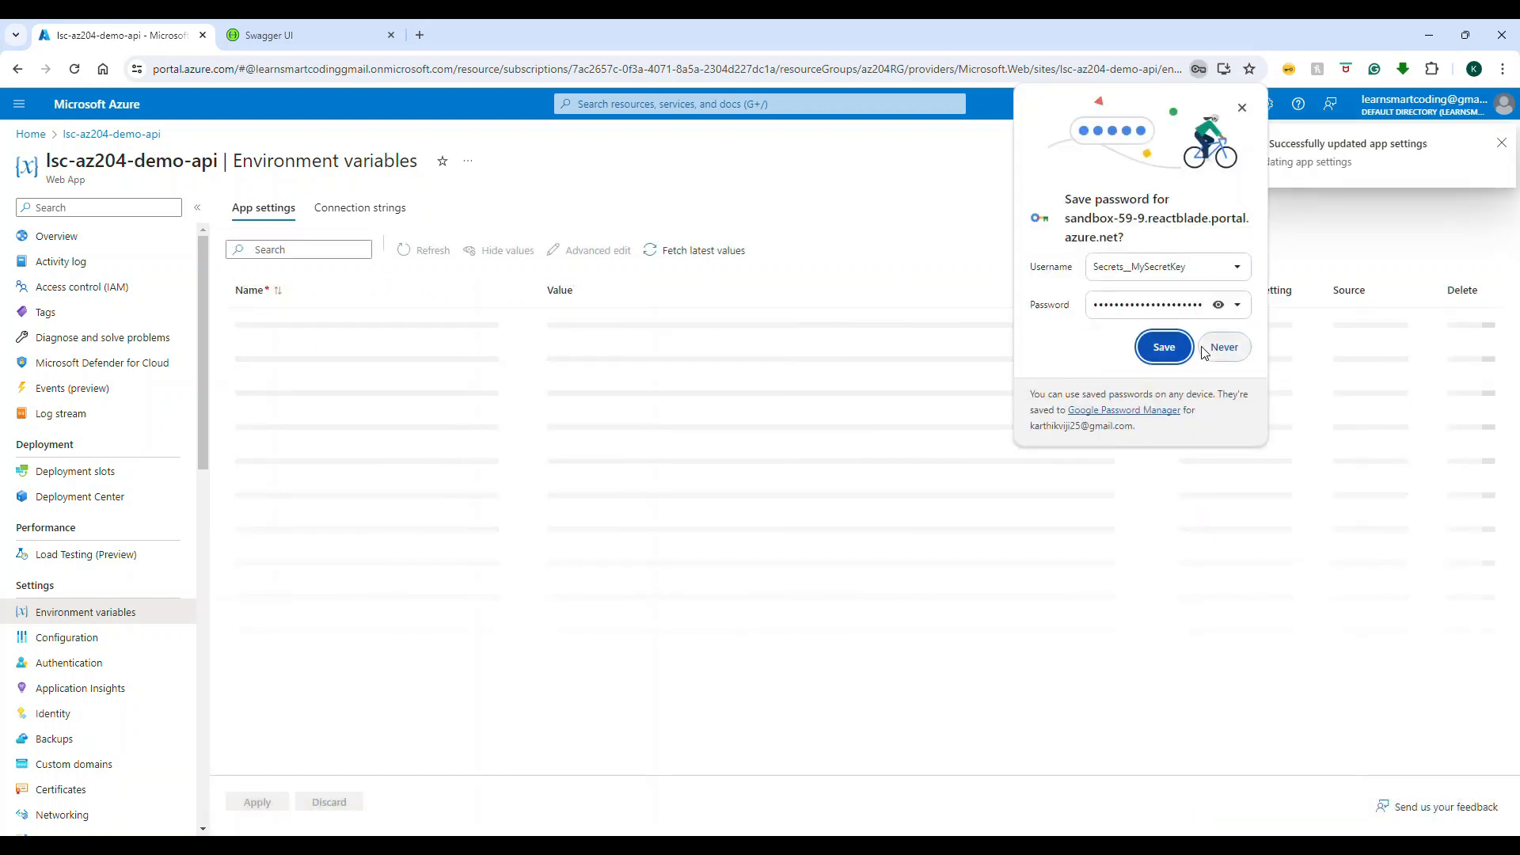
{"action": "left_click", "coordinate": [1222, 347]}
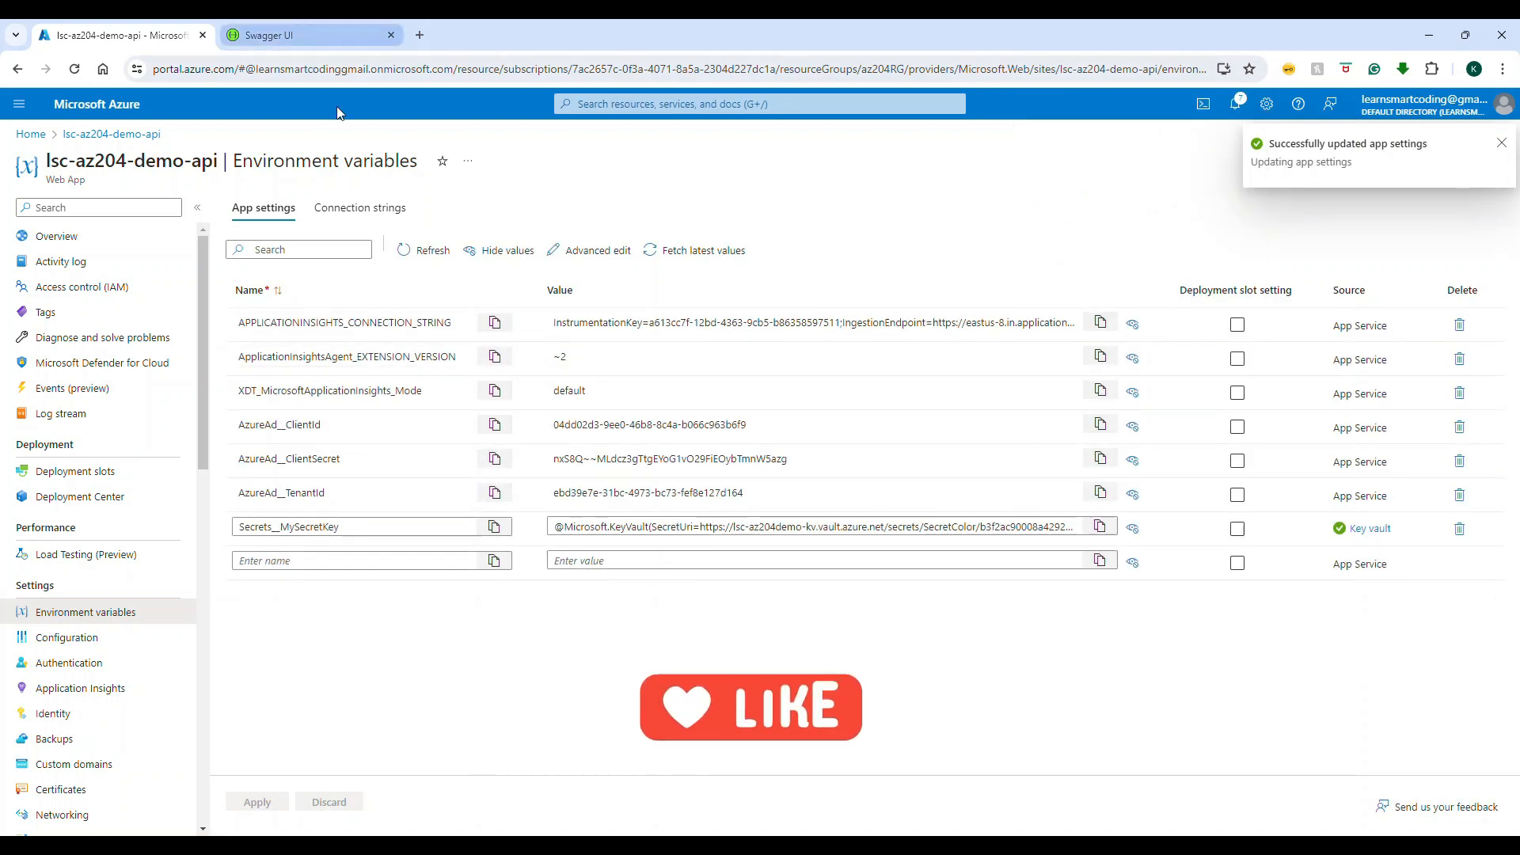
{"action": "left_click", "coordinate": [428, 250]}
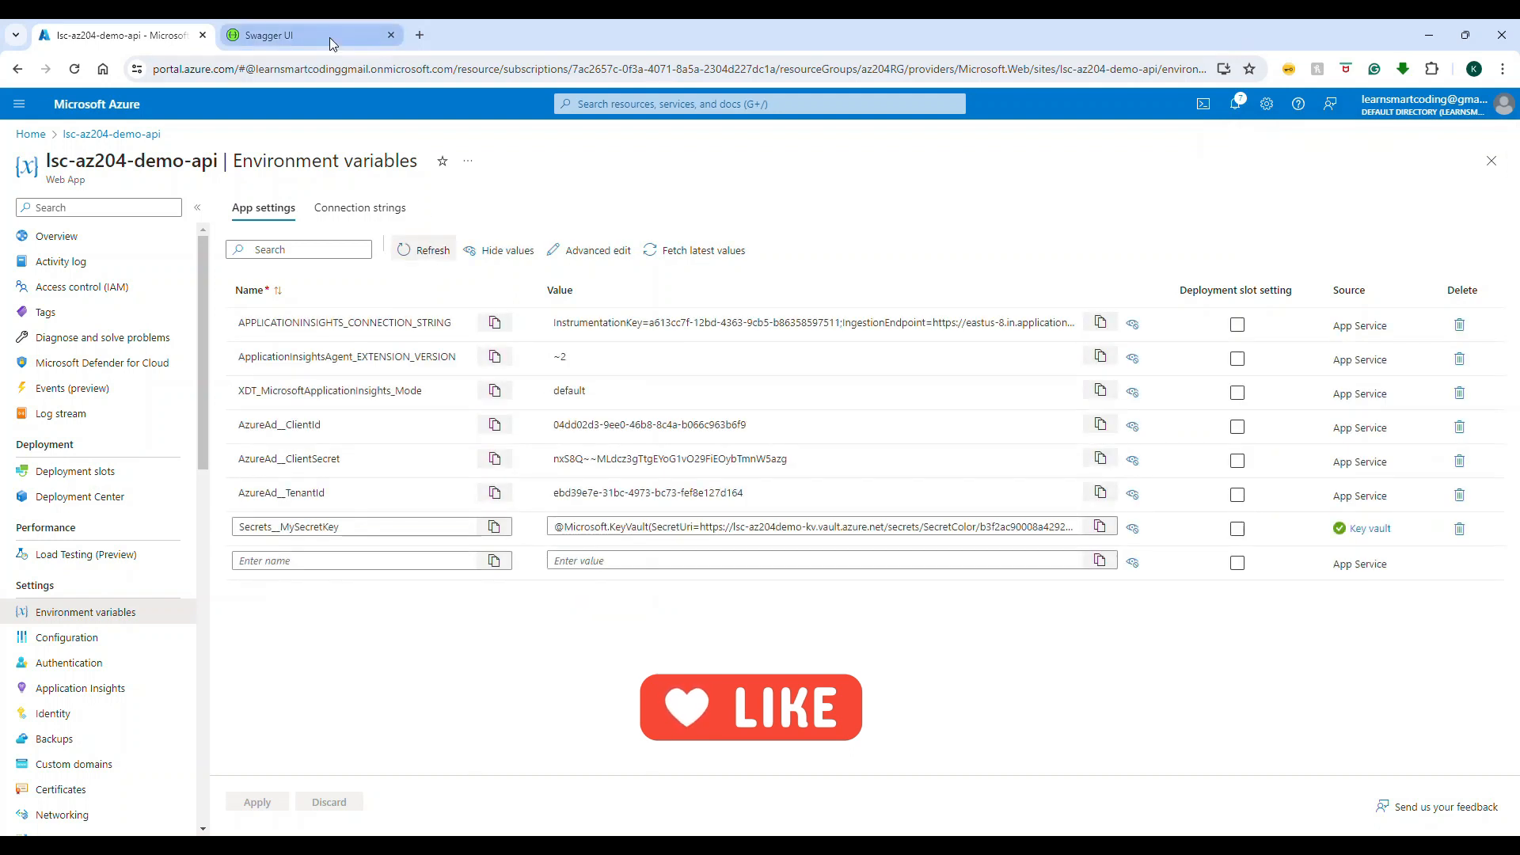
- Execute GET /api/KeyVault/config again and check the response body shows Yellow
{"action": "left_click", "coordinate": [305, 35]}
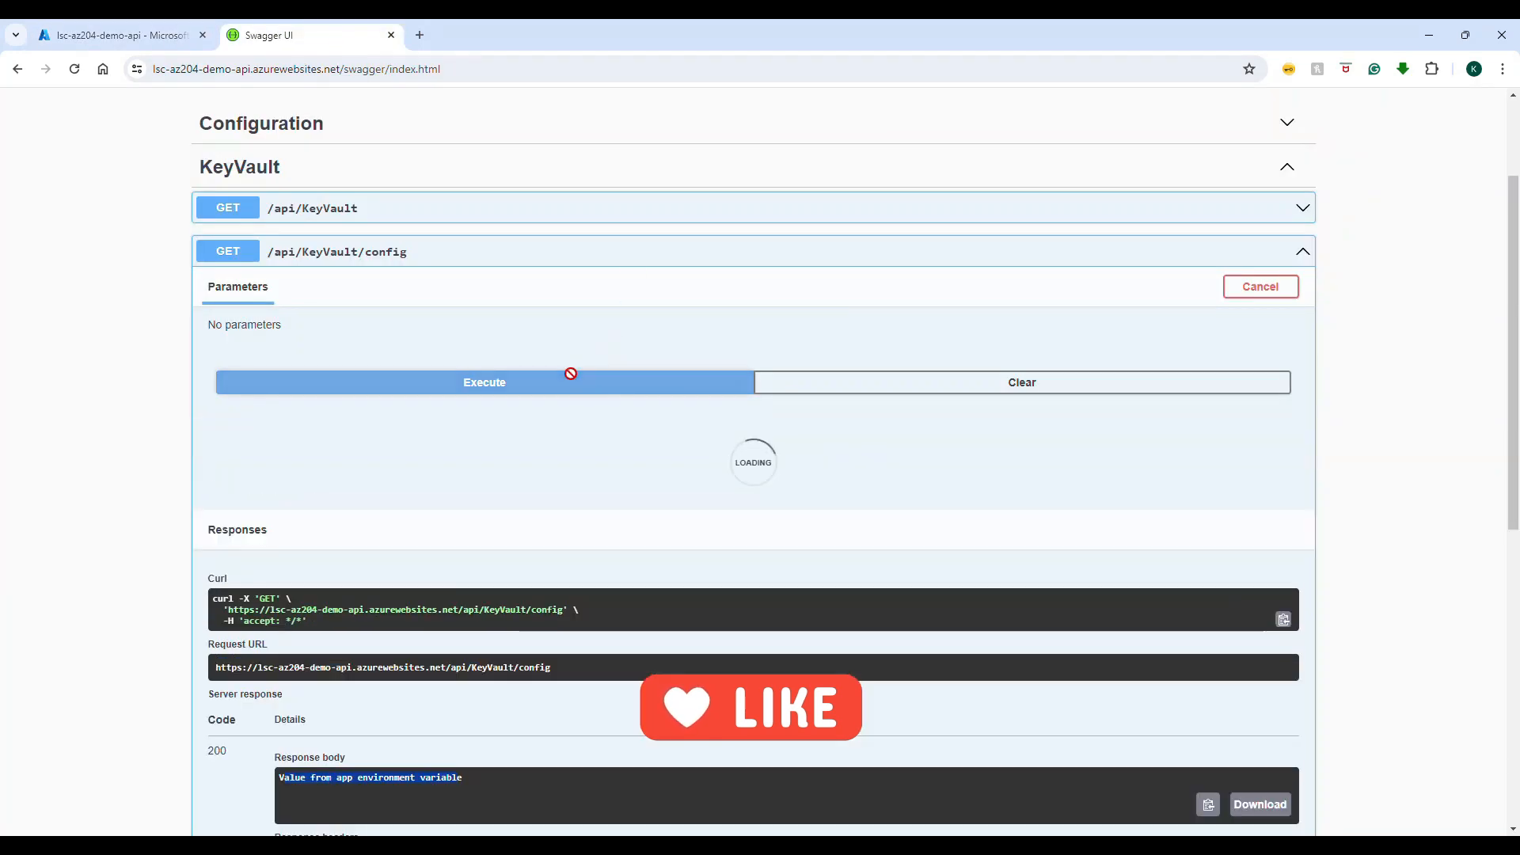
{"action": "scroll", "scroll_direction": "down", "scroll_amount": 3}
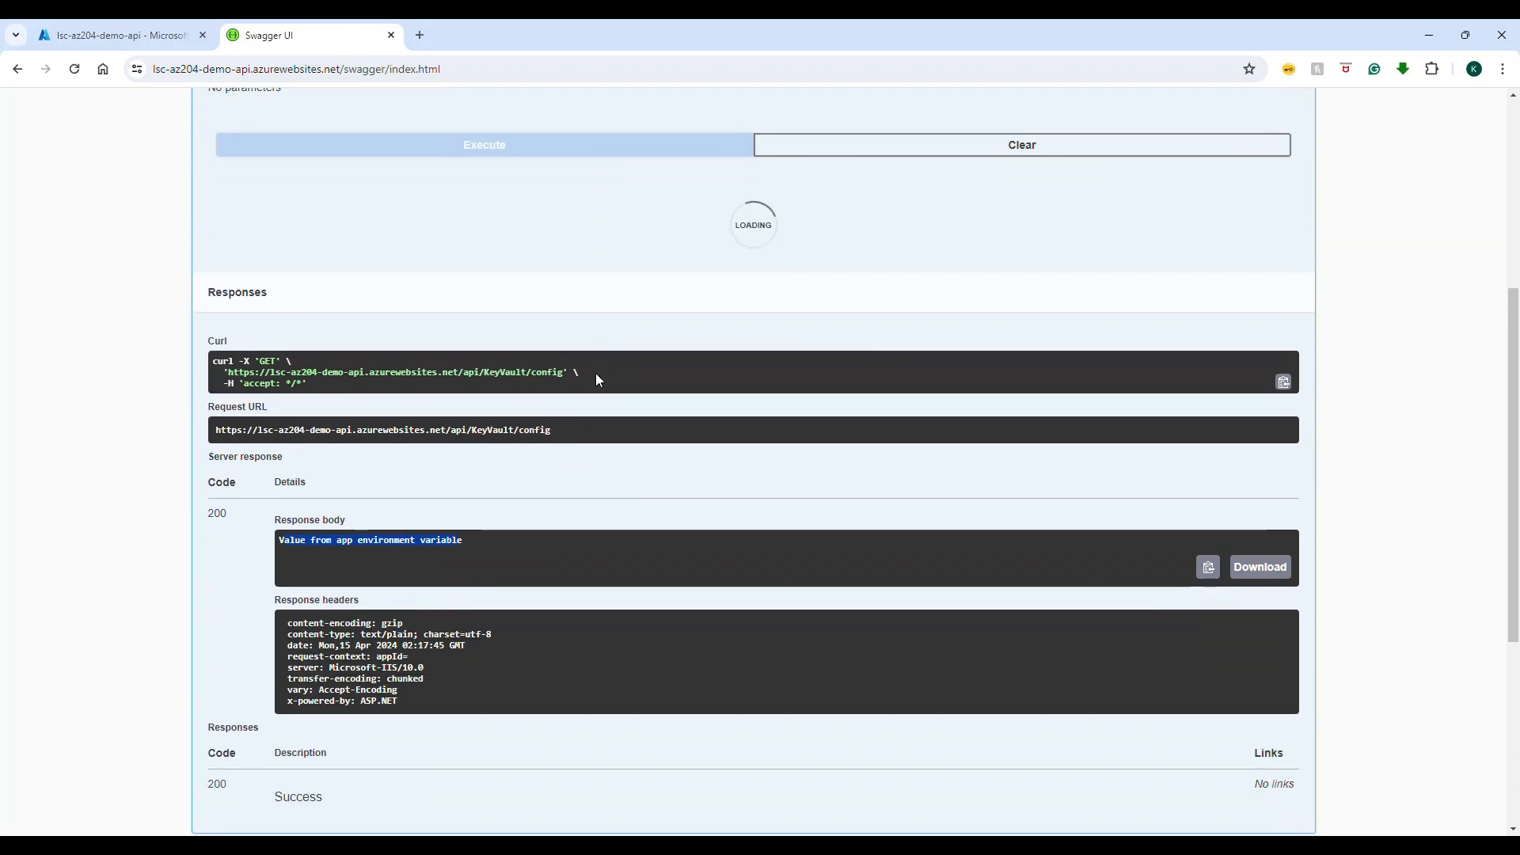
{"action": "left_click", "coordinate": [484, 144]}
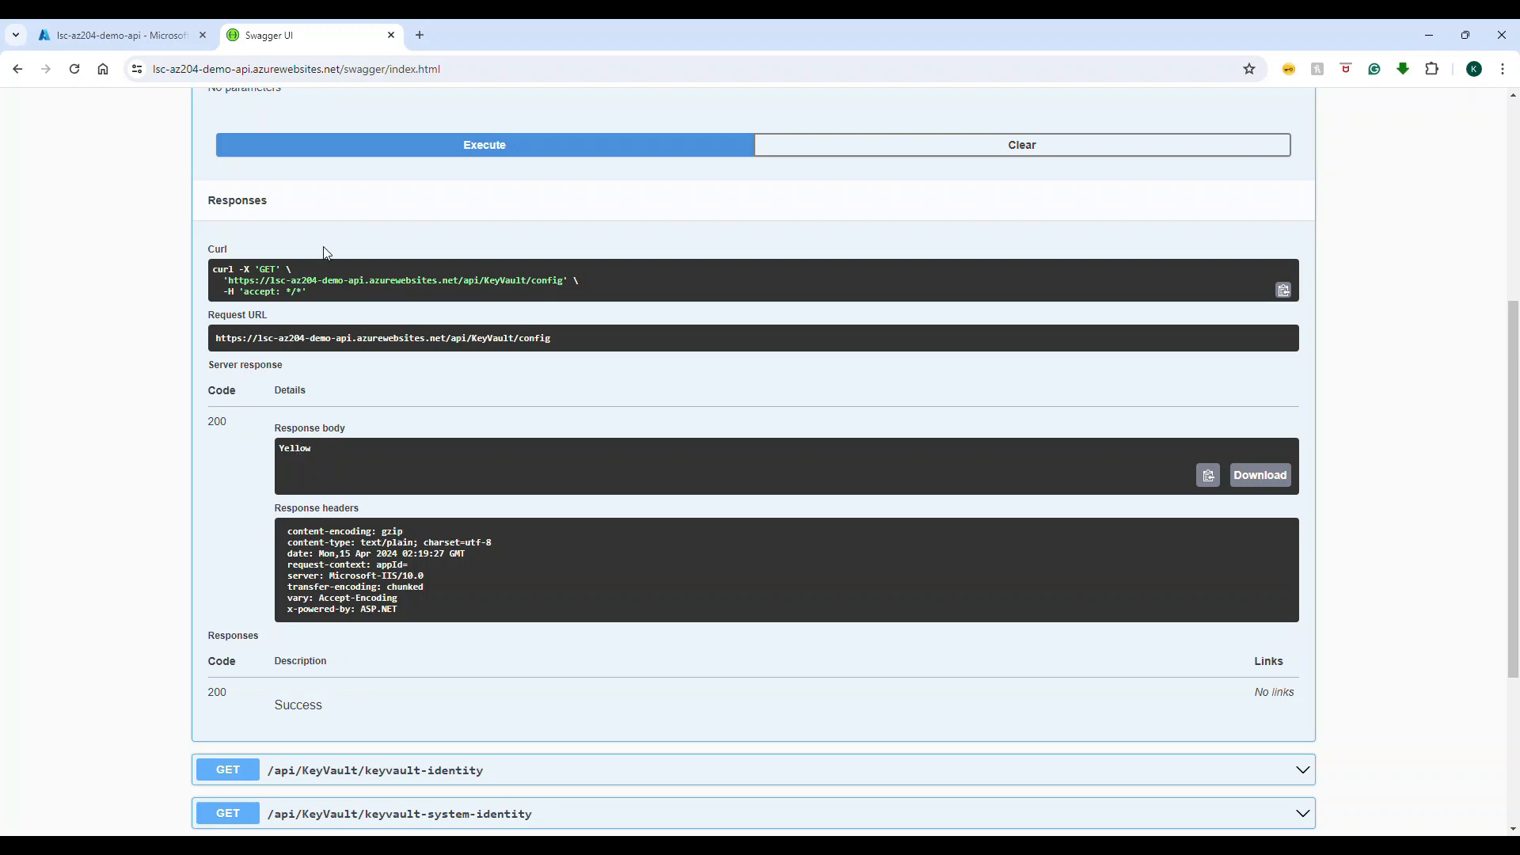
{"action": "right_click", "coordinate": [117, 34]}
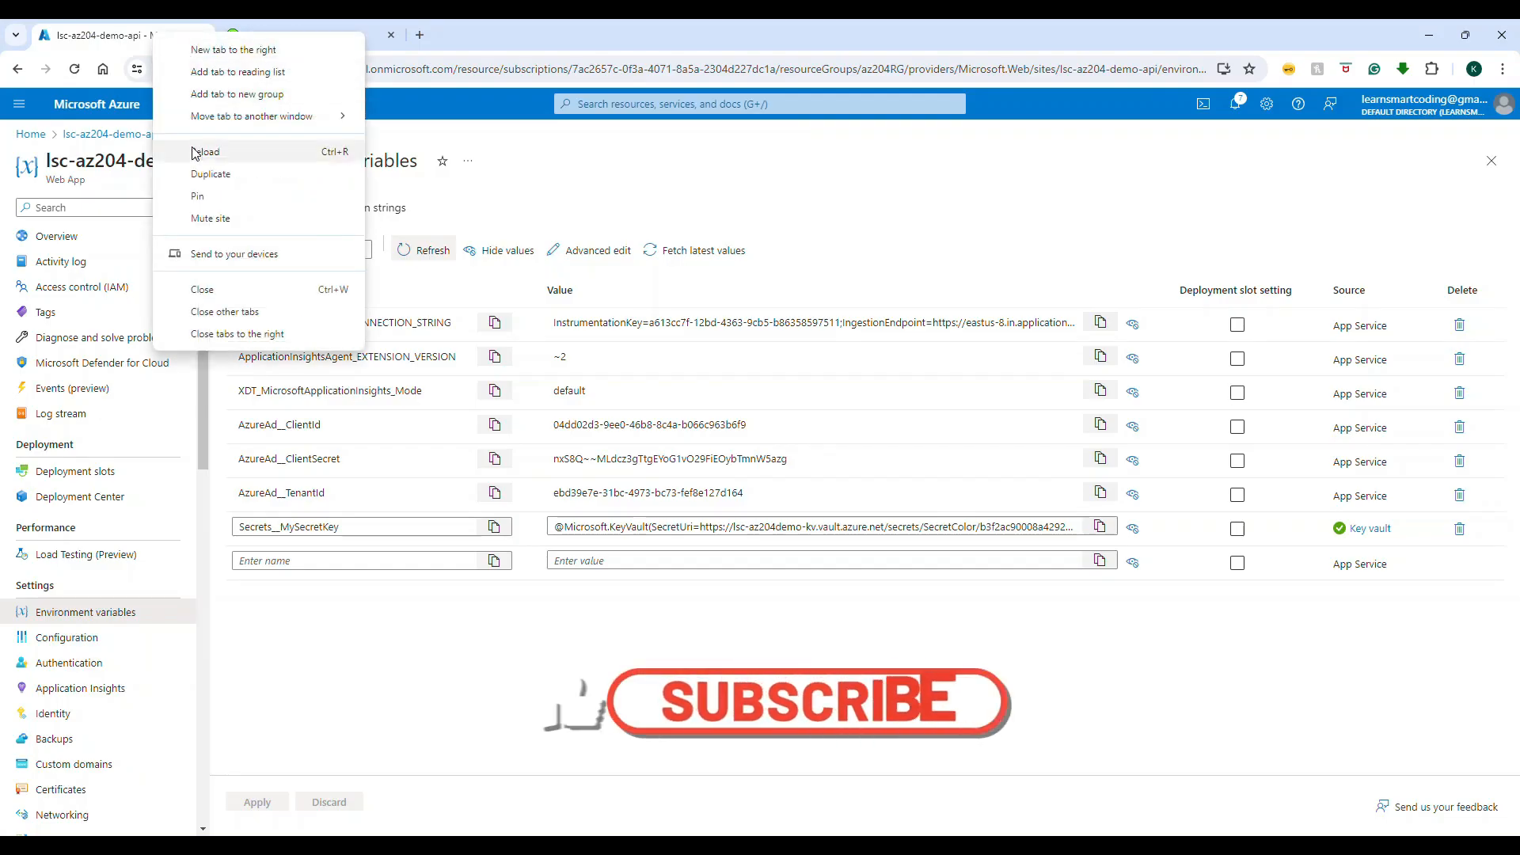
- Duplicate the web app tab and create a new SecretColor version in lsc-az204demo-kv
{"action": "left_click", "coordinate": [206, 152]}
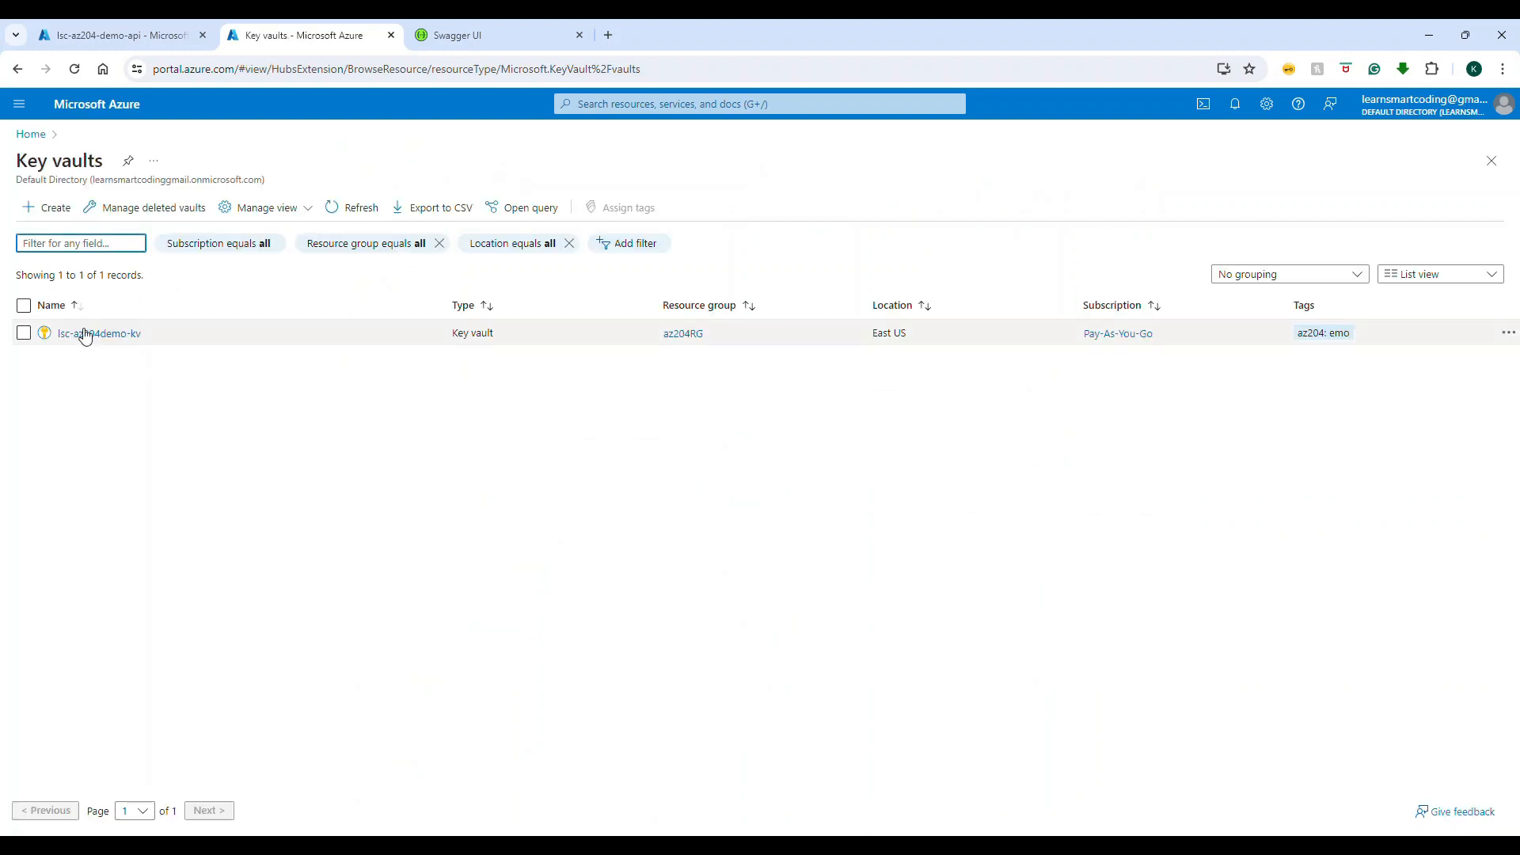
{"action": "left_click", "coordinate": [99, 332]}
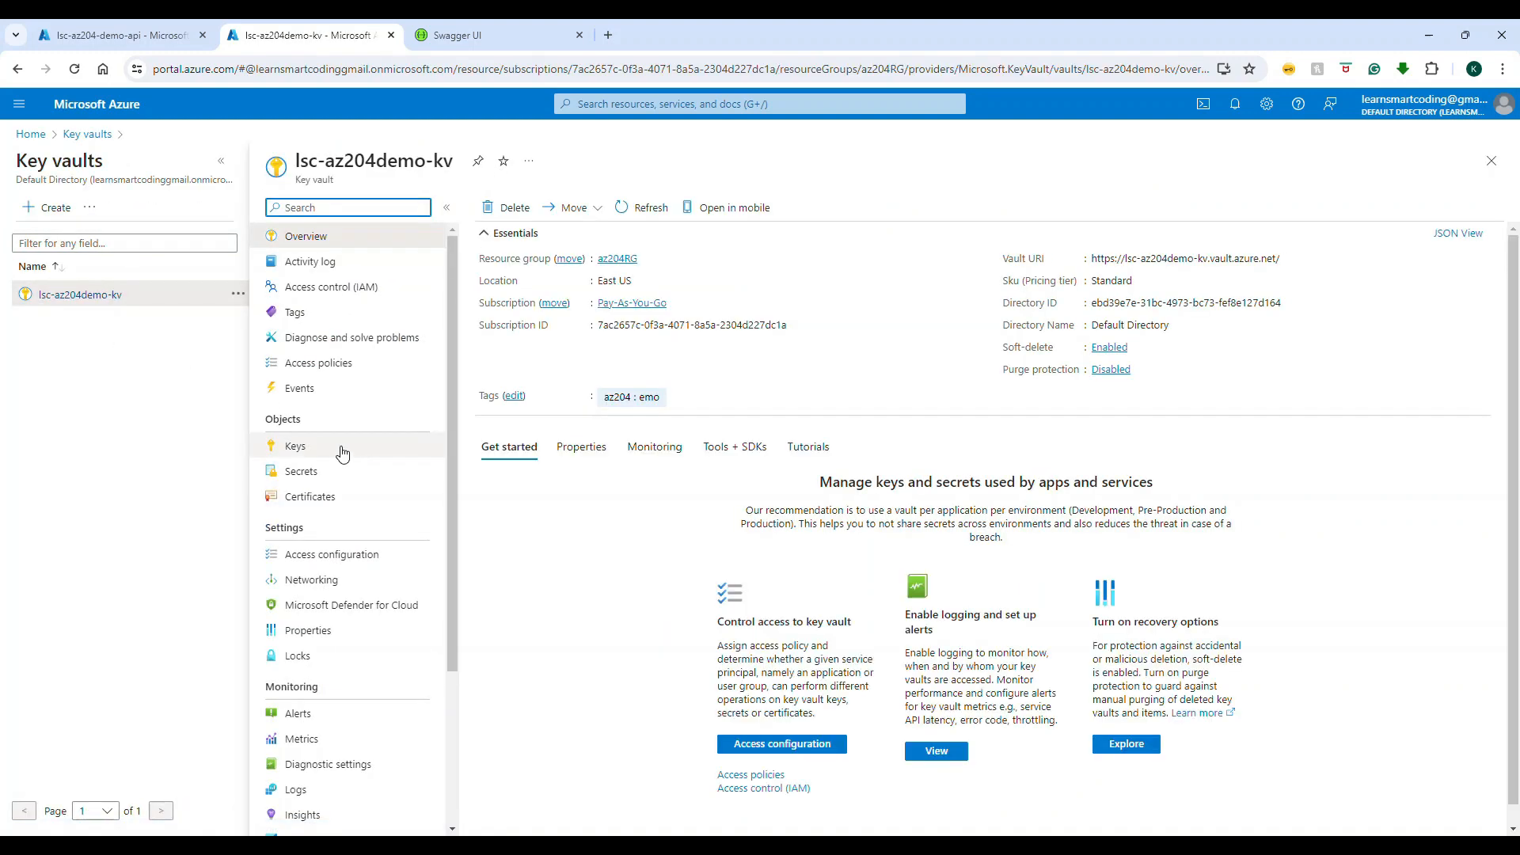
{"action": "left_click", "coordinate": [301, 470]}
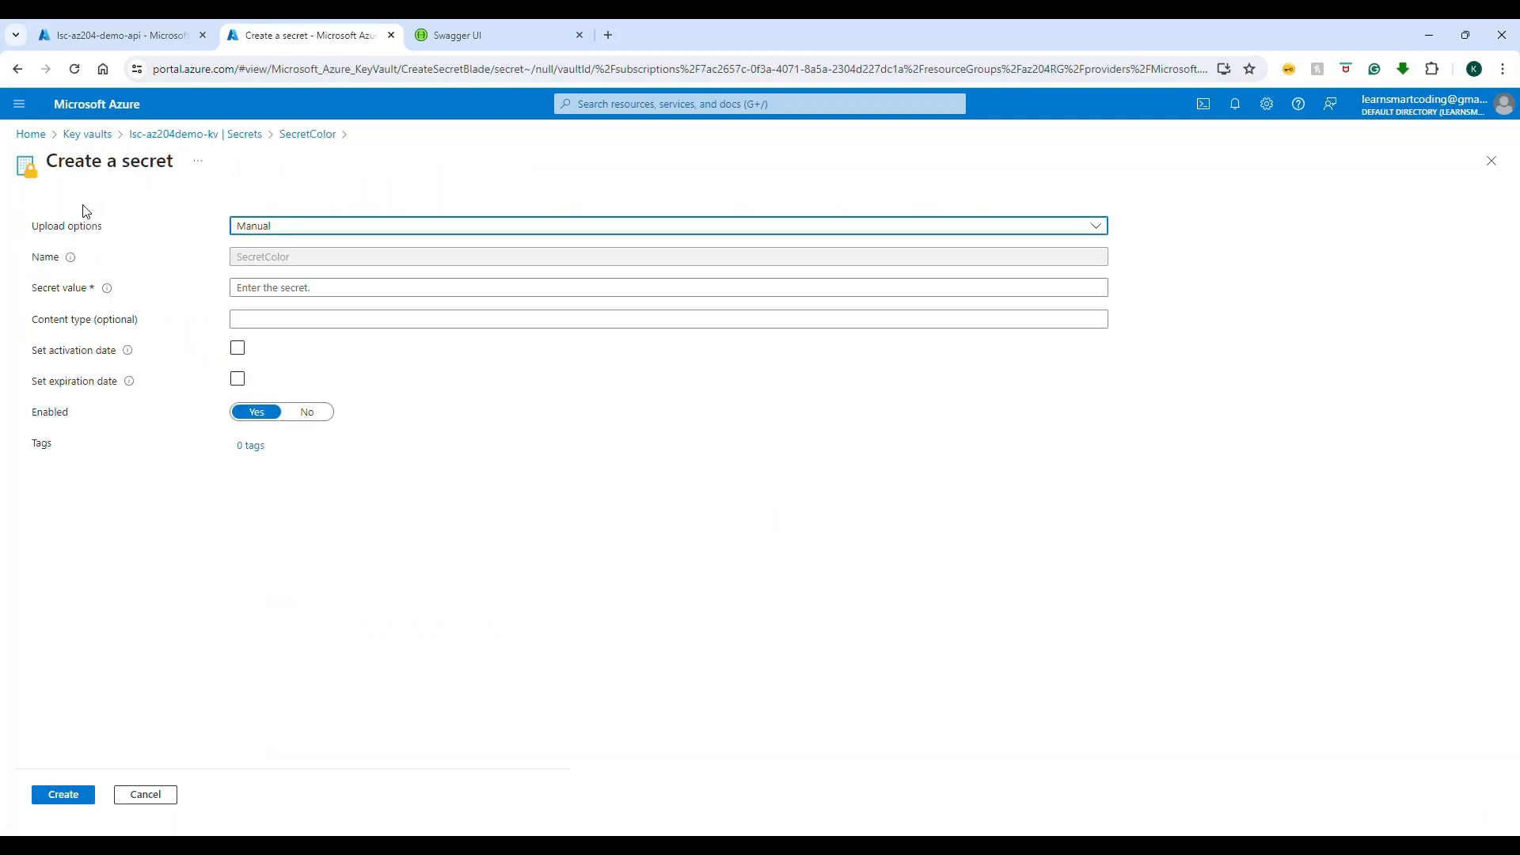
{"action": "left_click", "coordinate": [666, 286]}
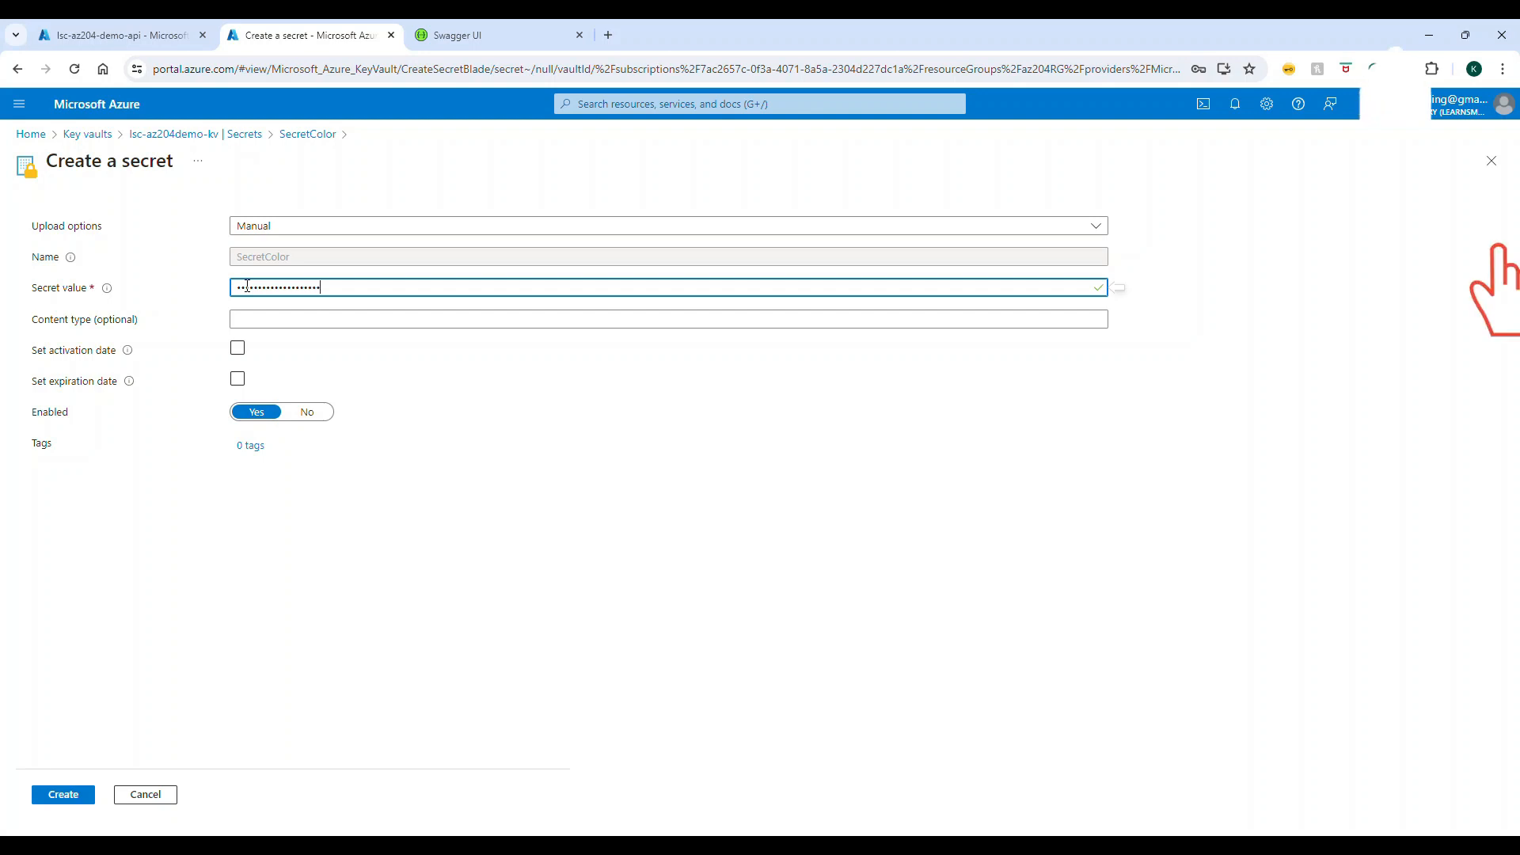
{"action": "left_click", "coordinate": [62, 794]}
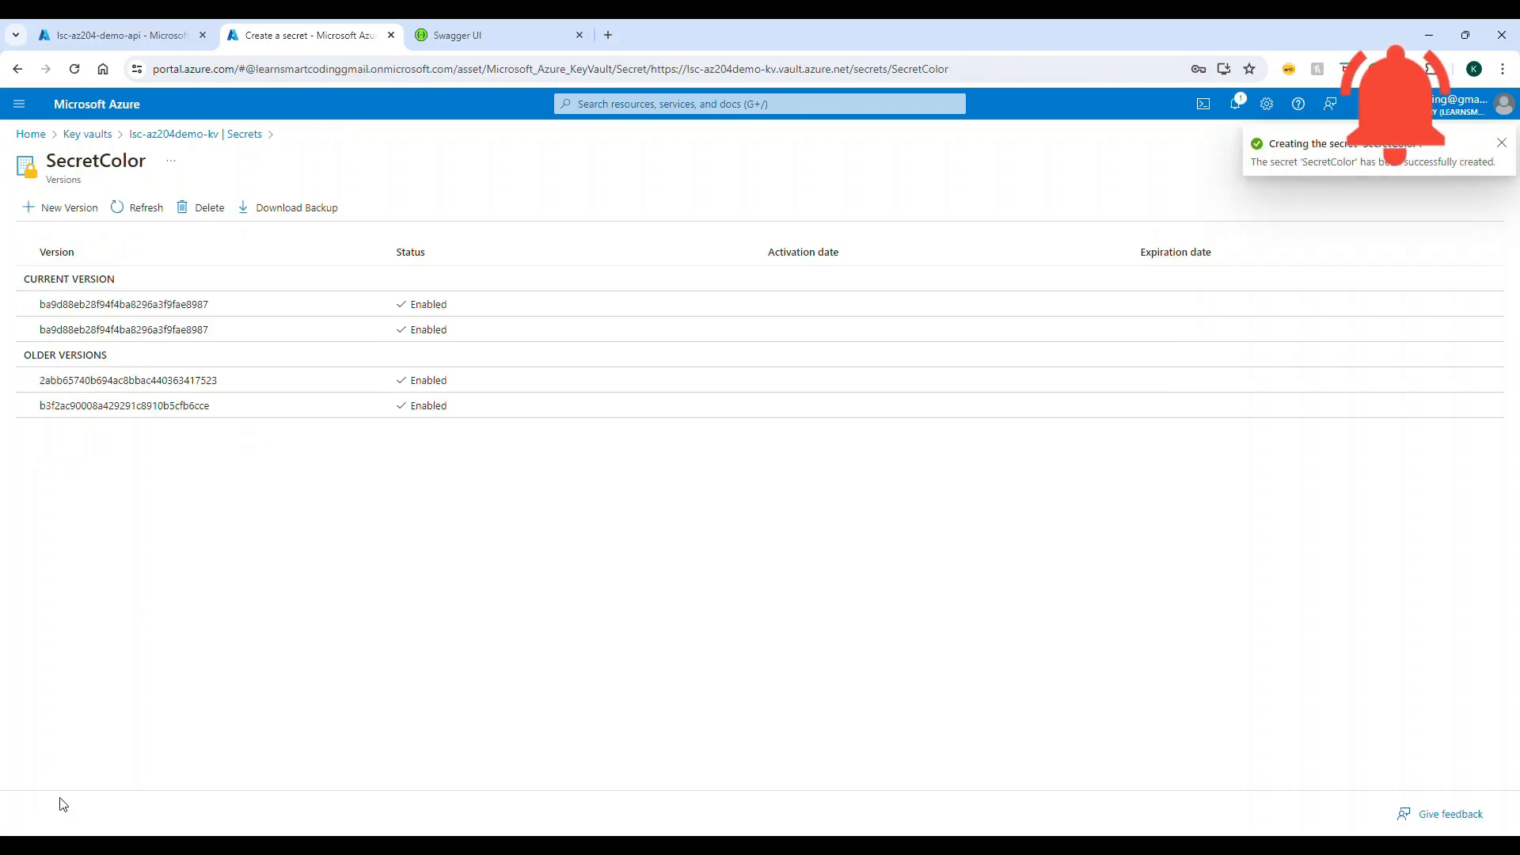
{"action": "left_click", "coordinate": [497, 35]}
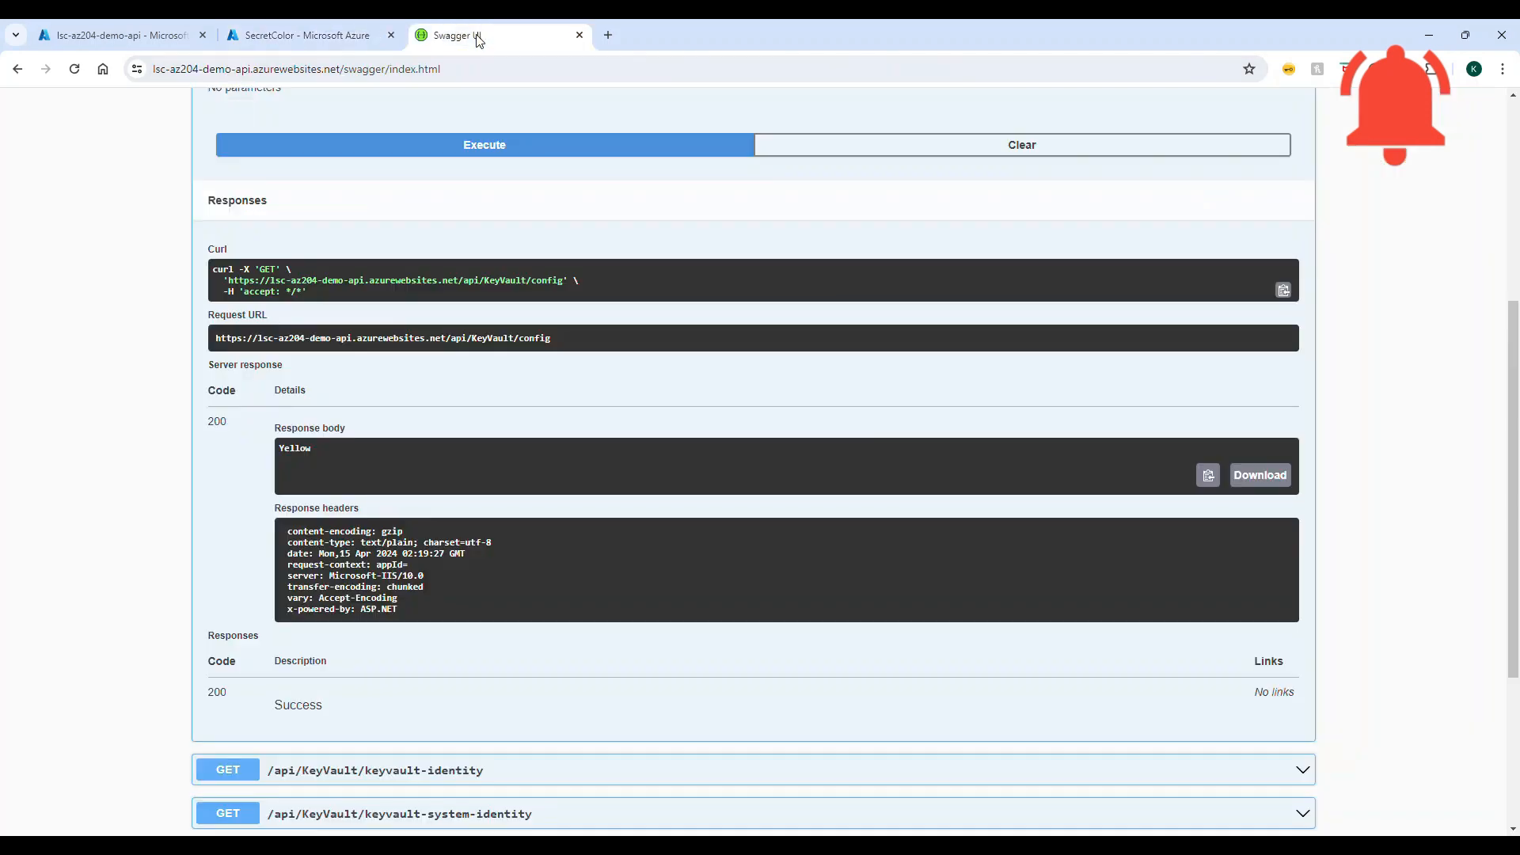
- Re-execute GET /api/KeyVault/config, confirm Yellow is still returned, then return to SecretColor
{"action": "left_click", "coordinate": [483, 144]}
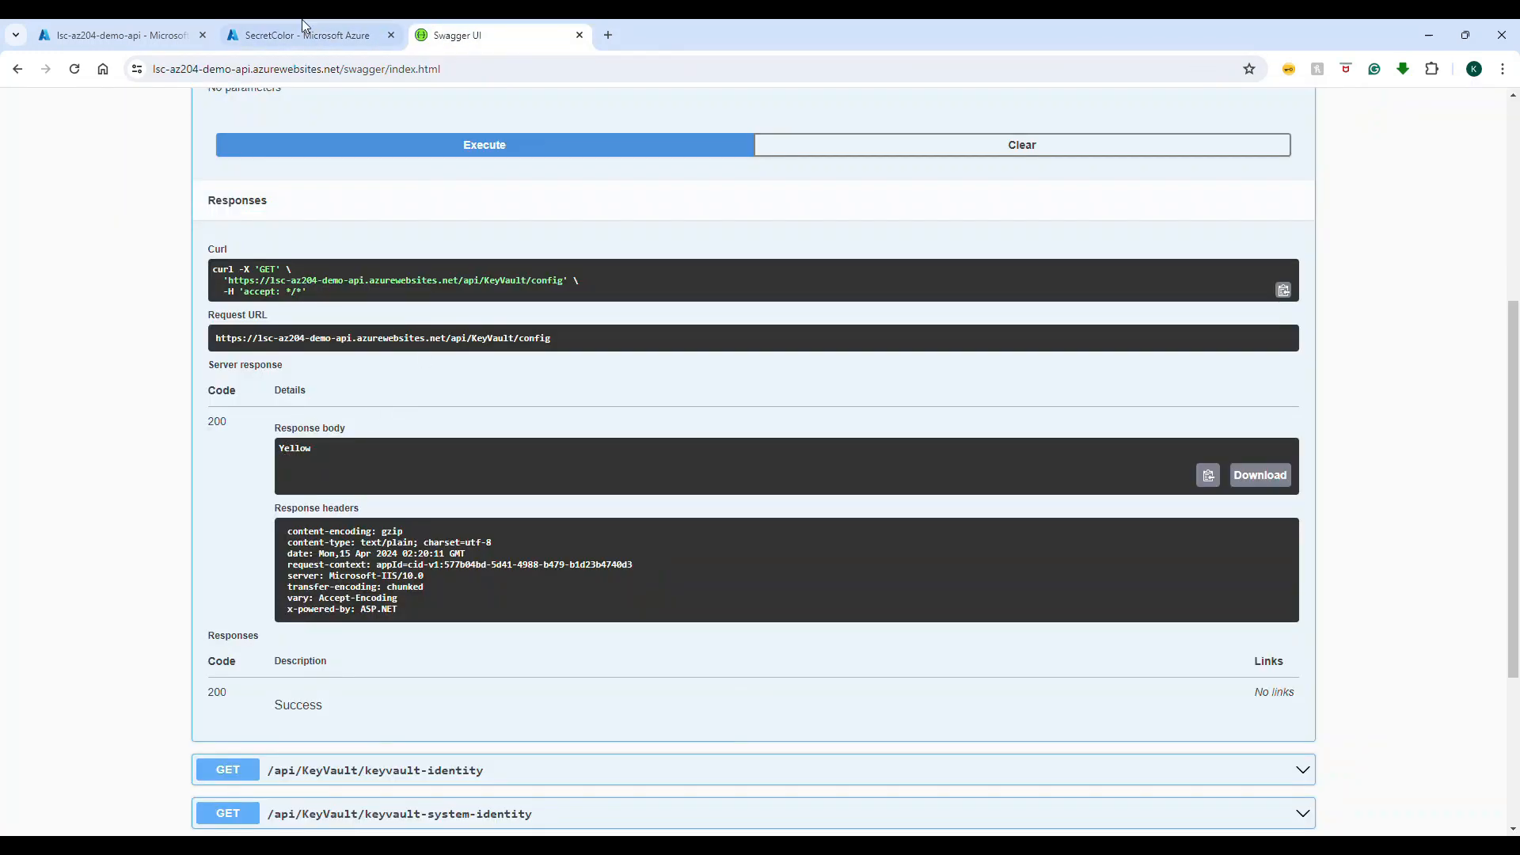
{"action": "left_click", "coordinate": [307, 35]}
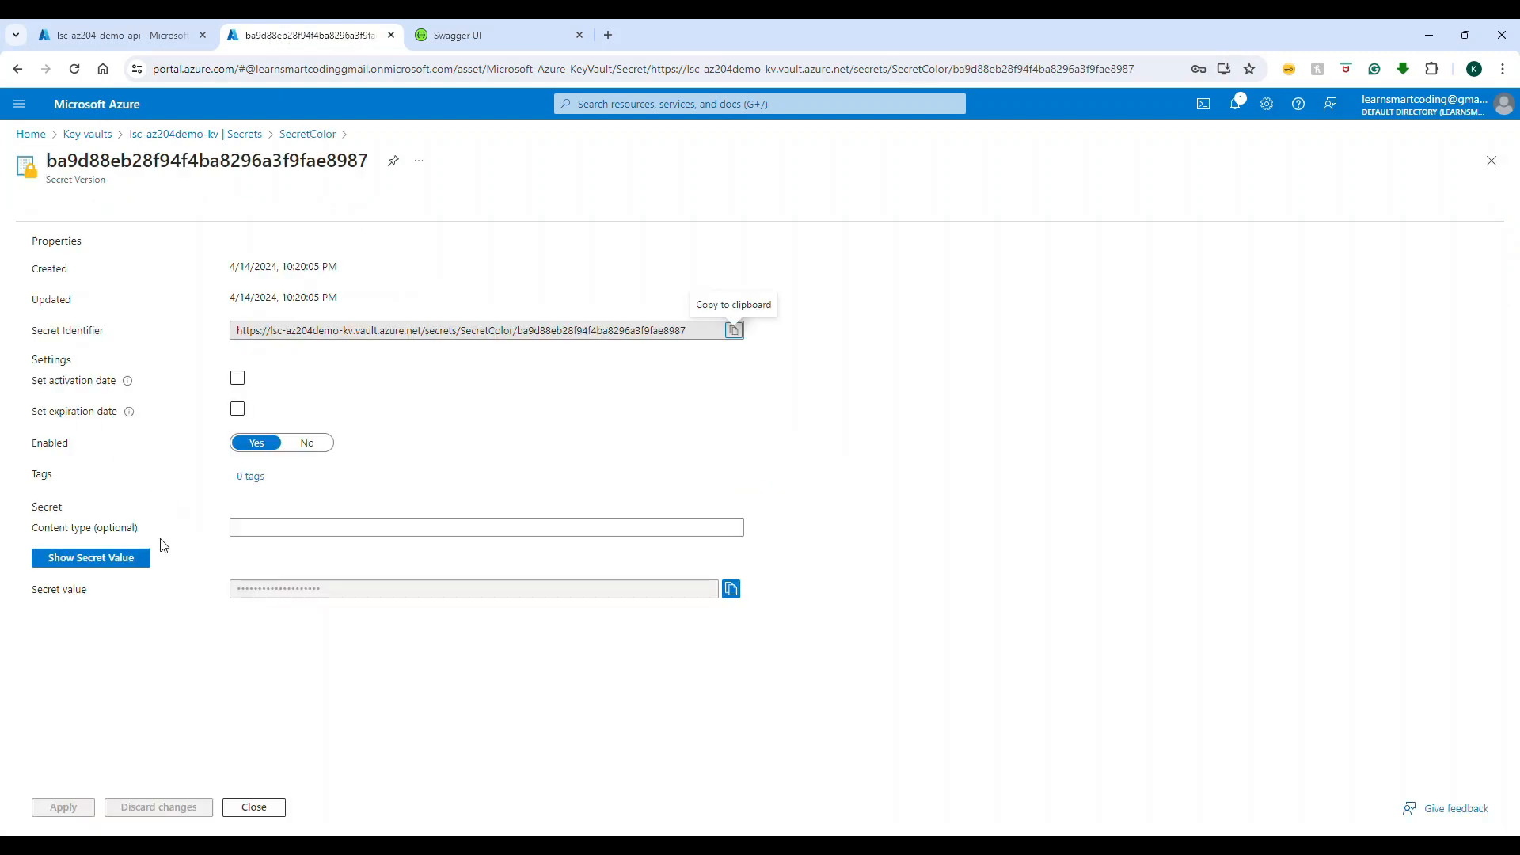
- Reveal the new version's value, copy its Secret Identifier, and apply it to Secrets__MySecretKey
{"action": "left_click", "coordinate": [87, 557]}
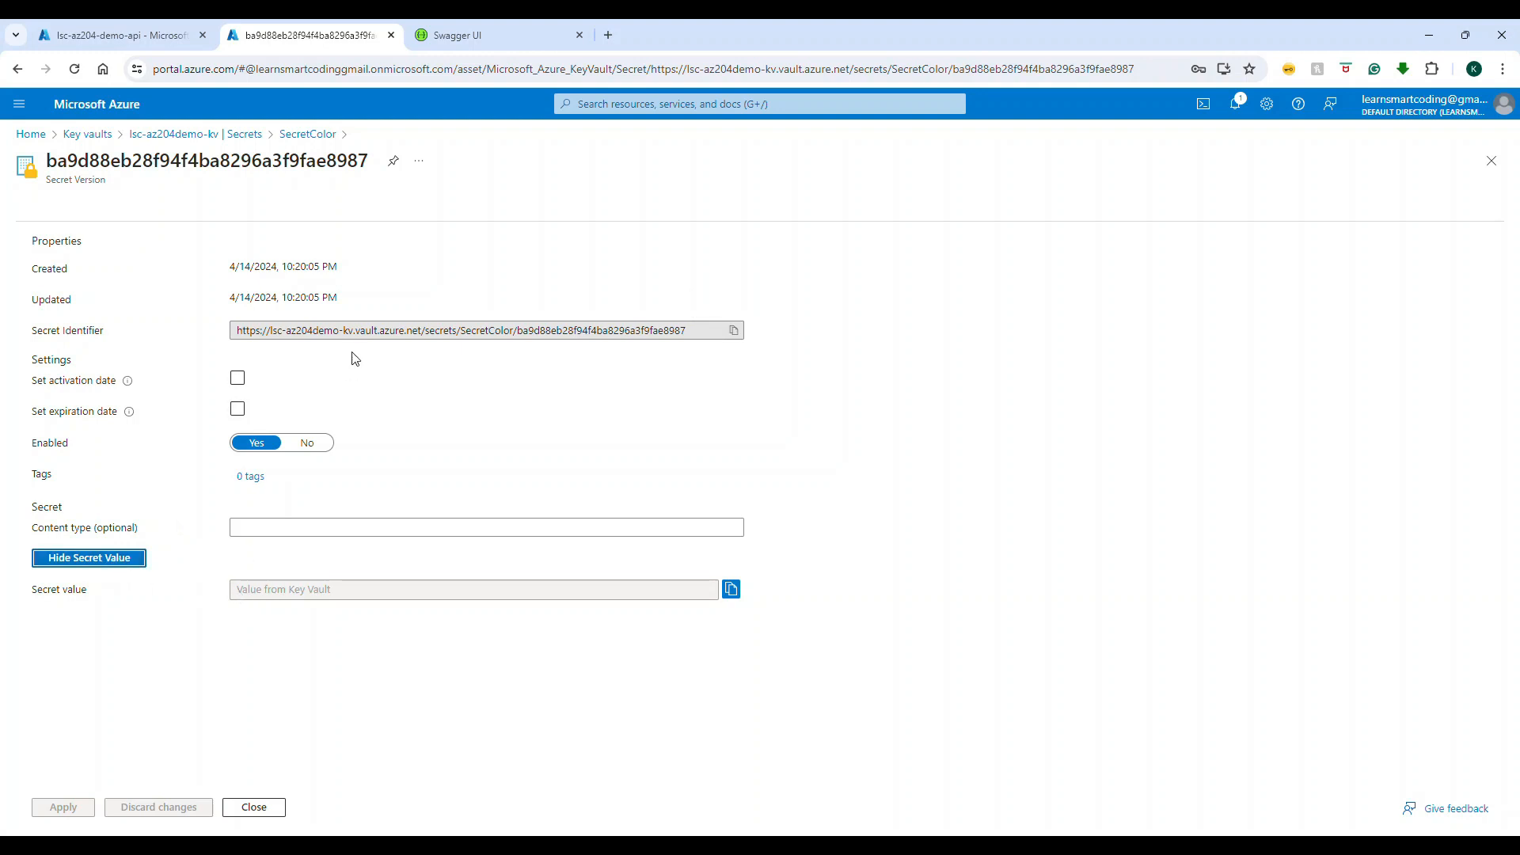
{"action": "left_click", "coordinate": [107, 35]}
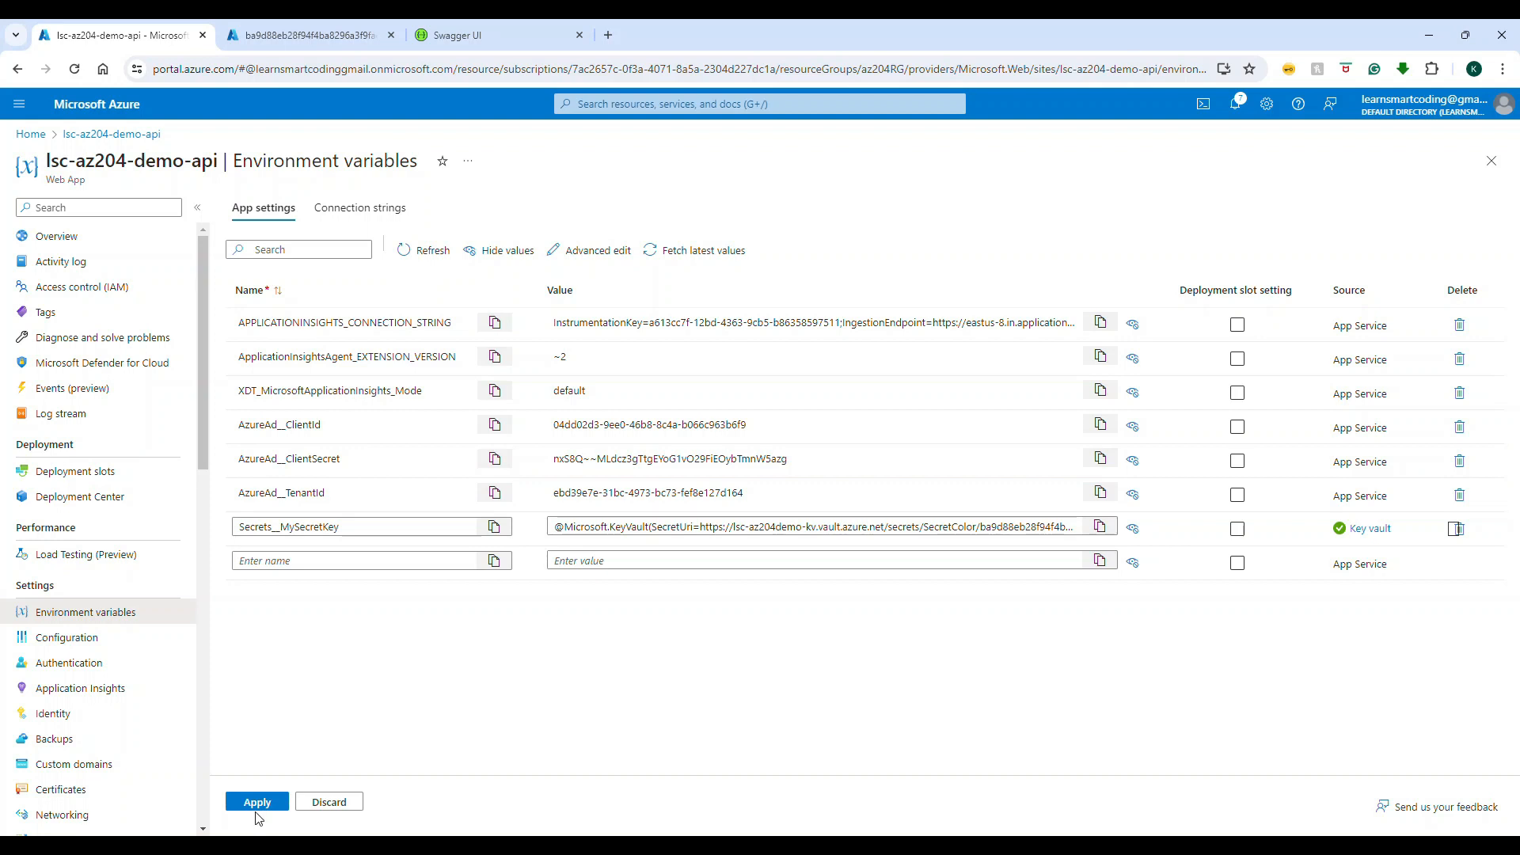
{"action": "left_click", "coordinate": [256, 802]}
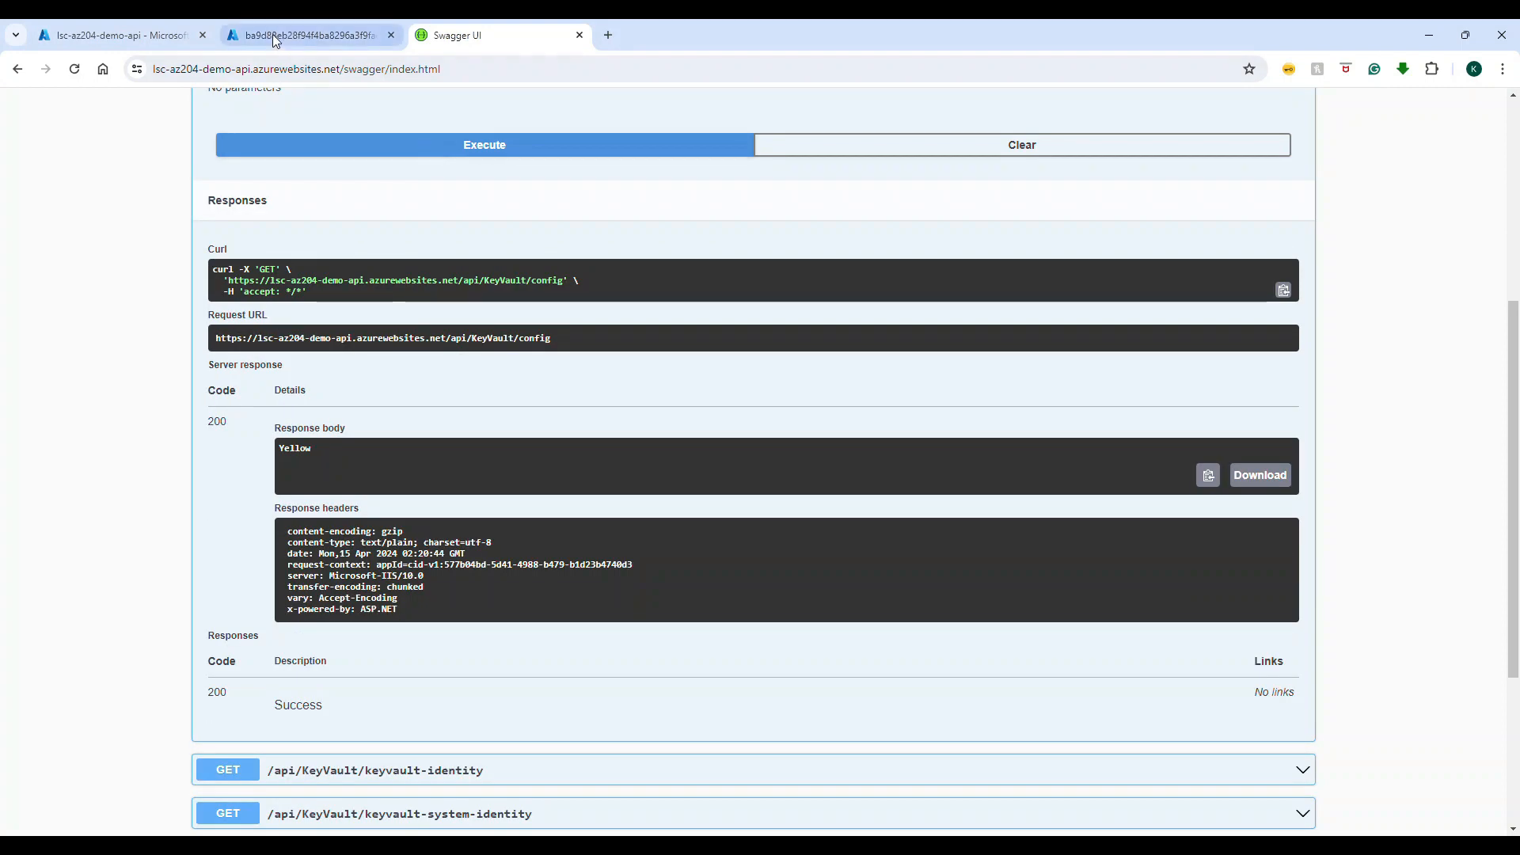
- Execute GET /api/KeyVault/config and select the returned 'Value from Key Vault' text
{"action": "left_click", "coordinate": [484, 144]}
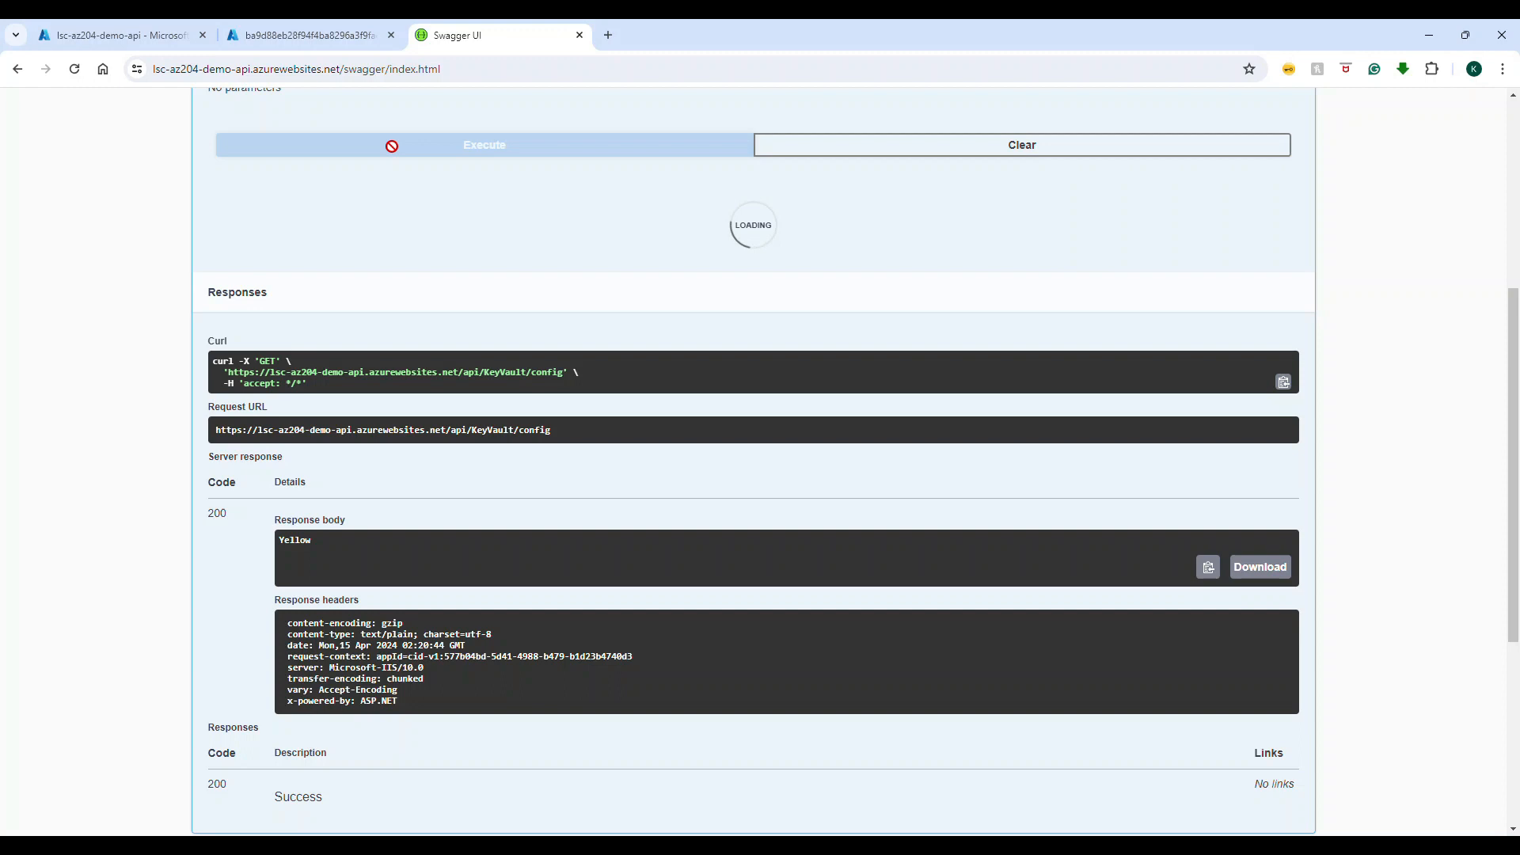
{"action": "left_click", "coordinate": [483, 144]}
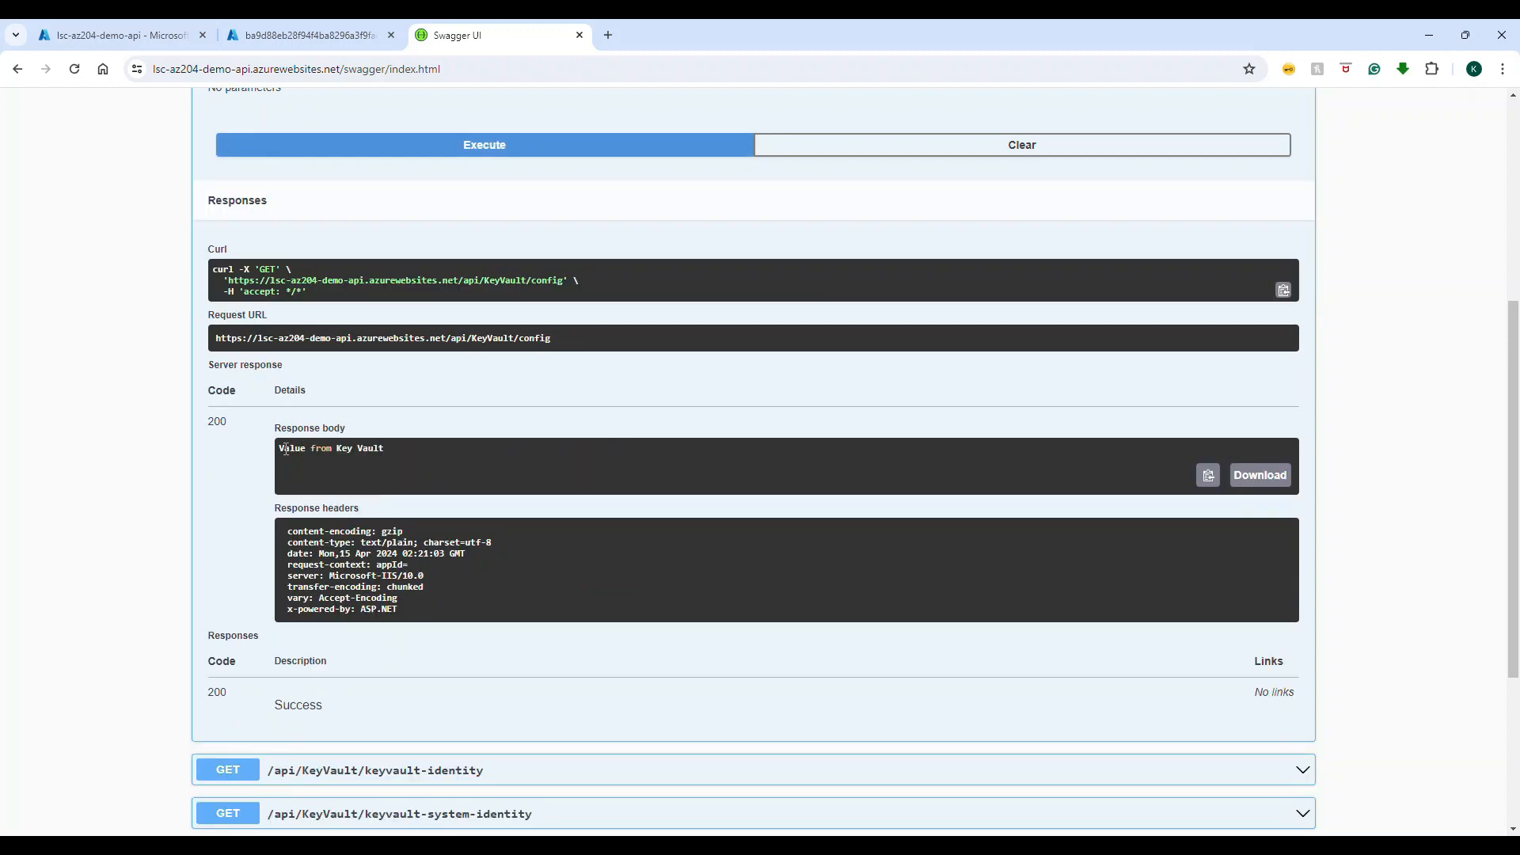
{"action": "double_click", "coordinate": [329, 448]}
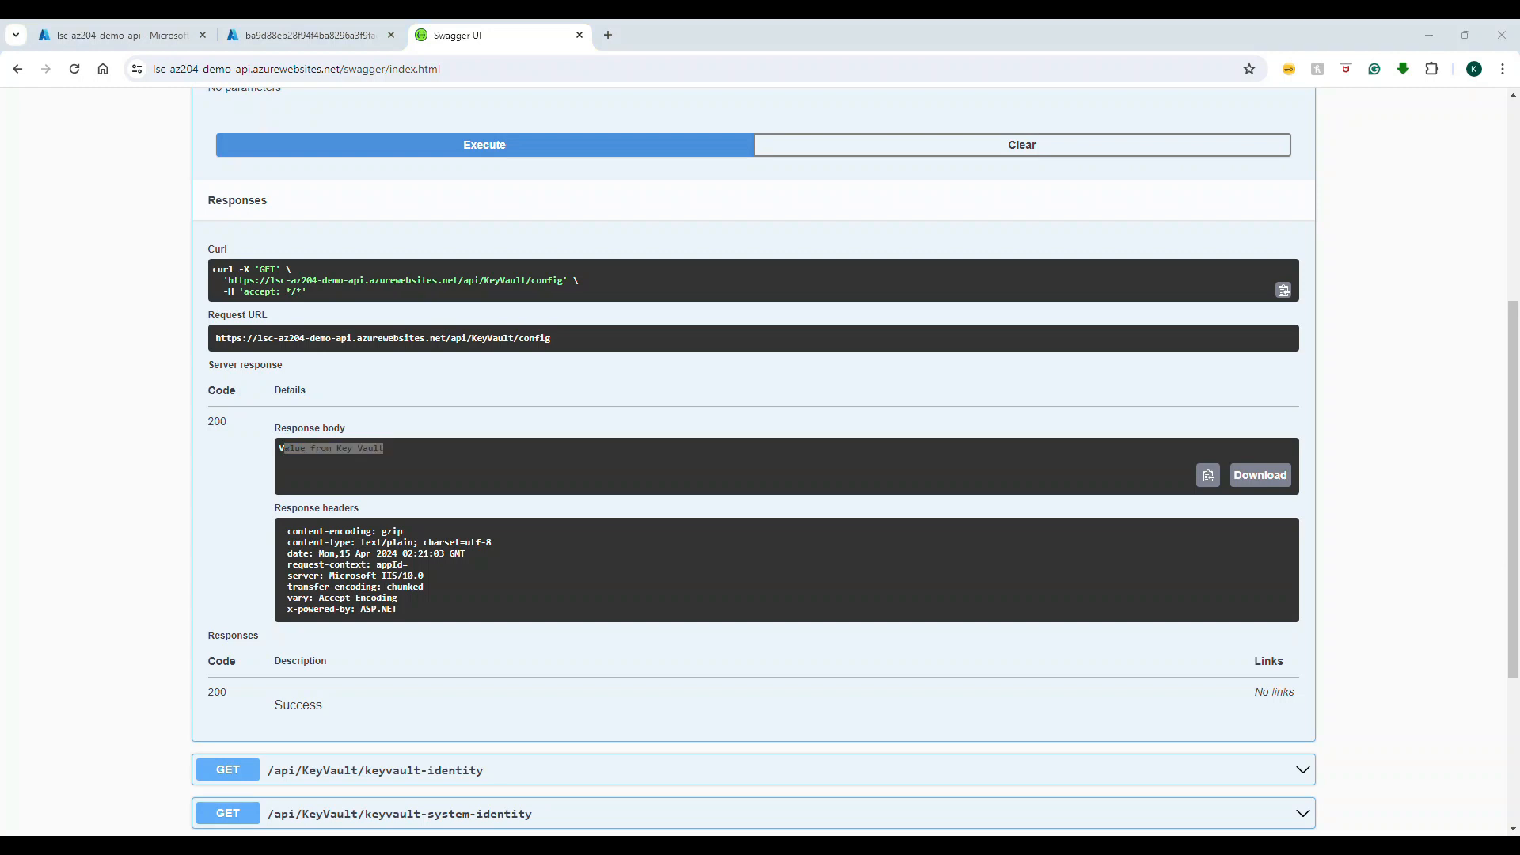
{"action": "left_click", "coordinate": [117, 35]}
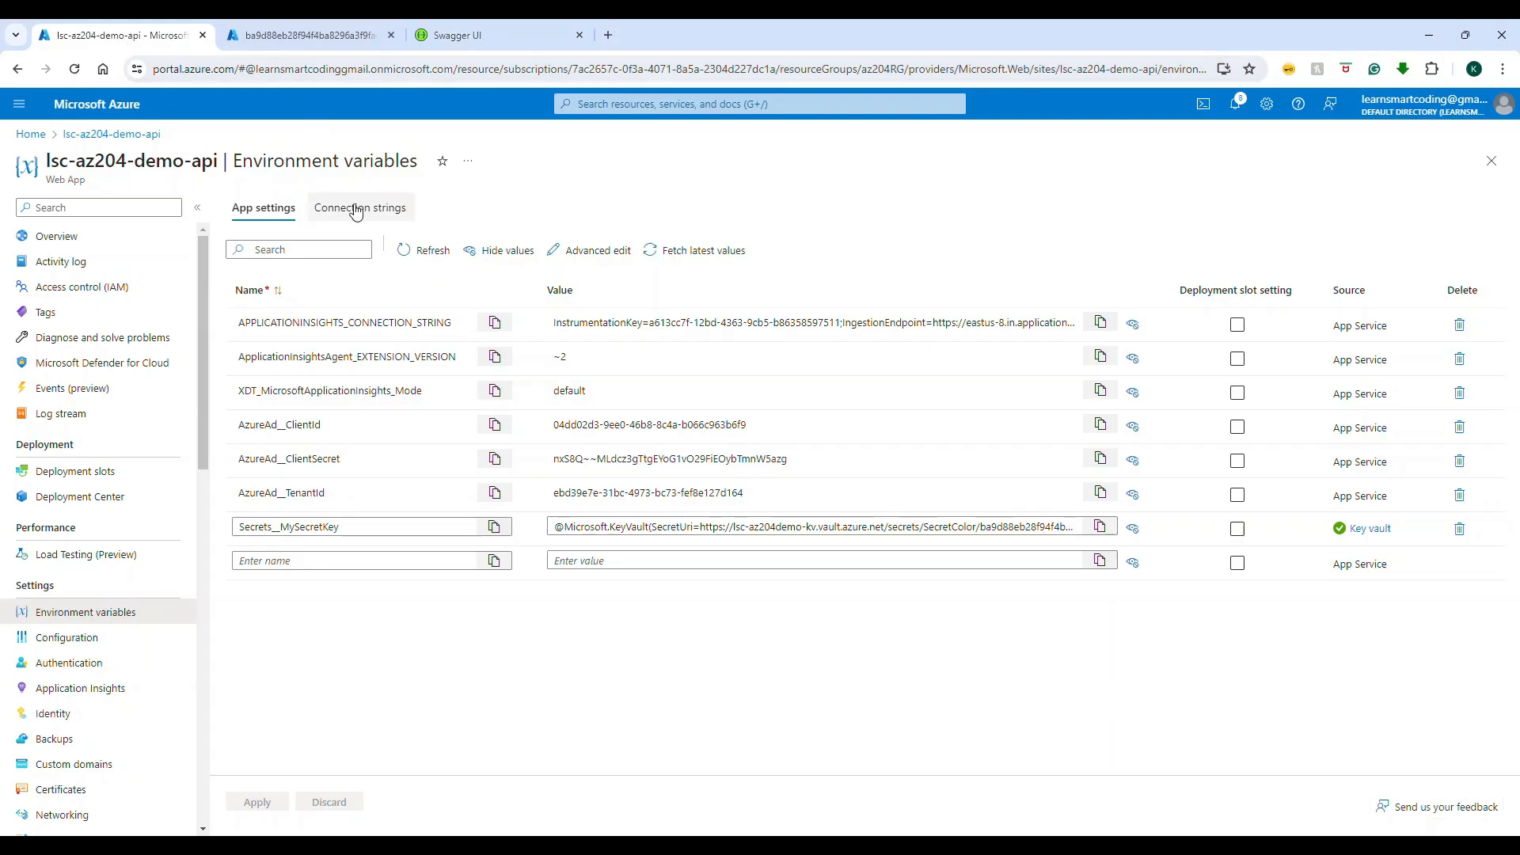
{"action": "left_click", "coordinate": [359, 207]}
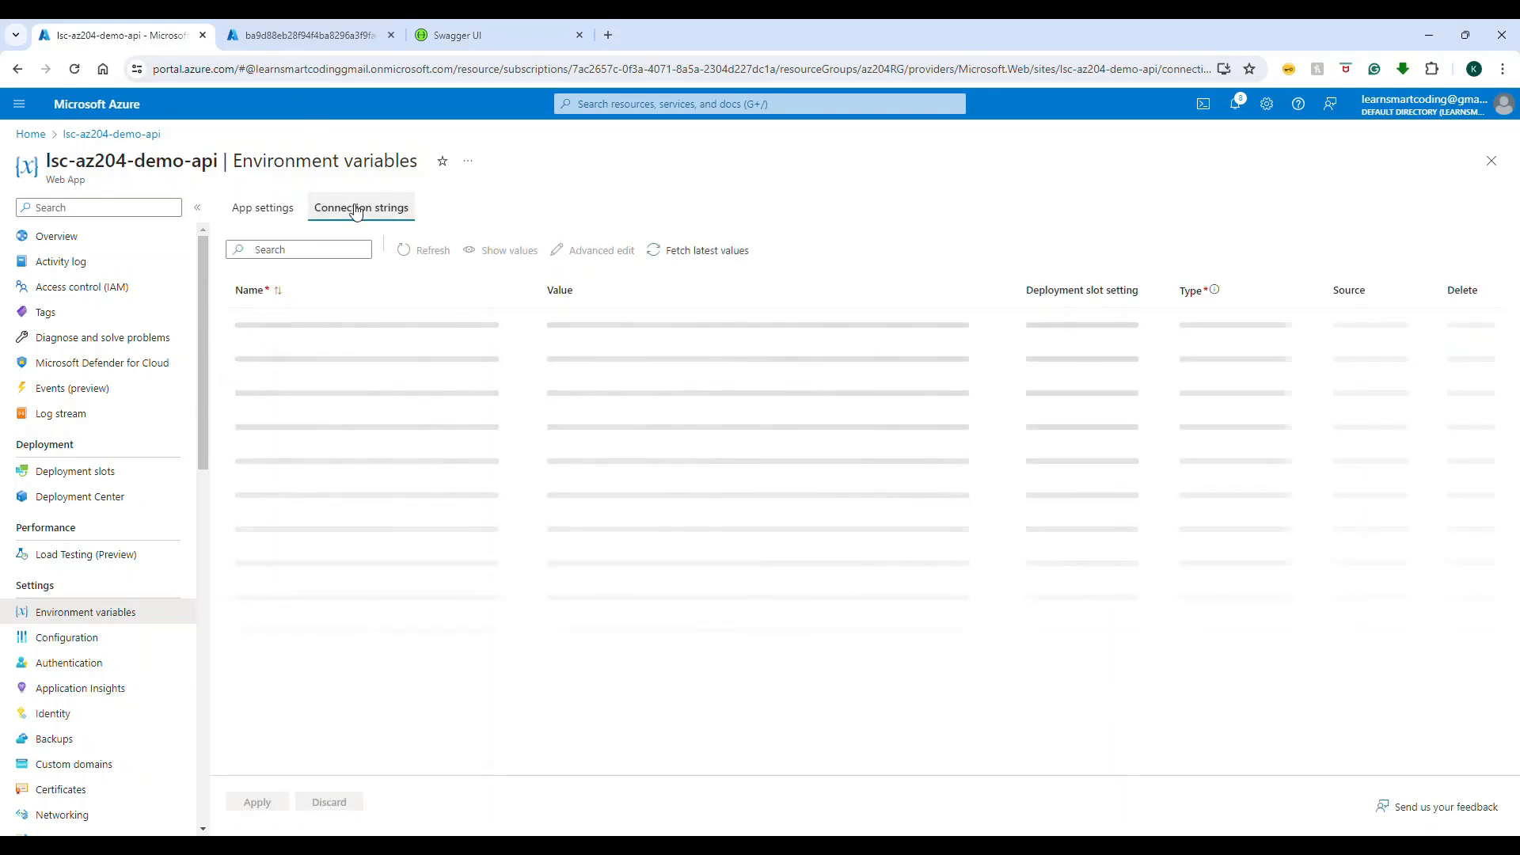
{"action": "left_click", "coordinate": [361, 207]}
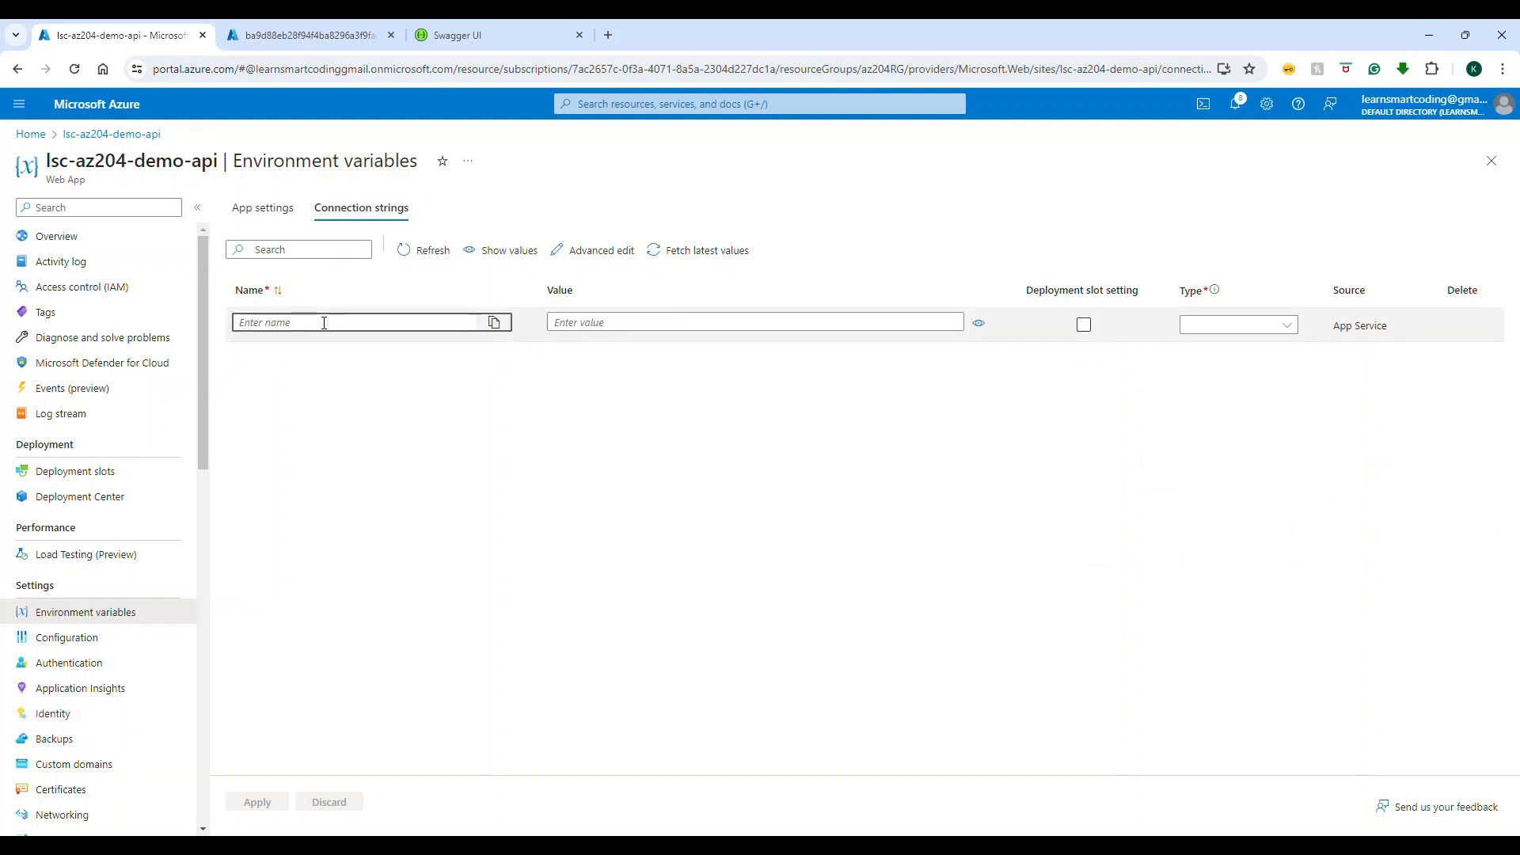
{"action": "type", "text": "DbContext"}
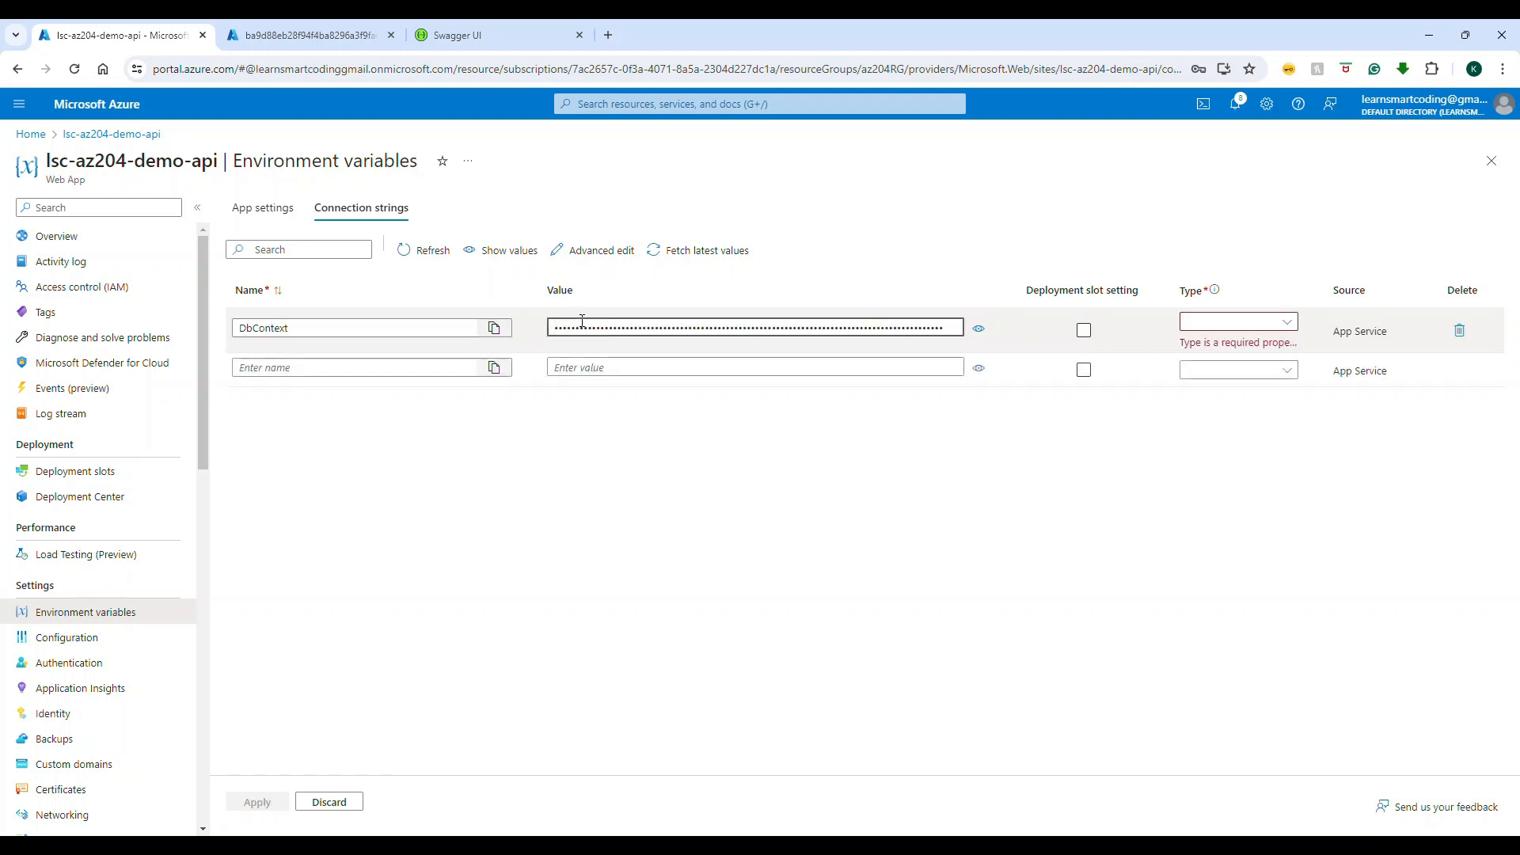
{"action": "left_click", "coordinate": [979, 327]}
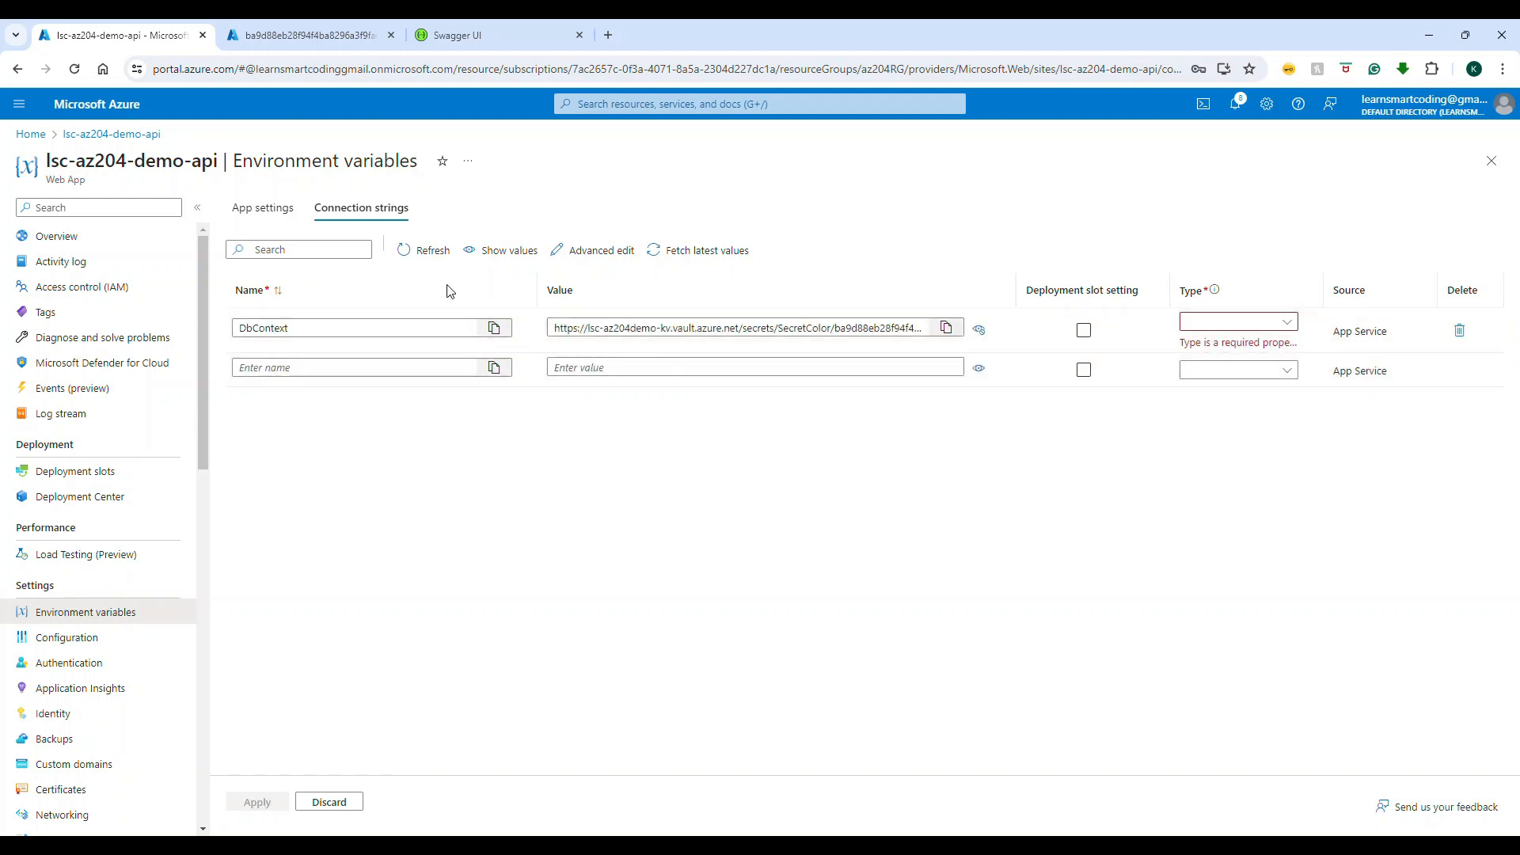
{"action": "mouse_move", "coordinate": [268, 501]}
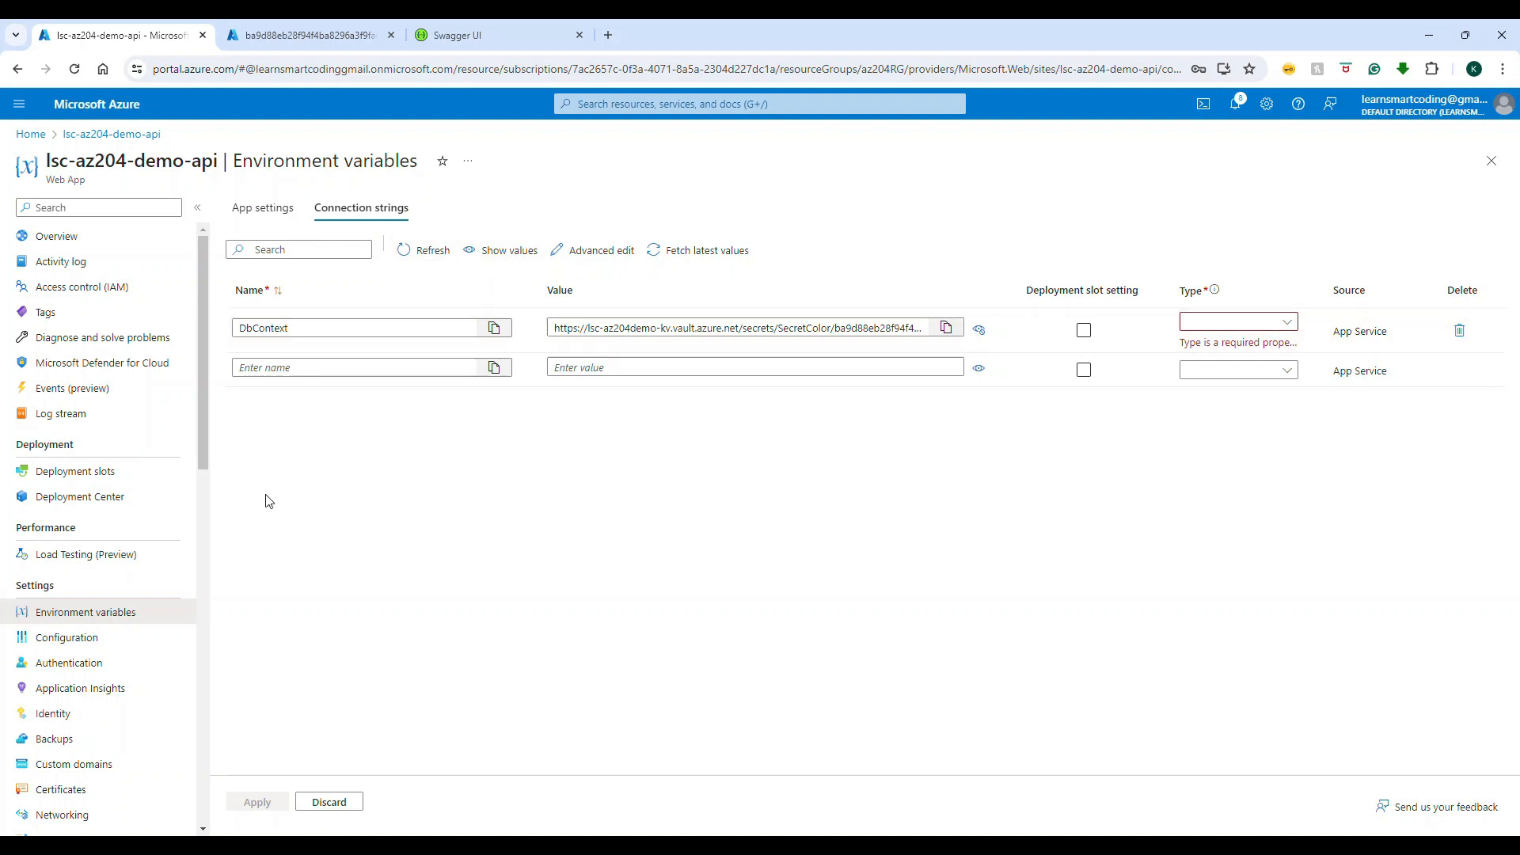
{"action": "left_click", "coordinate": [755, 367]}
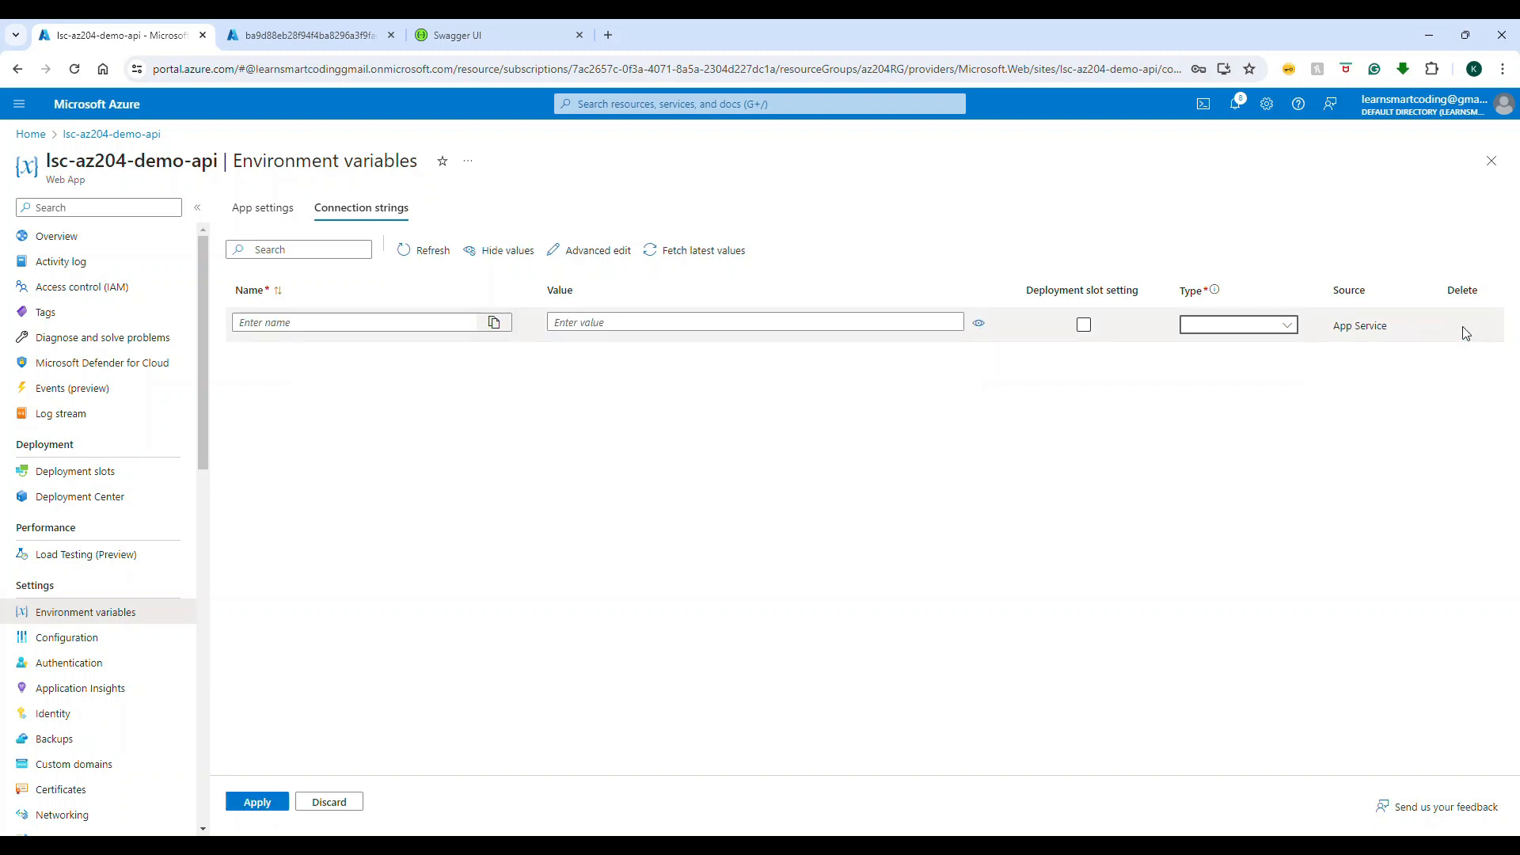
{"action": "left_click", "coordinate": [263, 207]}
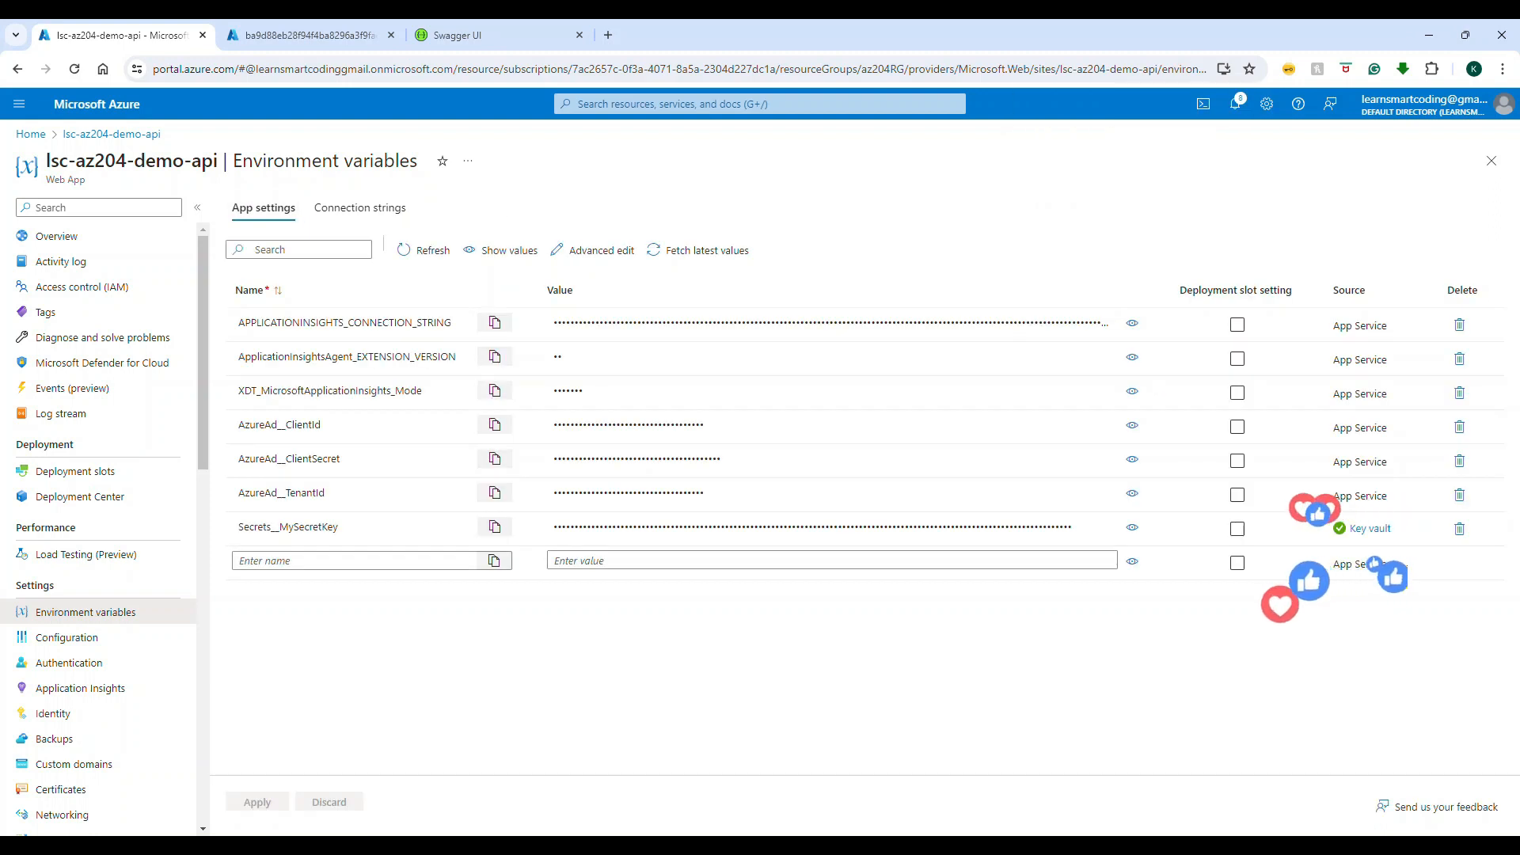